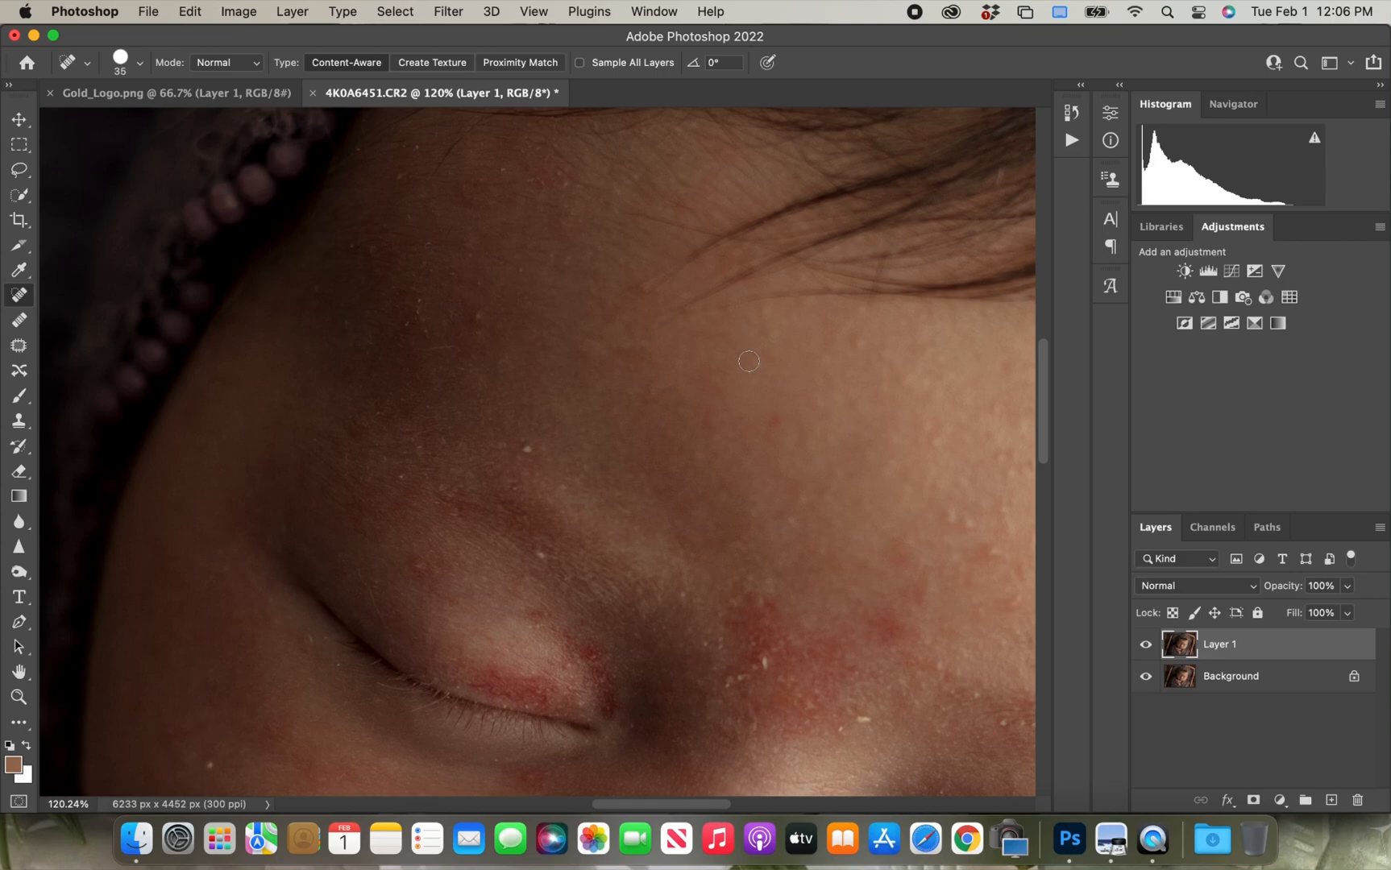
mouse_move(529, 454)
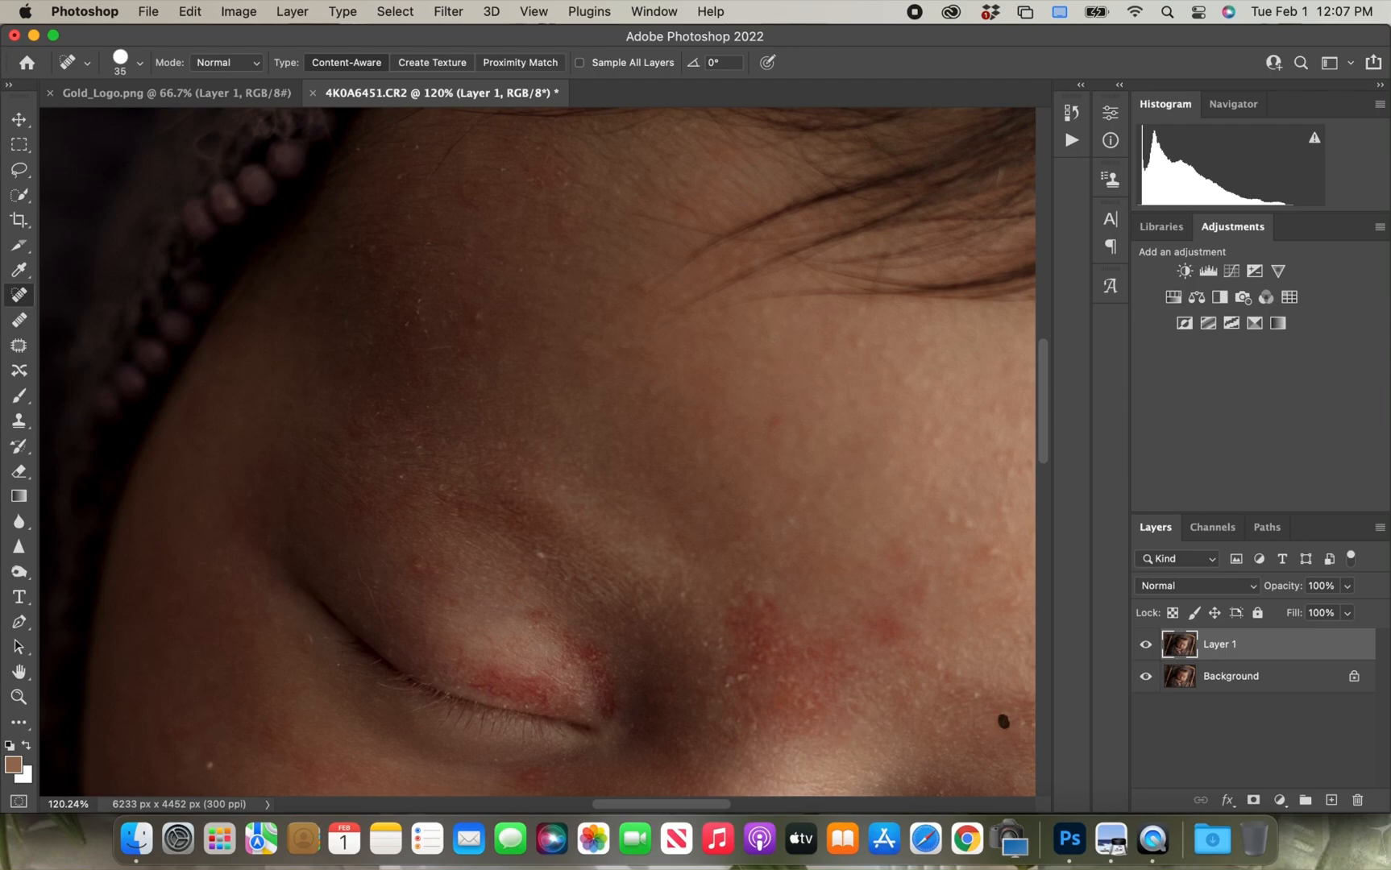
mouse_move(977, 692)
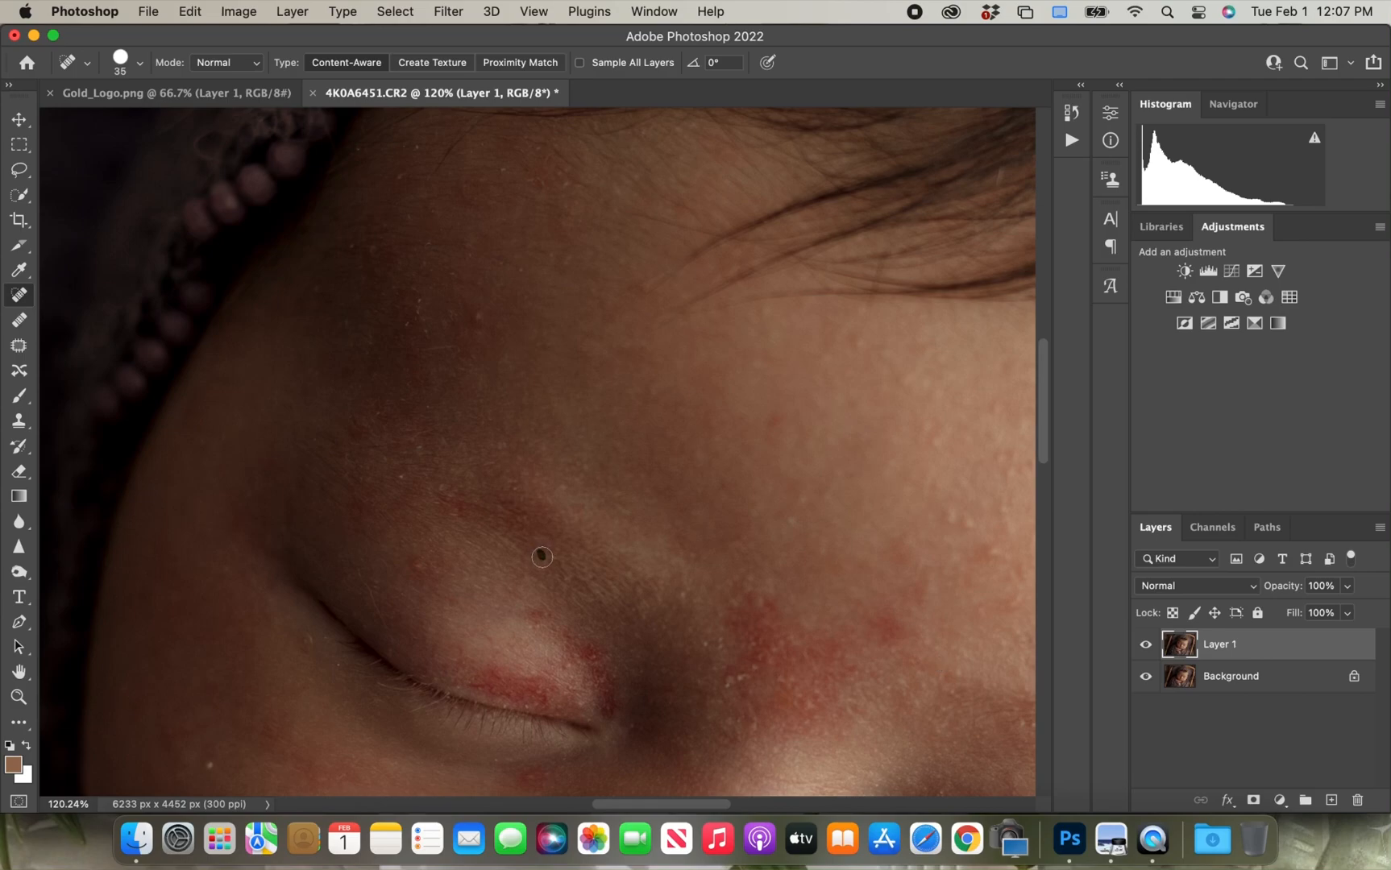
- Spot-heal the flakes near the eyelid, on the upper forehead and along the hairline, then zoom out
left_click(542, 556)
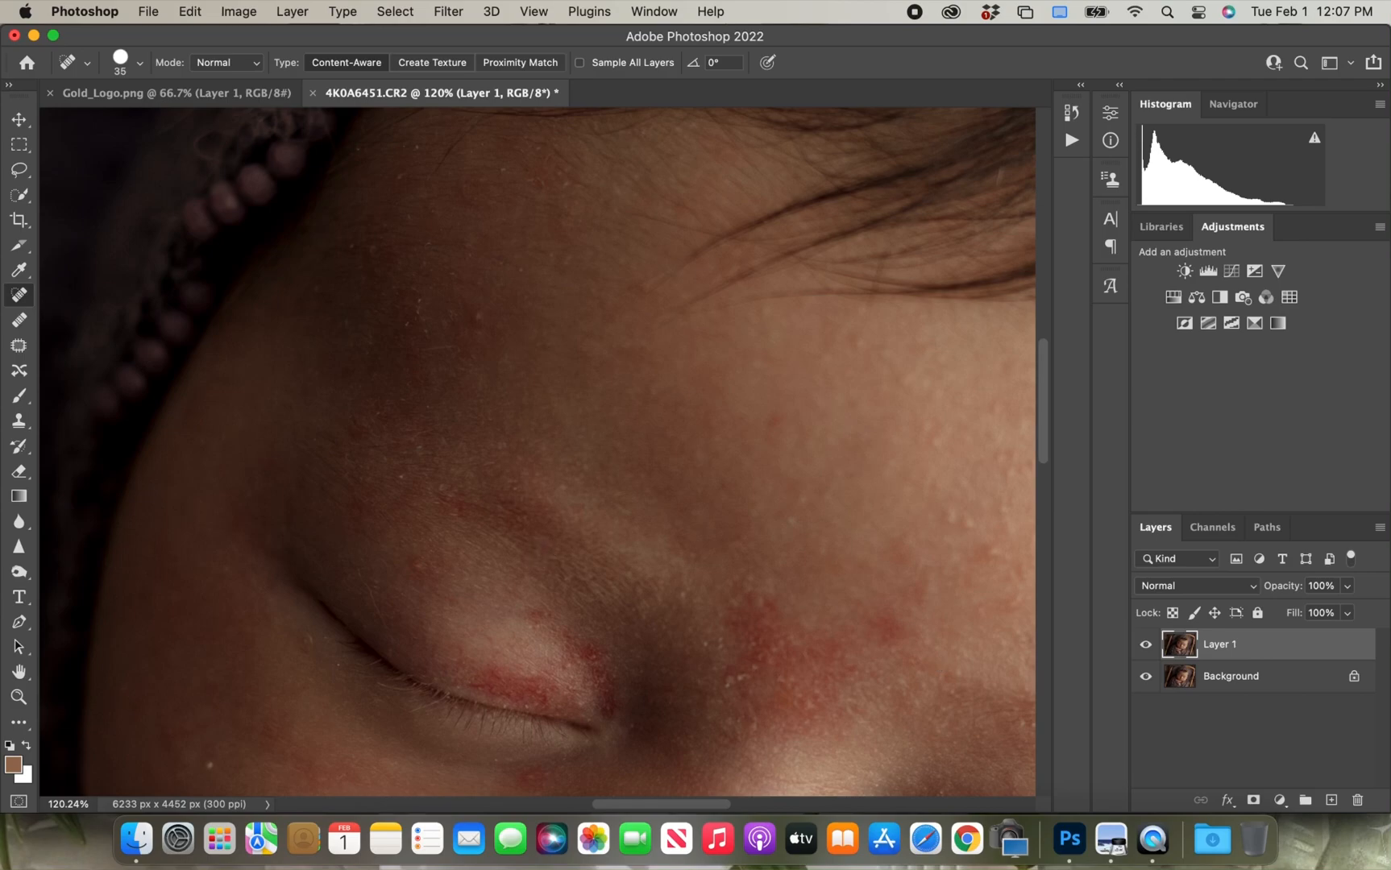
left_click(477, 317)
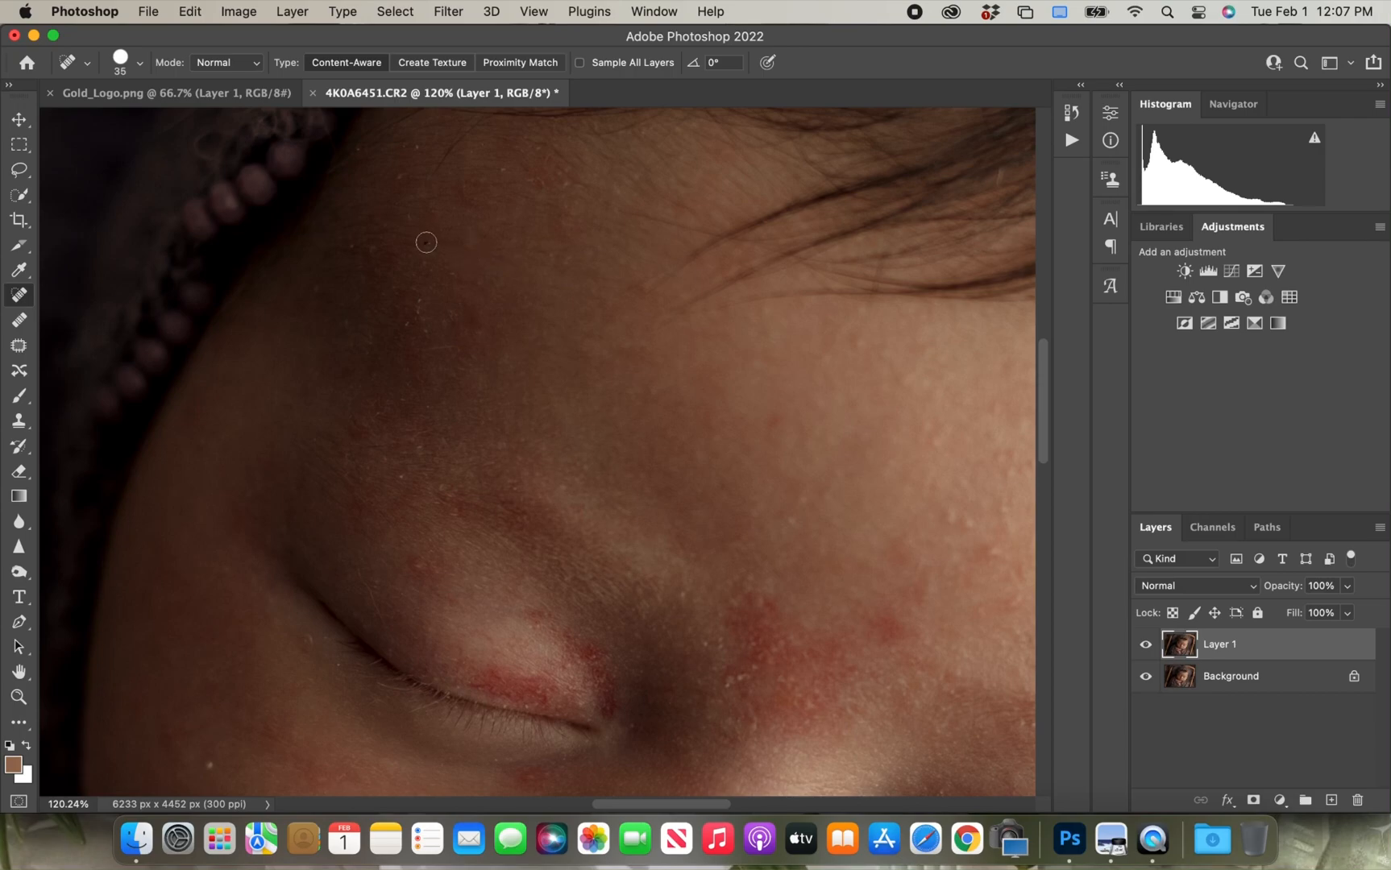
left_click(425, 241)
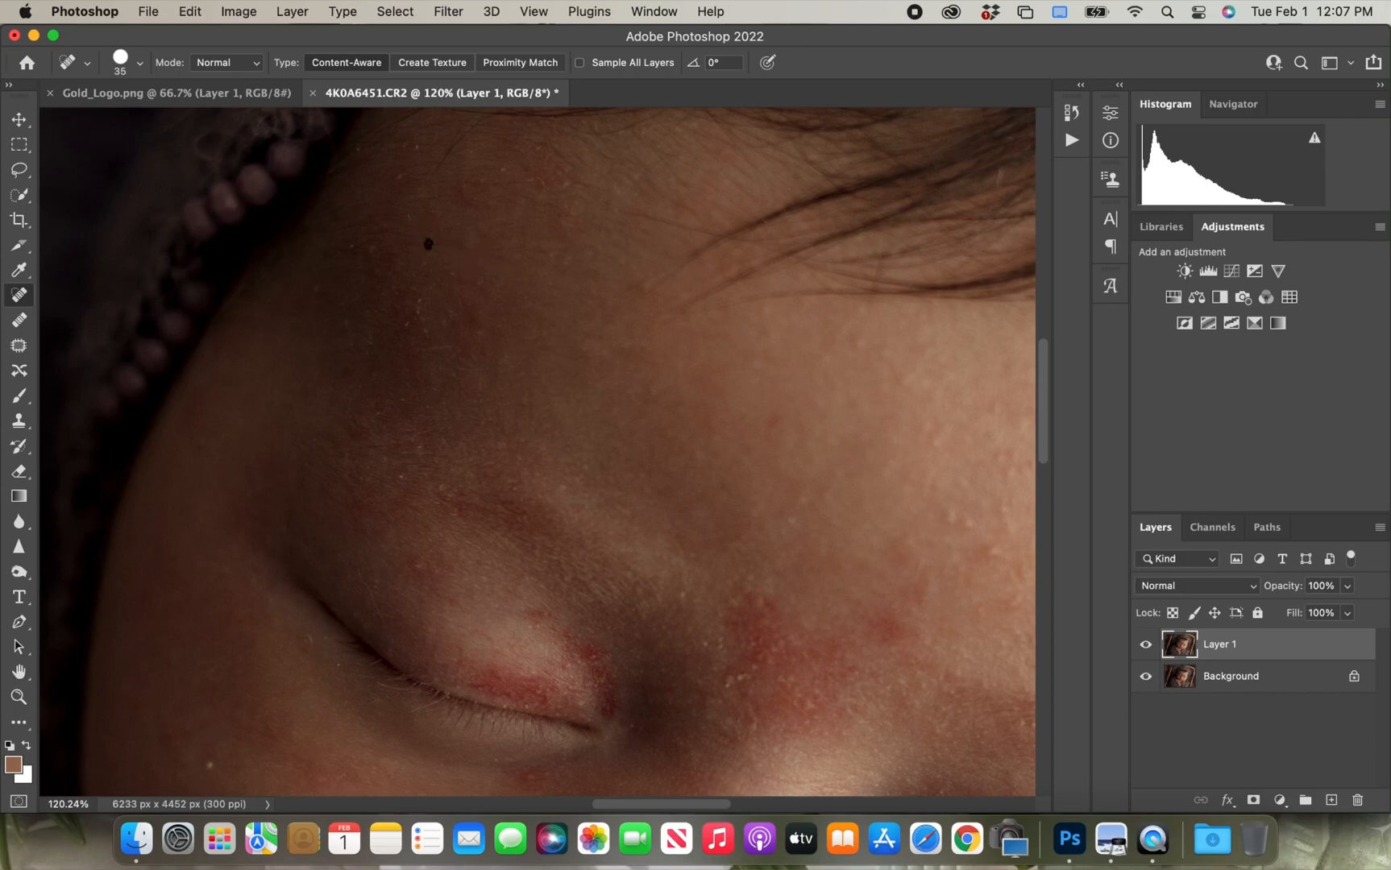
left_click(423, 272)
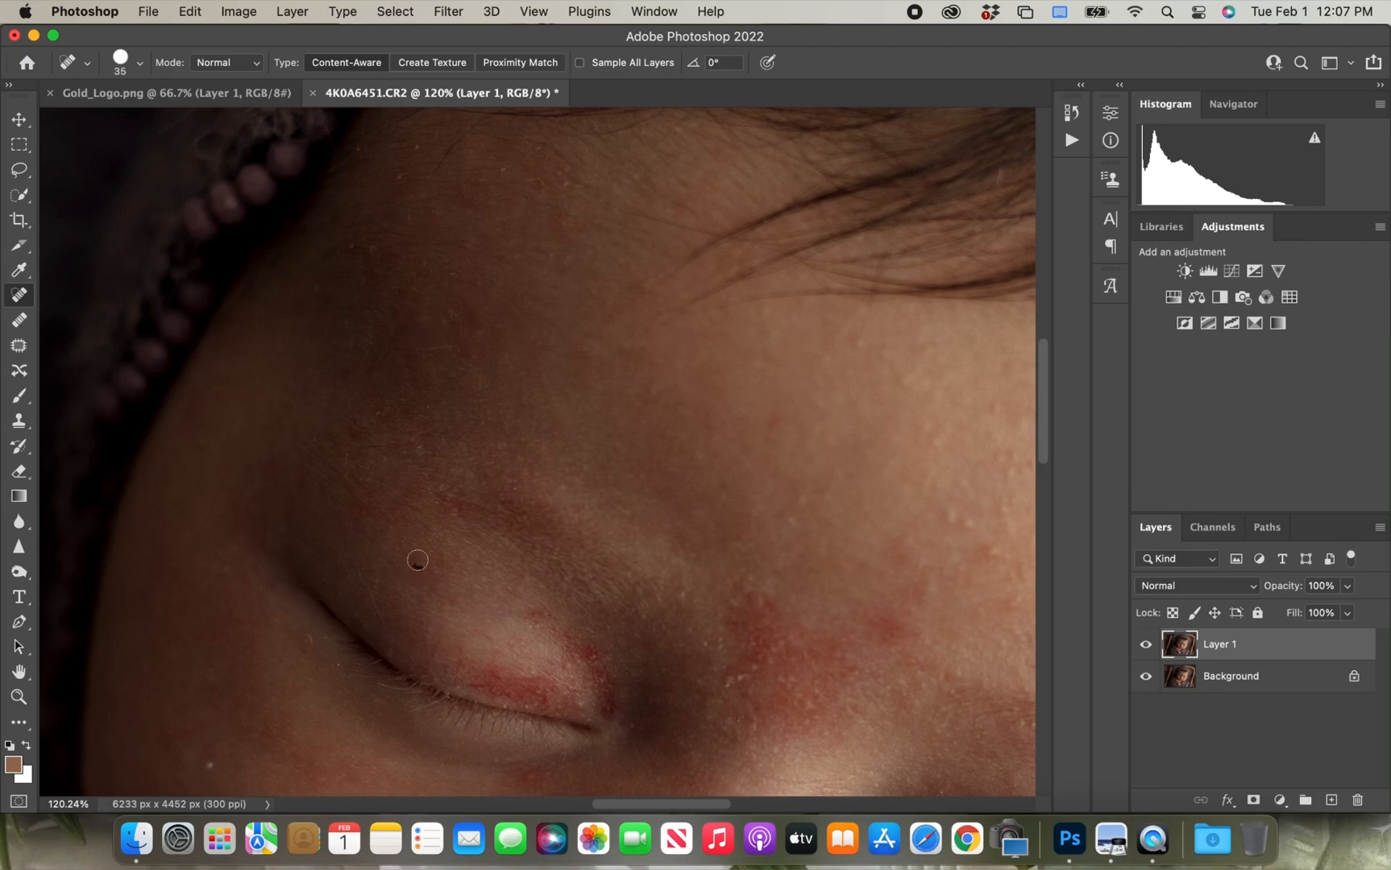
mouse_move(420, 442)
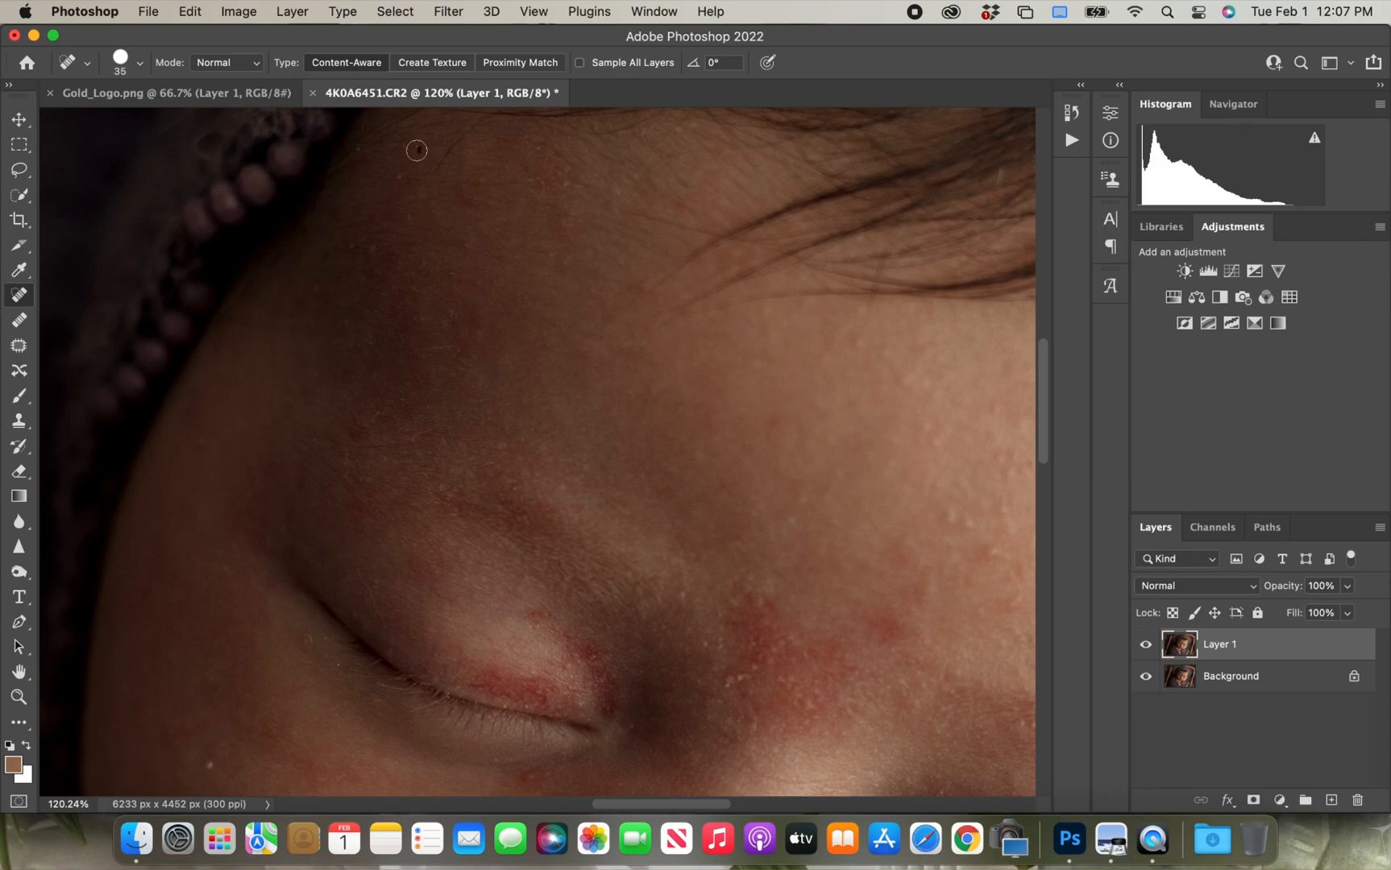
left_click(415, 150)
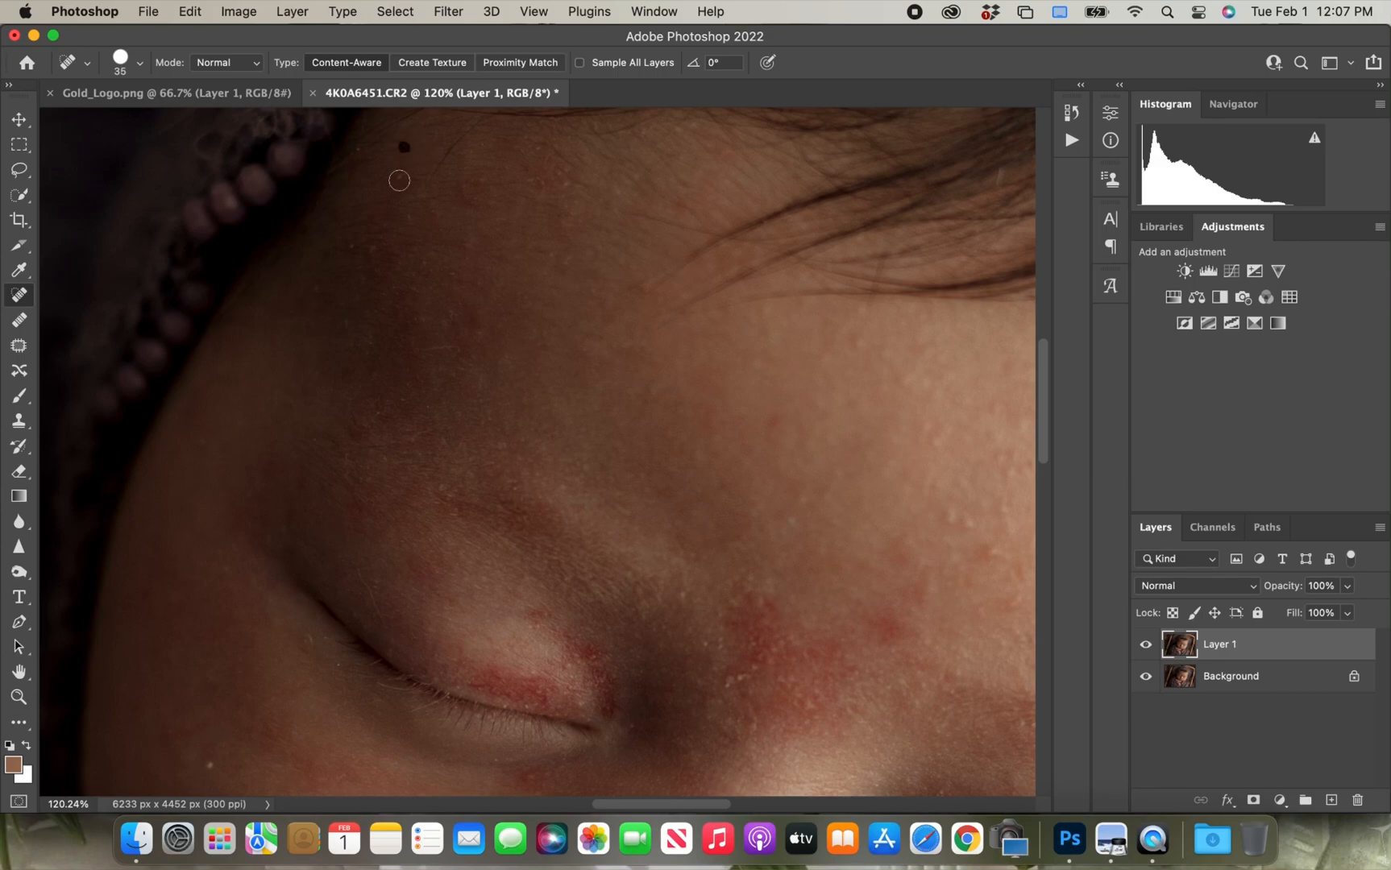
left_click(401, 148)
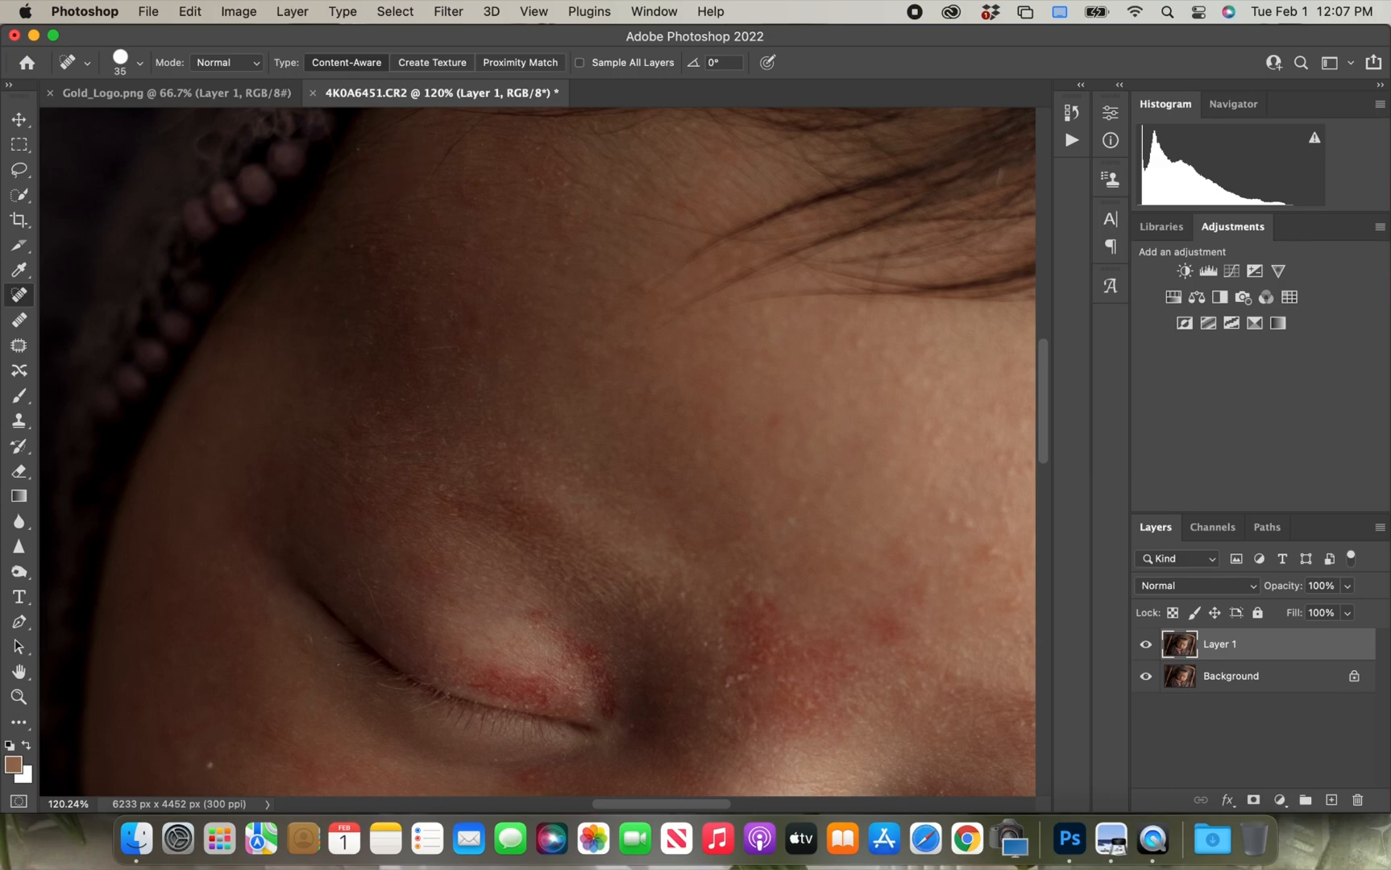
mouse_move(348, 245)
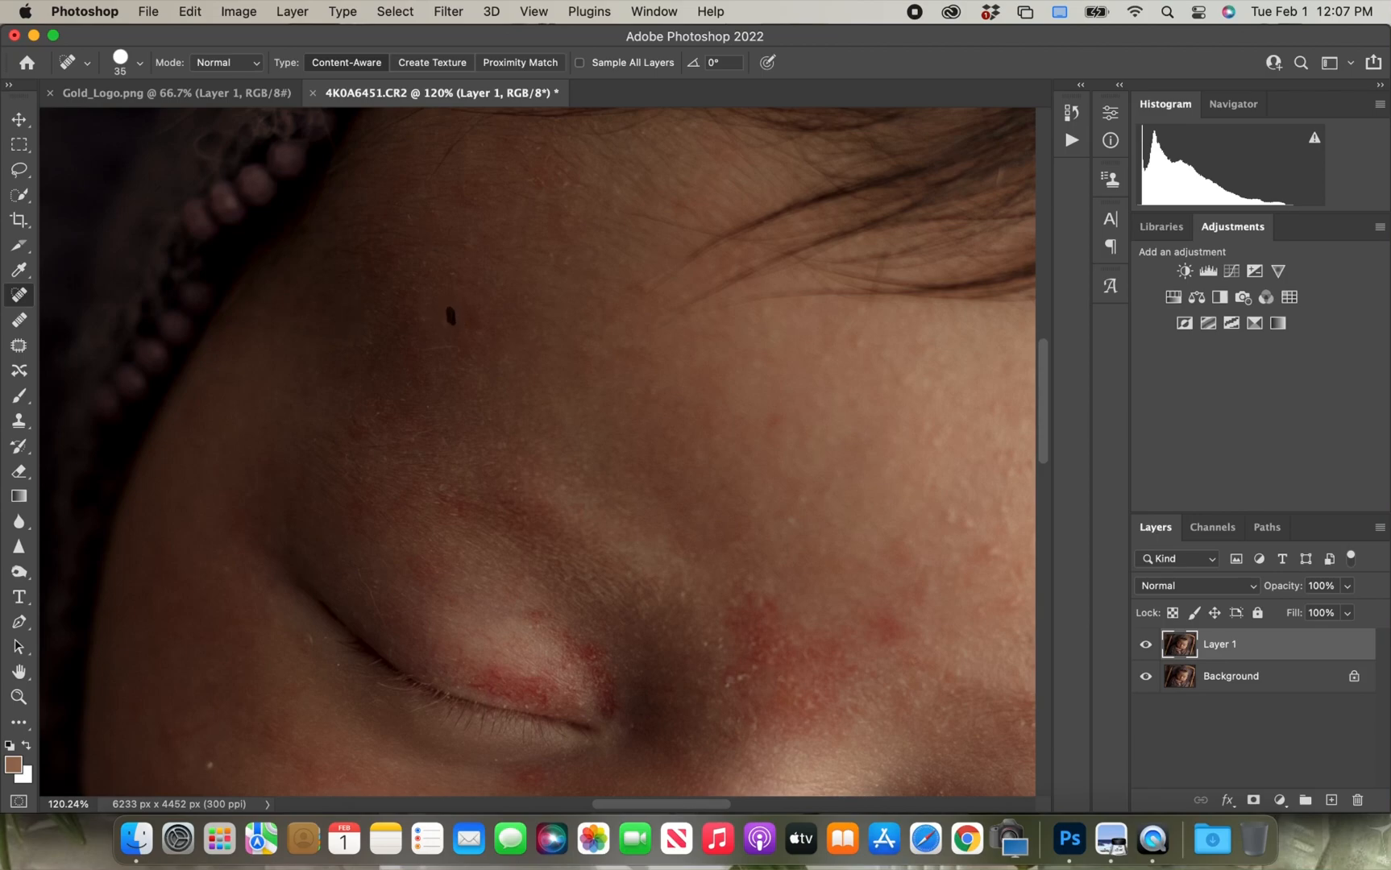
mouse_move(551, 261)
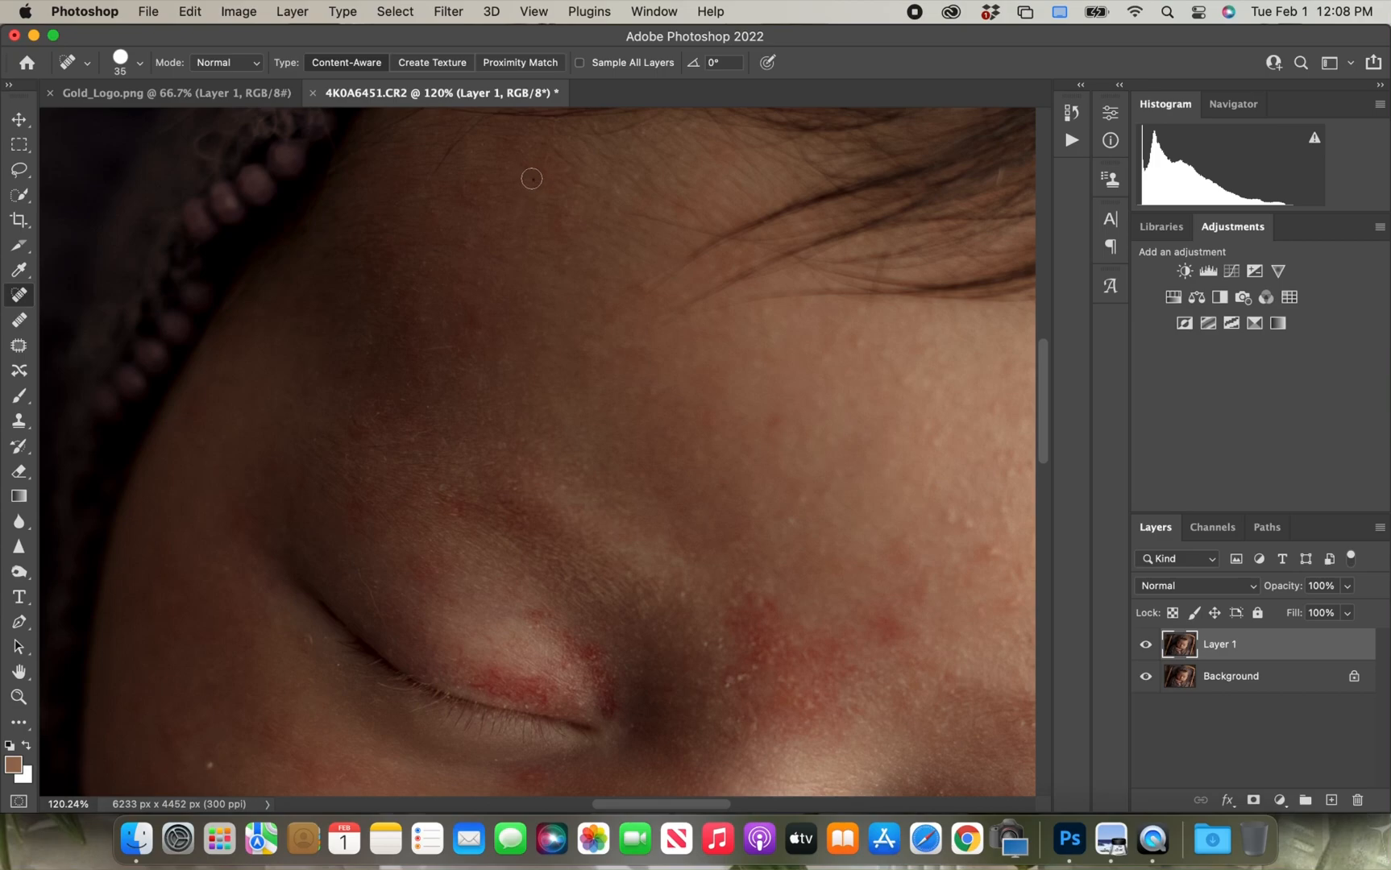
mouse_move(569, 257)
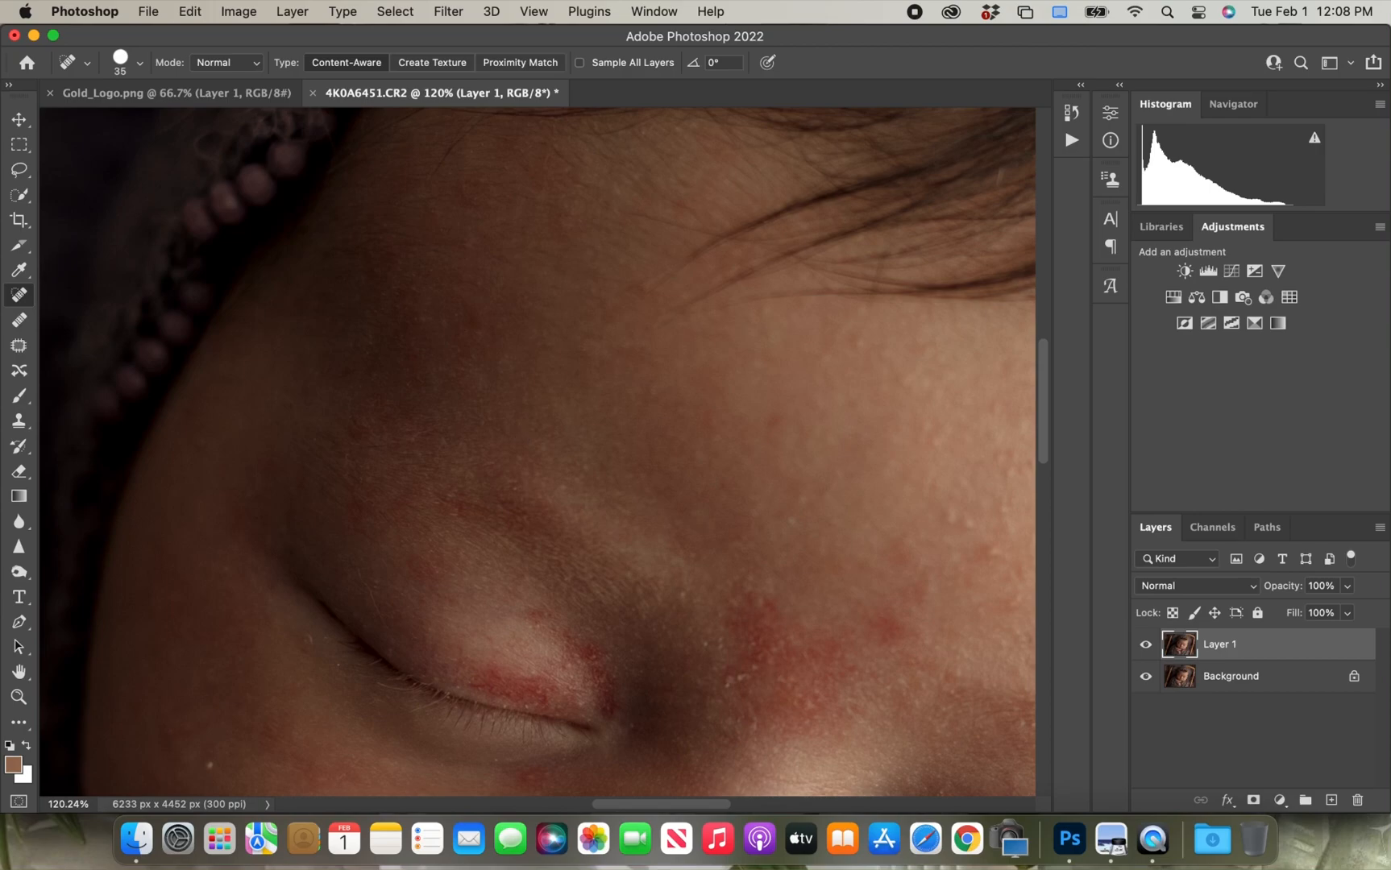
left_click(545, 616)
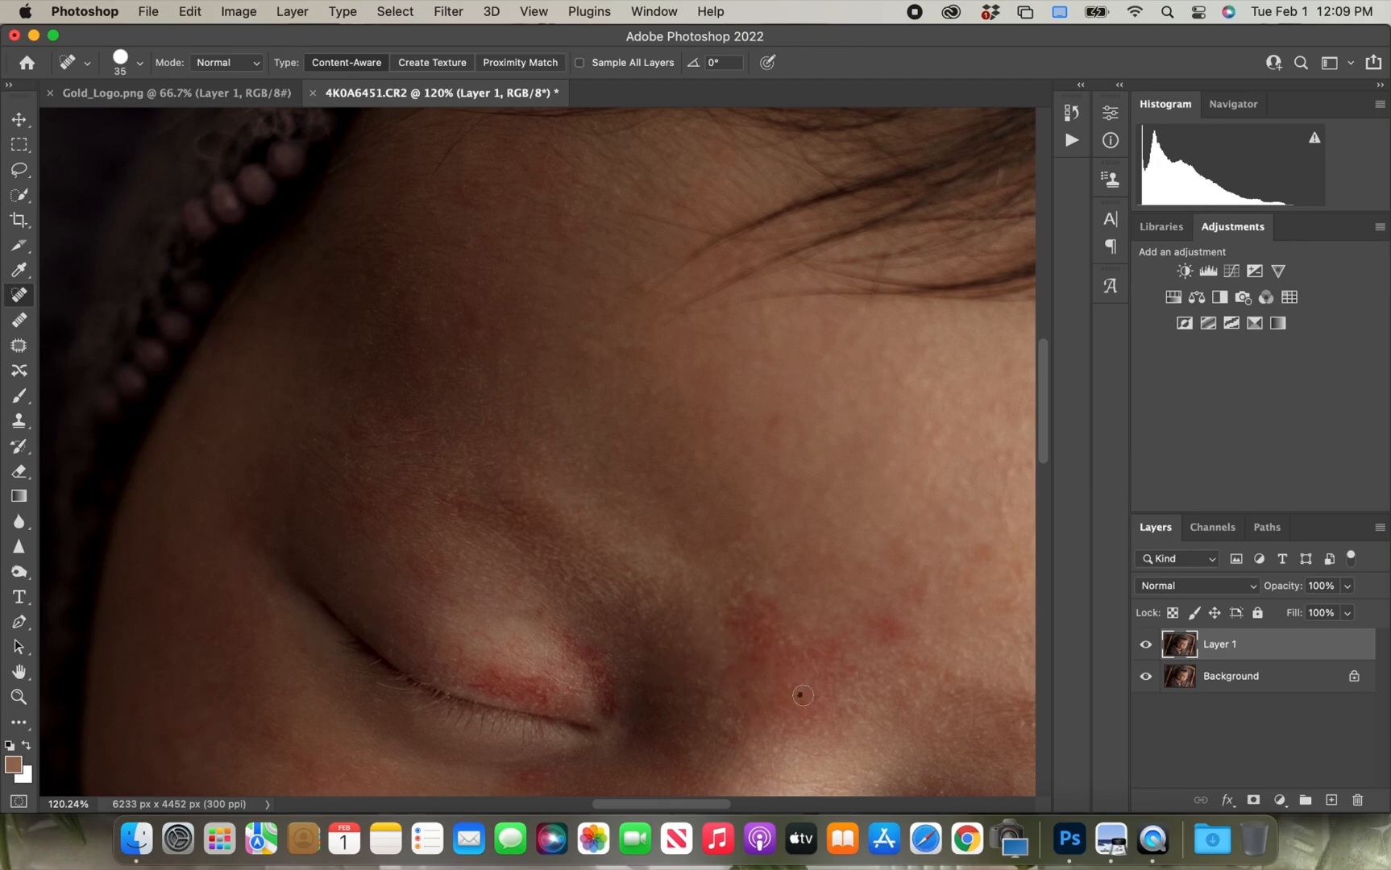
key("cmd+minus")
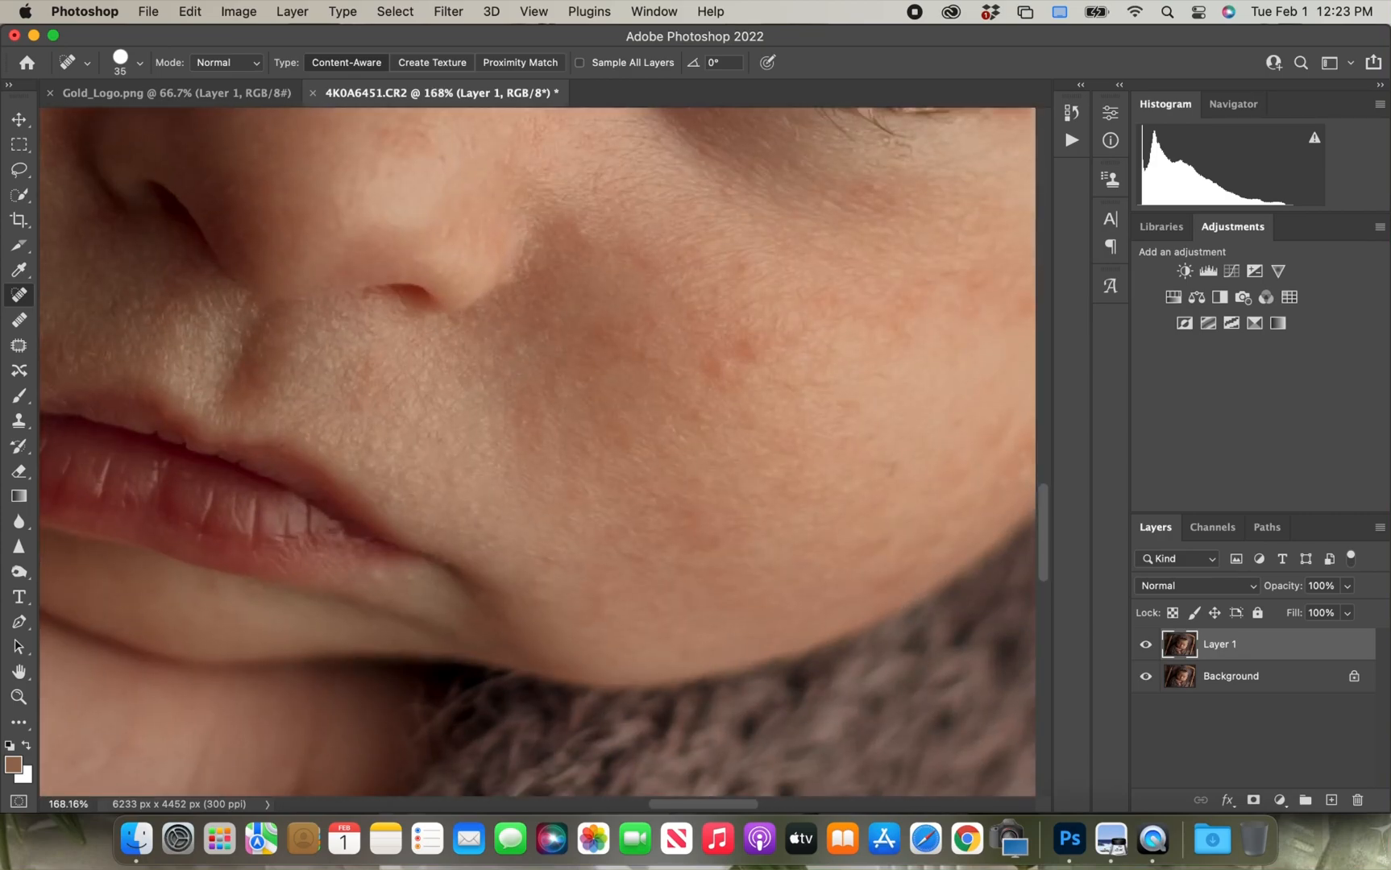
- Heal the blemish on the cheek beside the lips
left_click(19, 345)
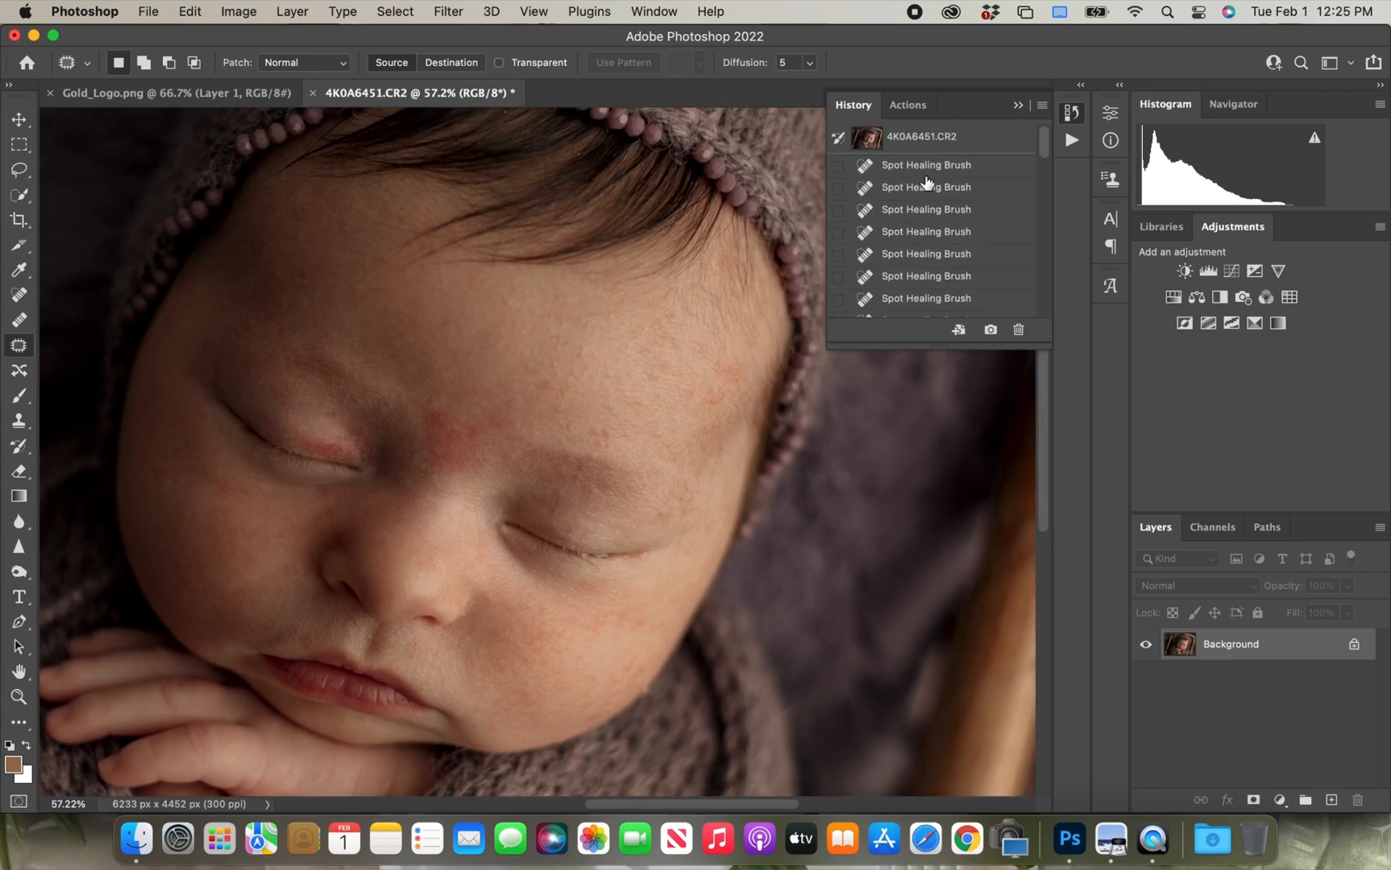
- Scroll through the healing steps in History, then show the Actions panel
scroll("down", 3)
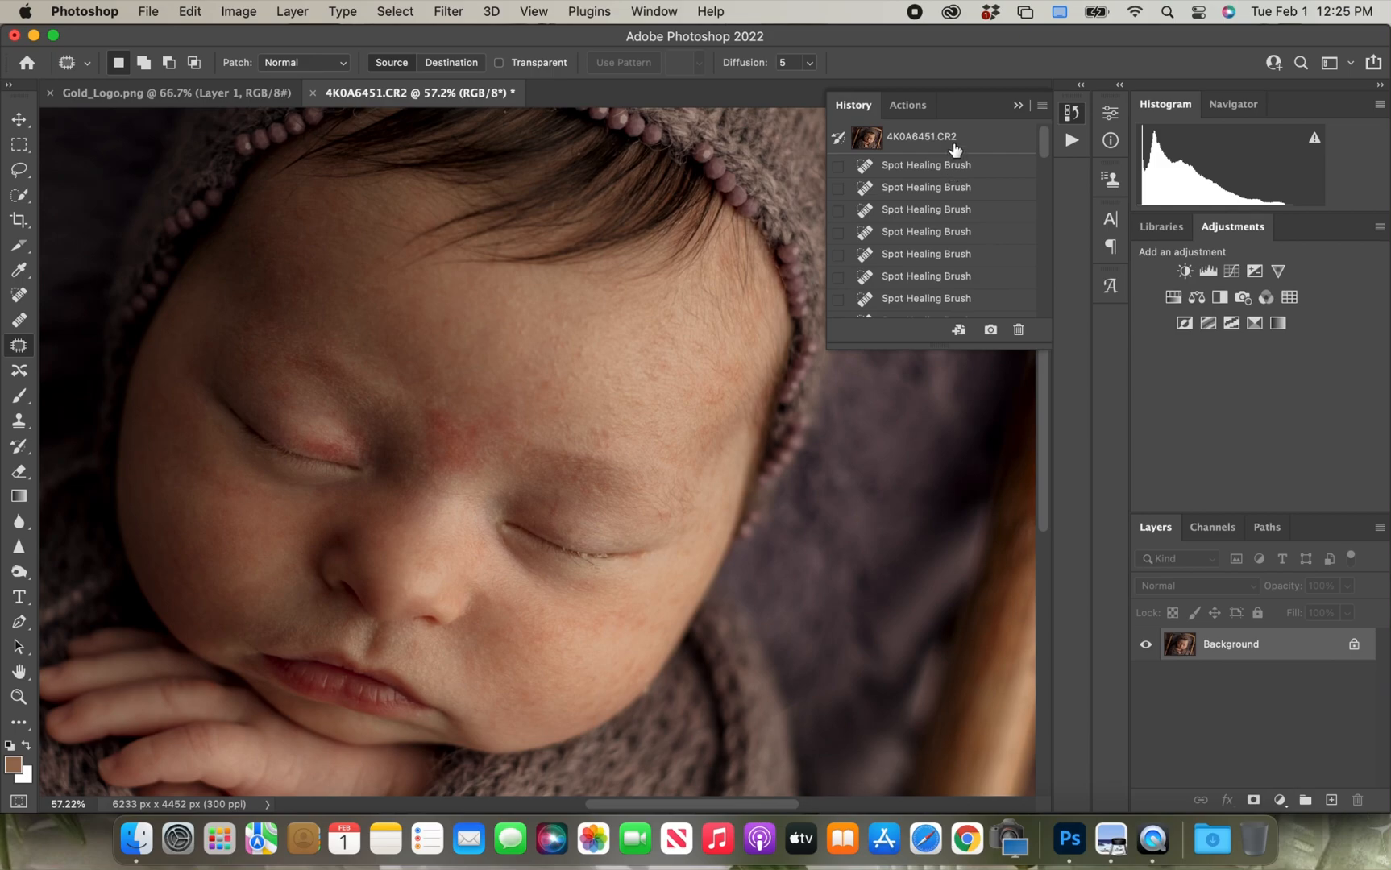
scroll("down", 3)
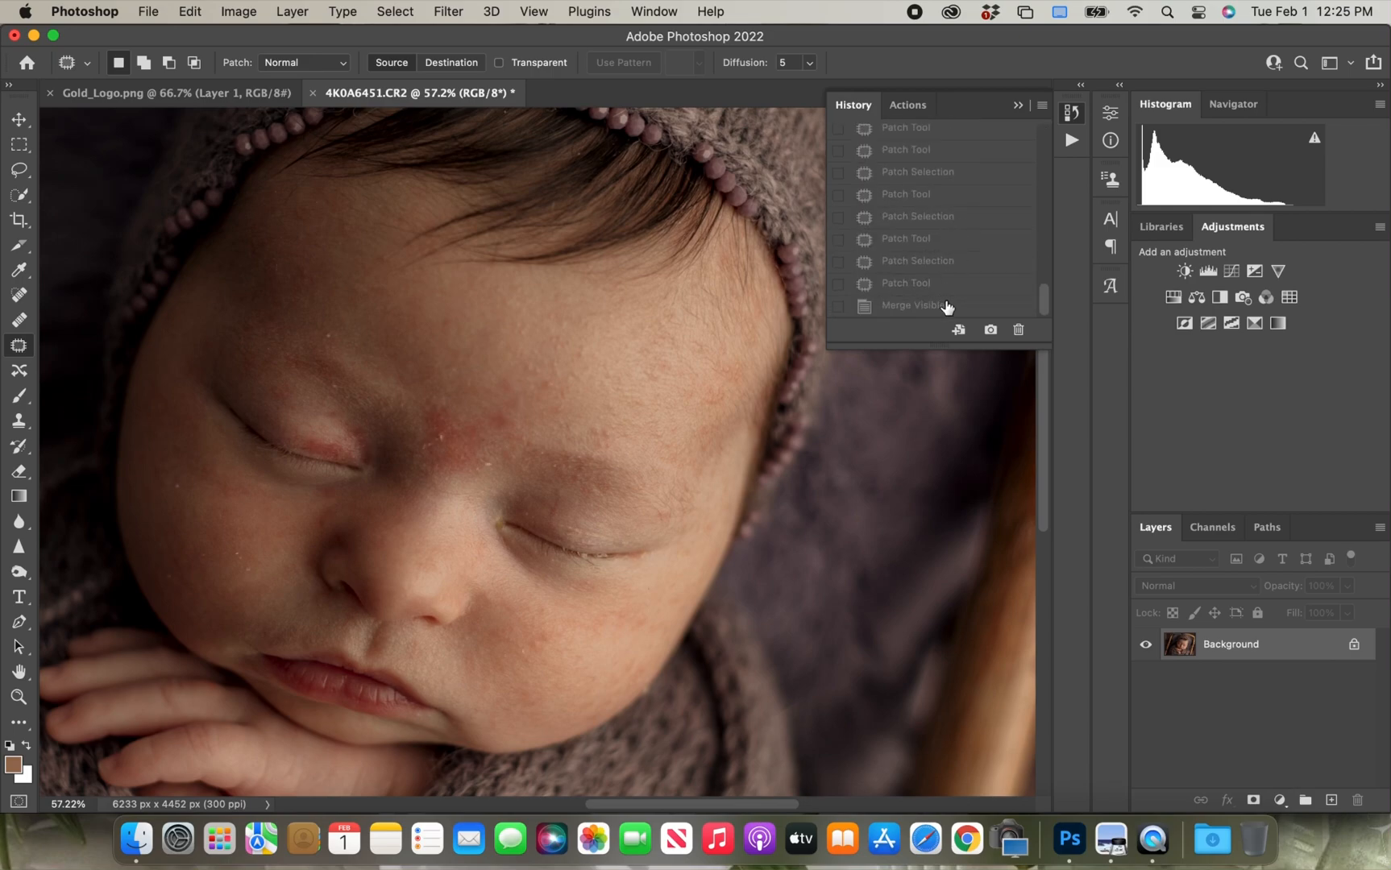
left_click(907, 105)
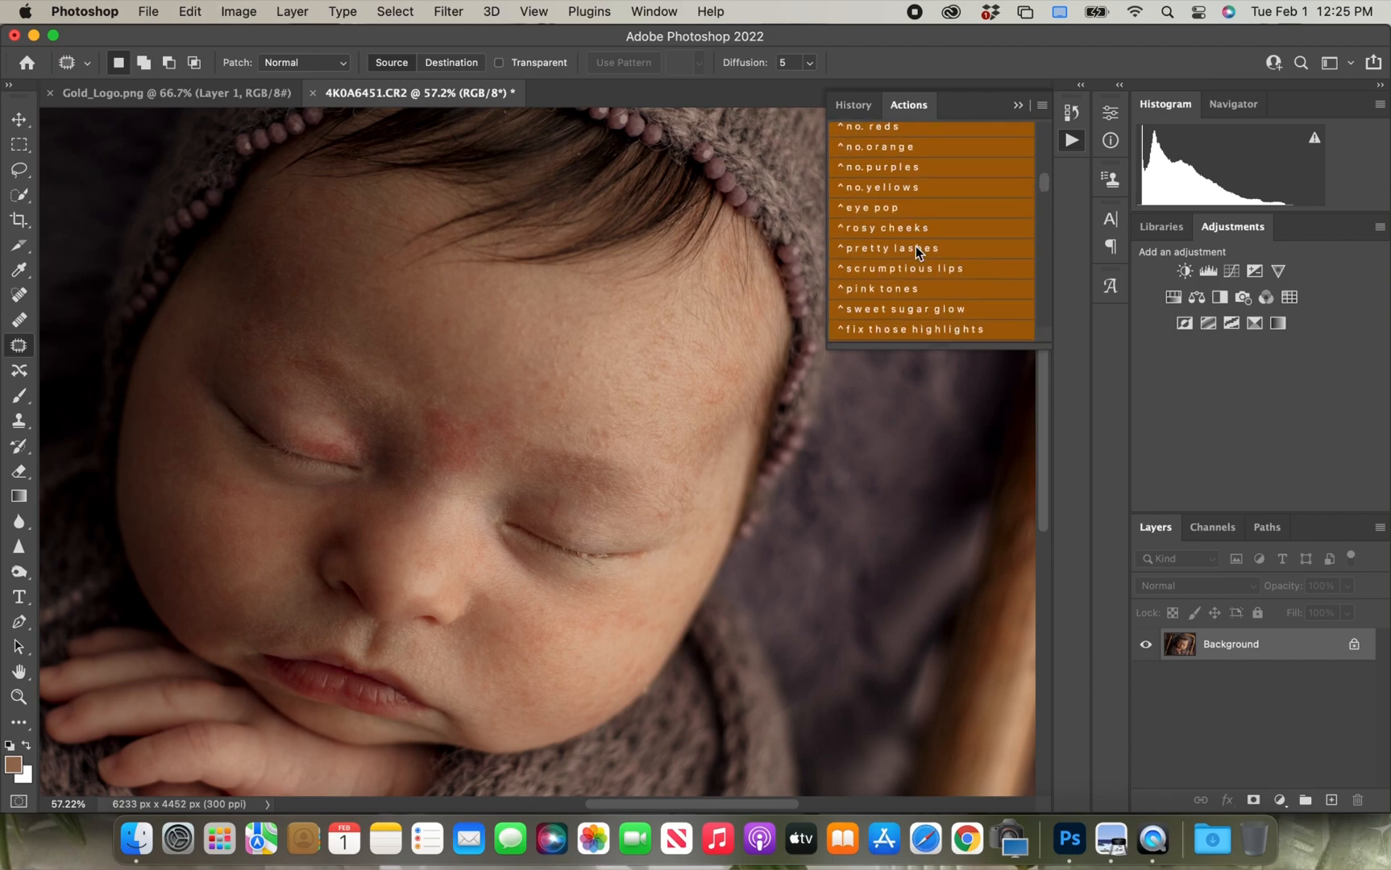
- Run the no reds action and select the Brush tool for its mask
scroll("up", 3)
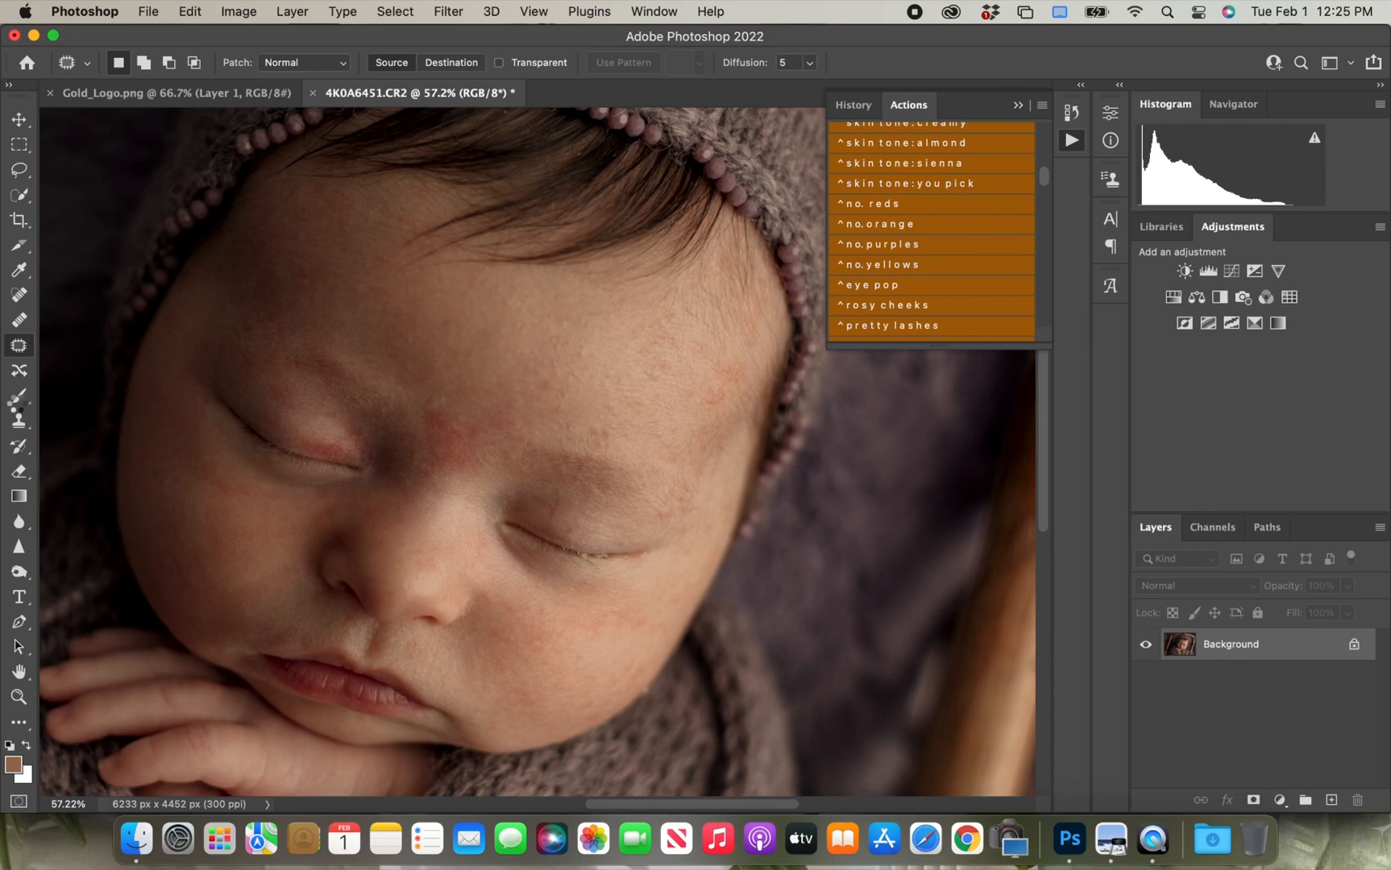
left_click(929, 203)
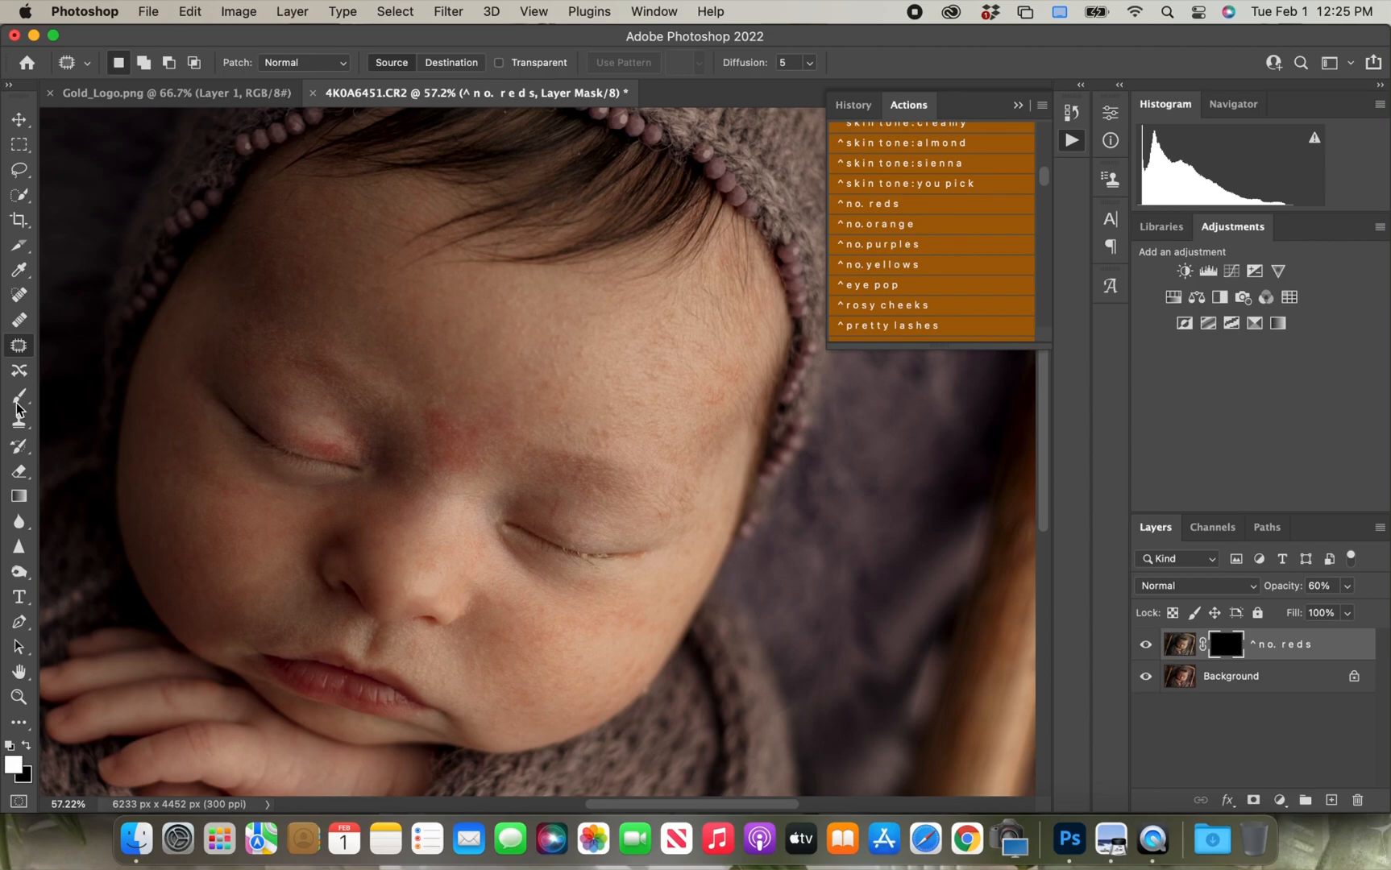
left_click(18, 396)
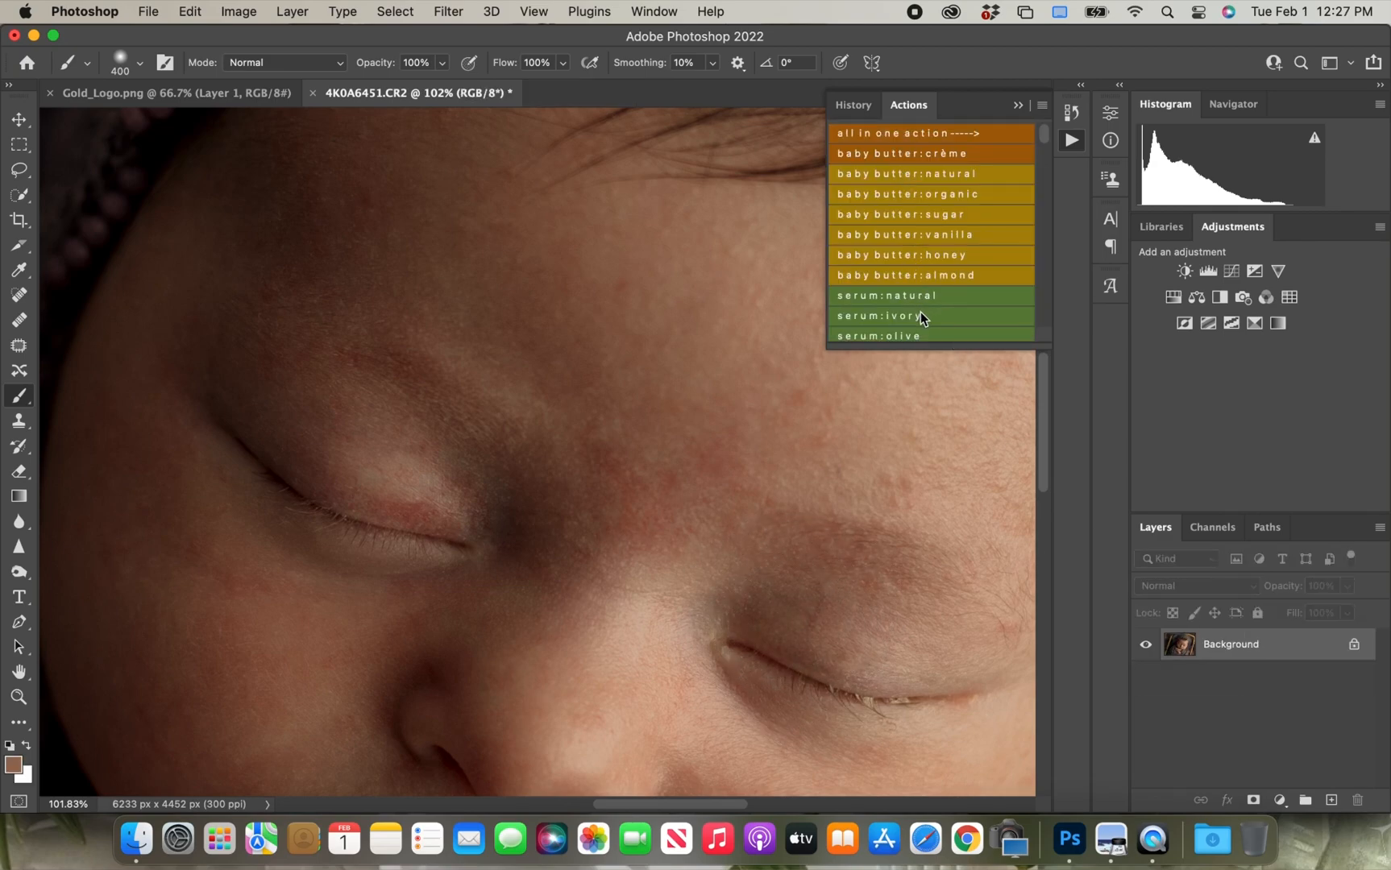
mouse_move(922, 317)
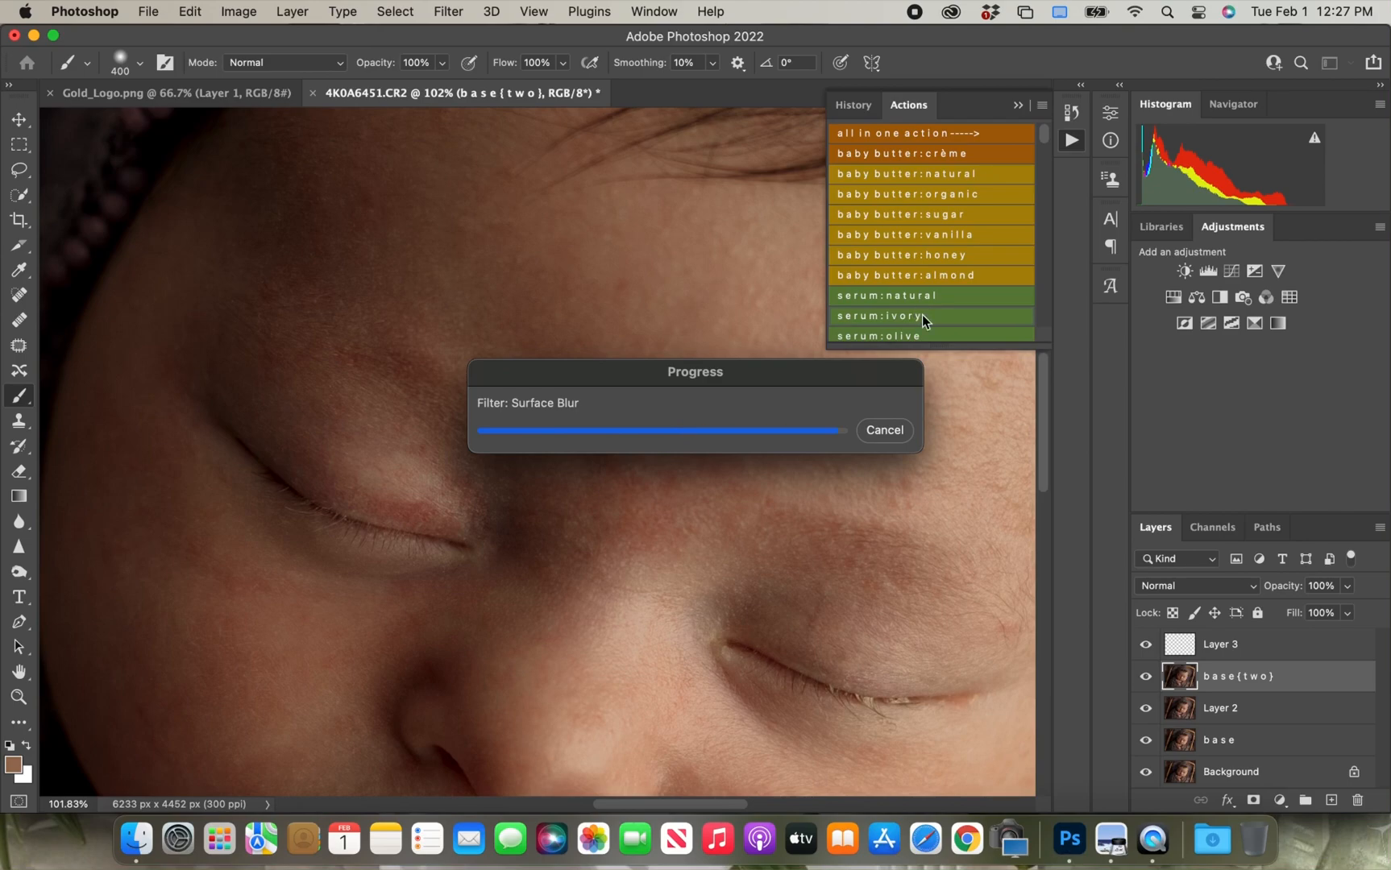
mouse_move(923, 321)
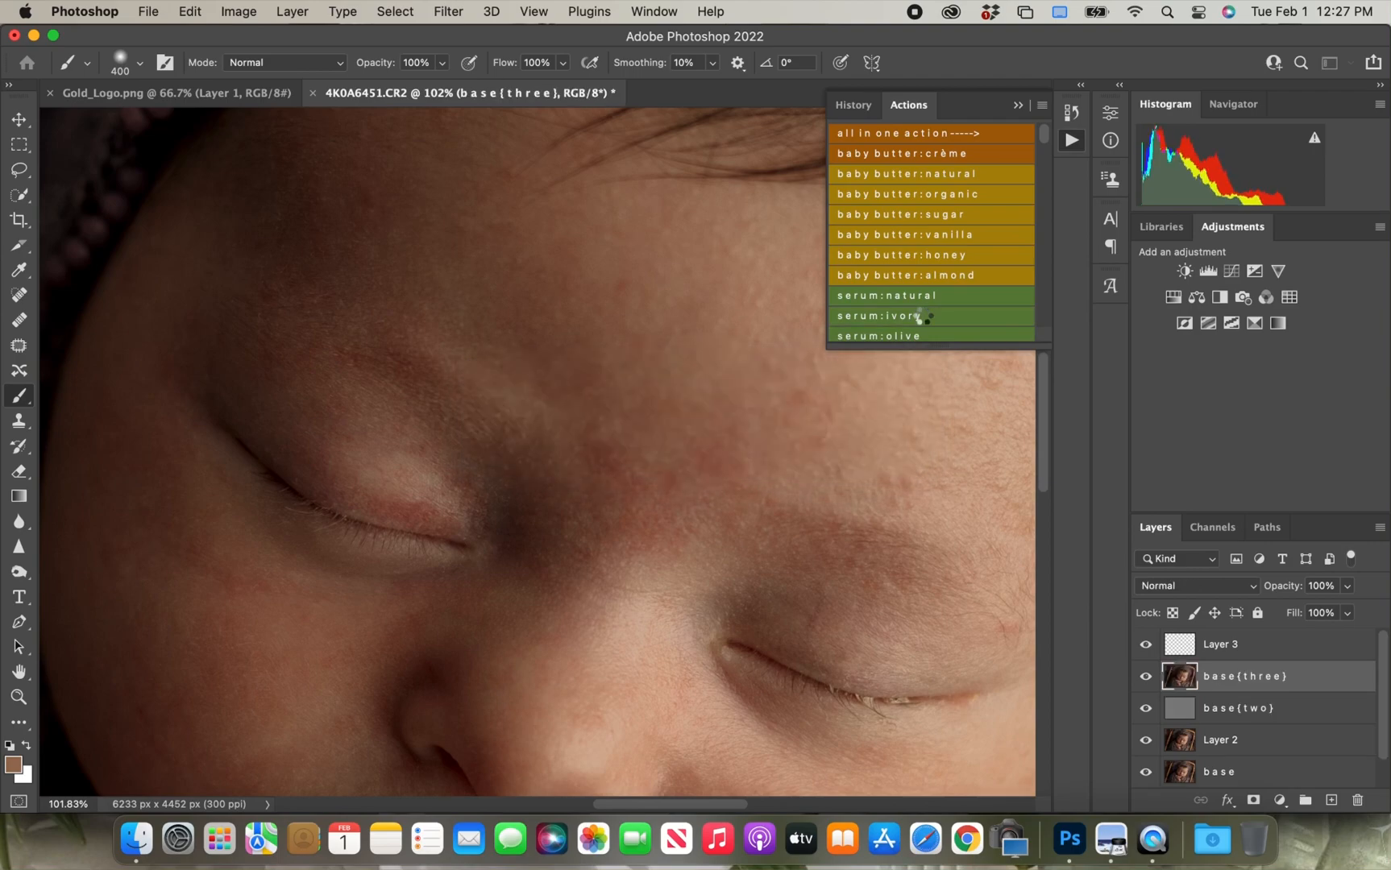
- Play the serum:ivory skin action from the Actions panel
left_click(922, 316)
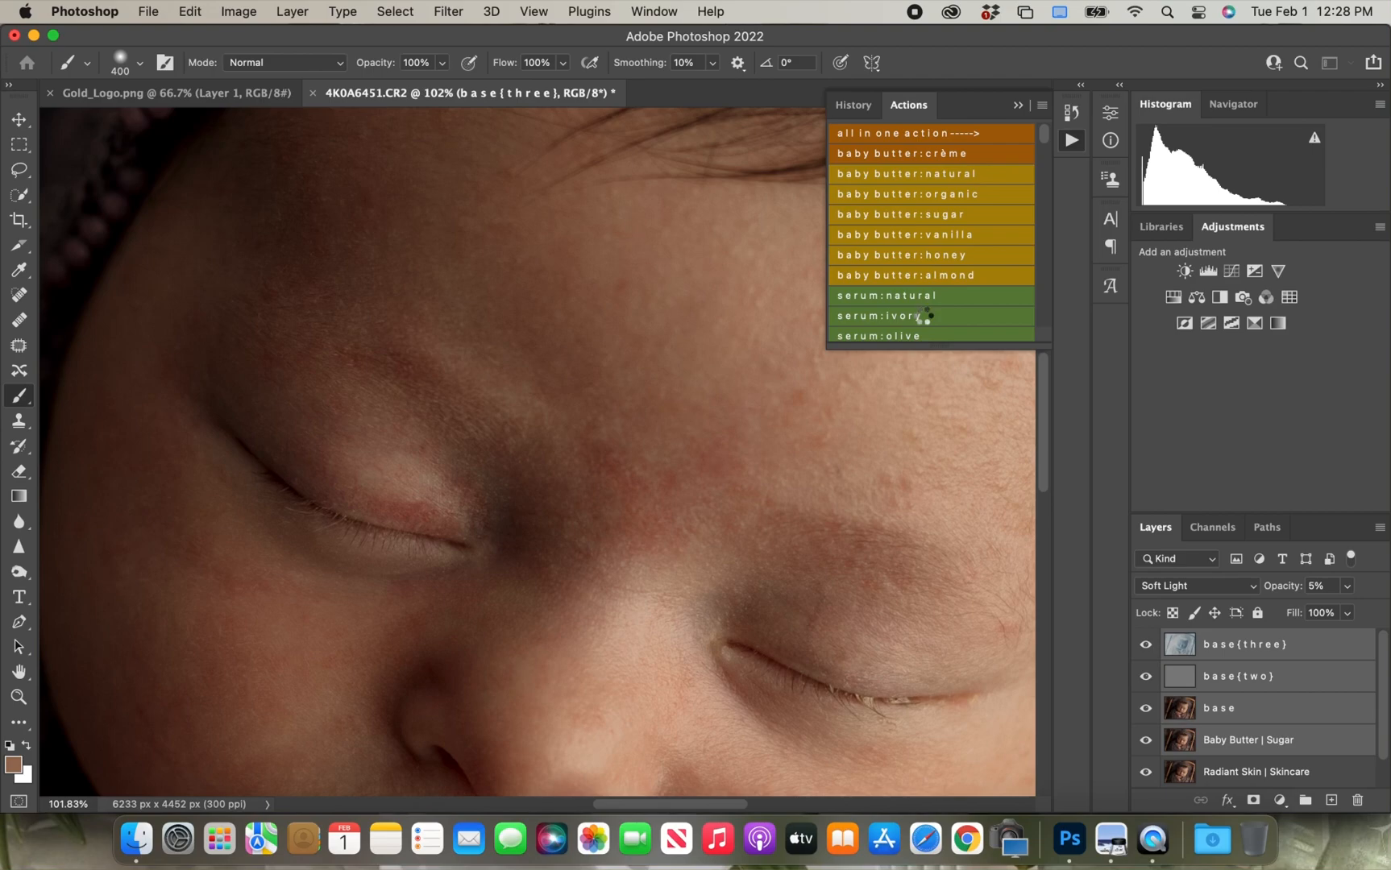
mouse_move(925, 316)
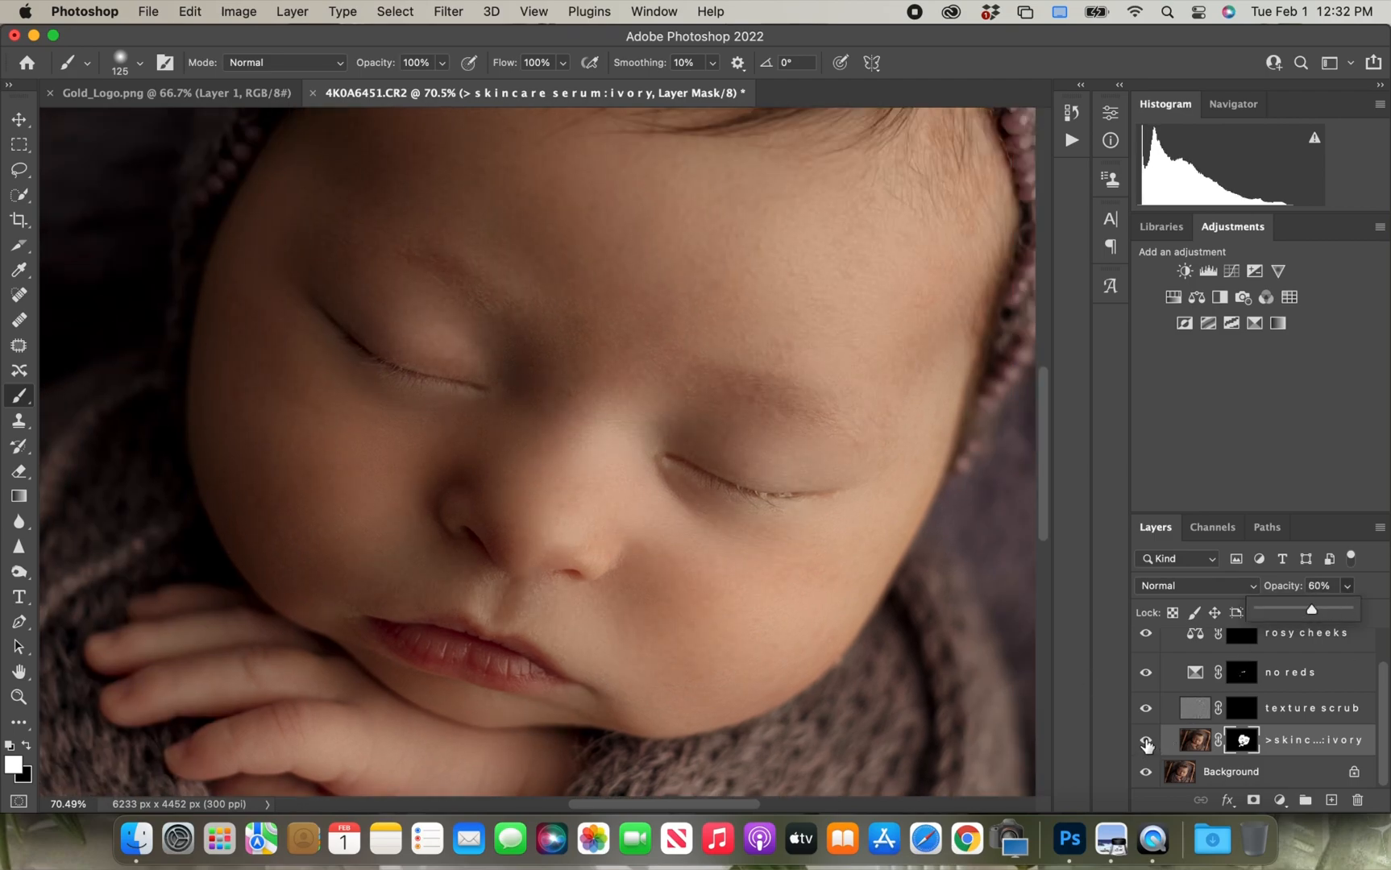
- Toggle the serum:ivory layer to compare before/after, keeping it at 80% opacity
left_click(1145, 739)
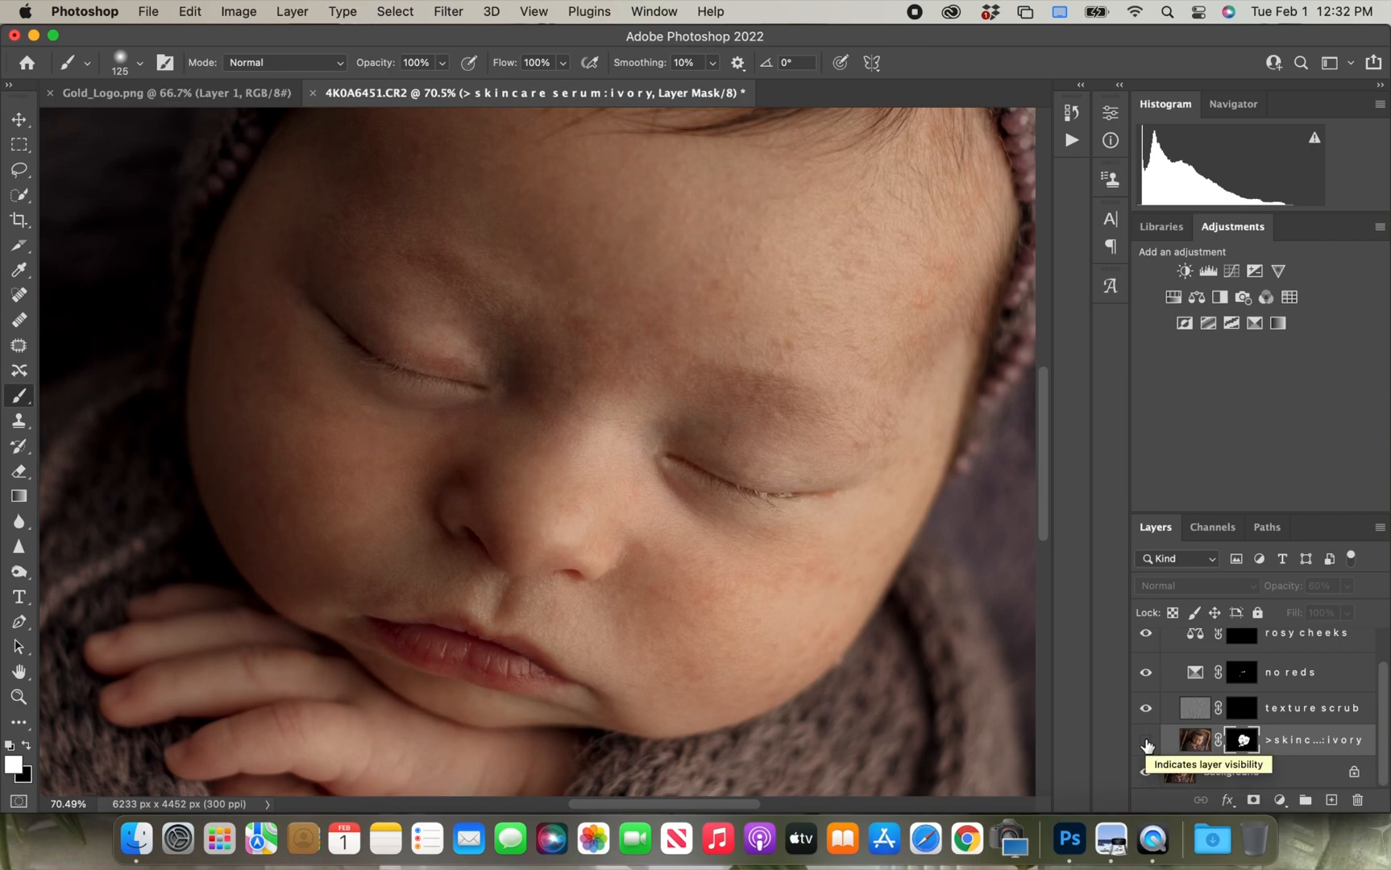
left_click(1145, 744)
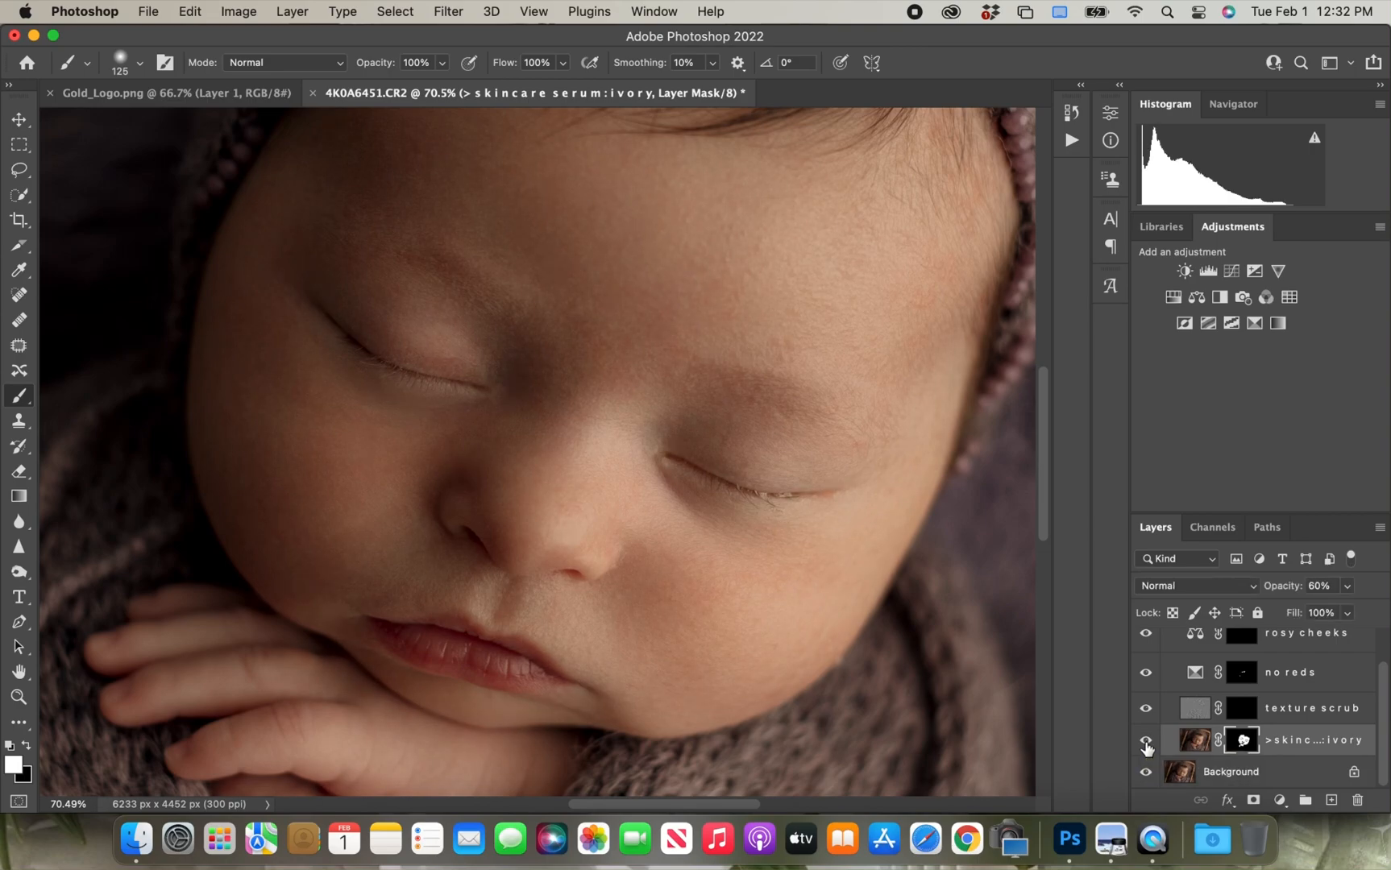
left_click(1144, 747)
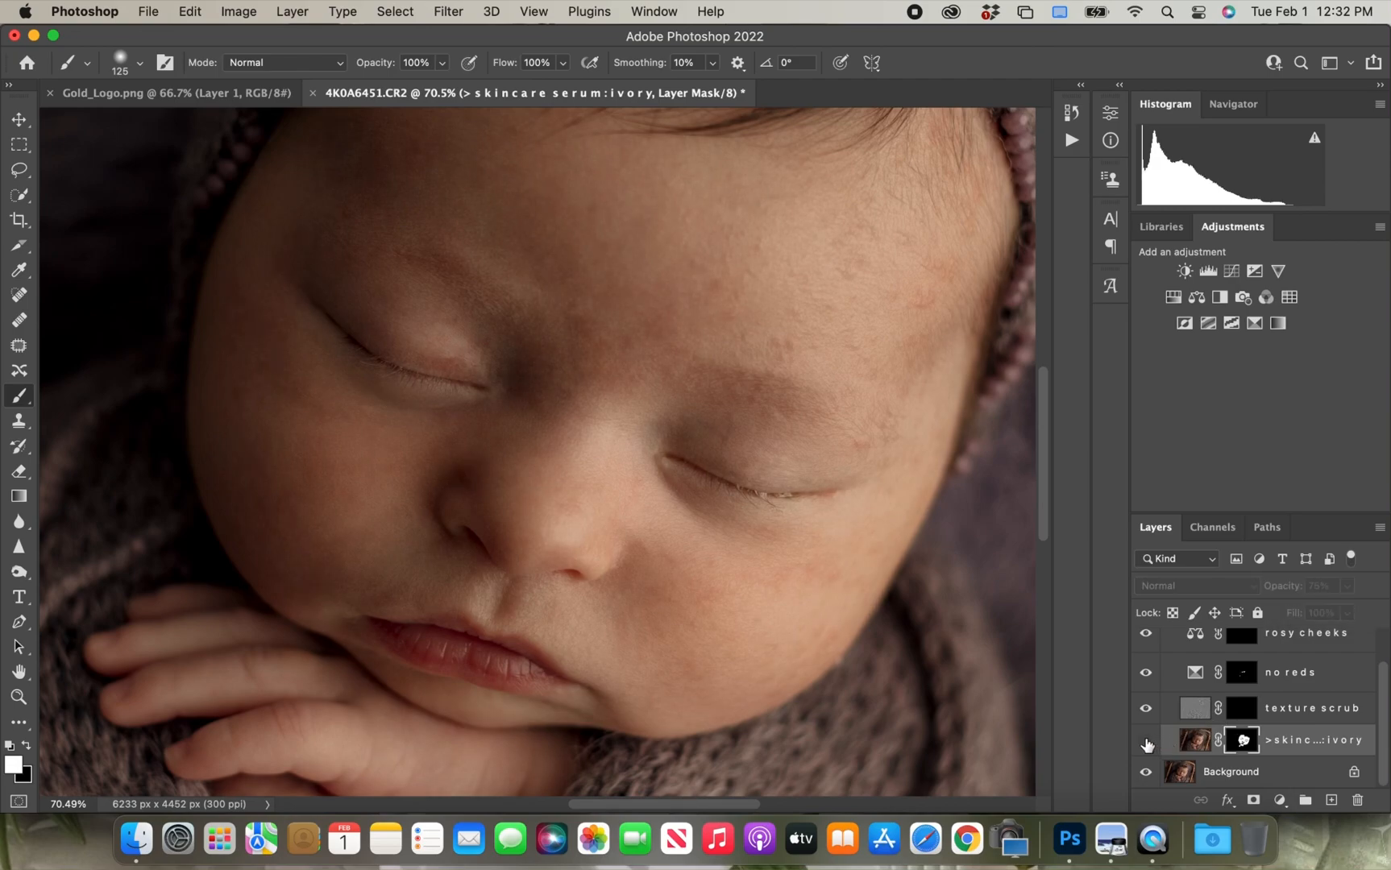
left_click(1145, 745)
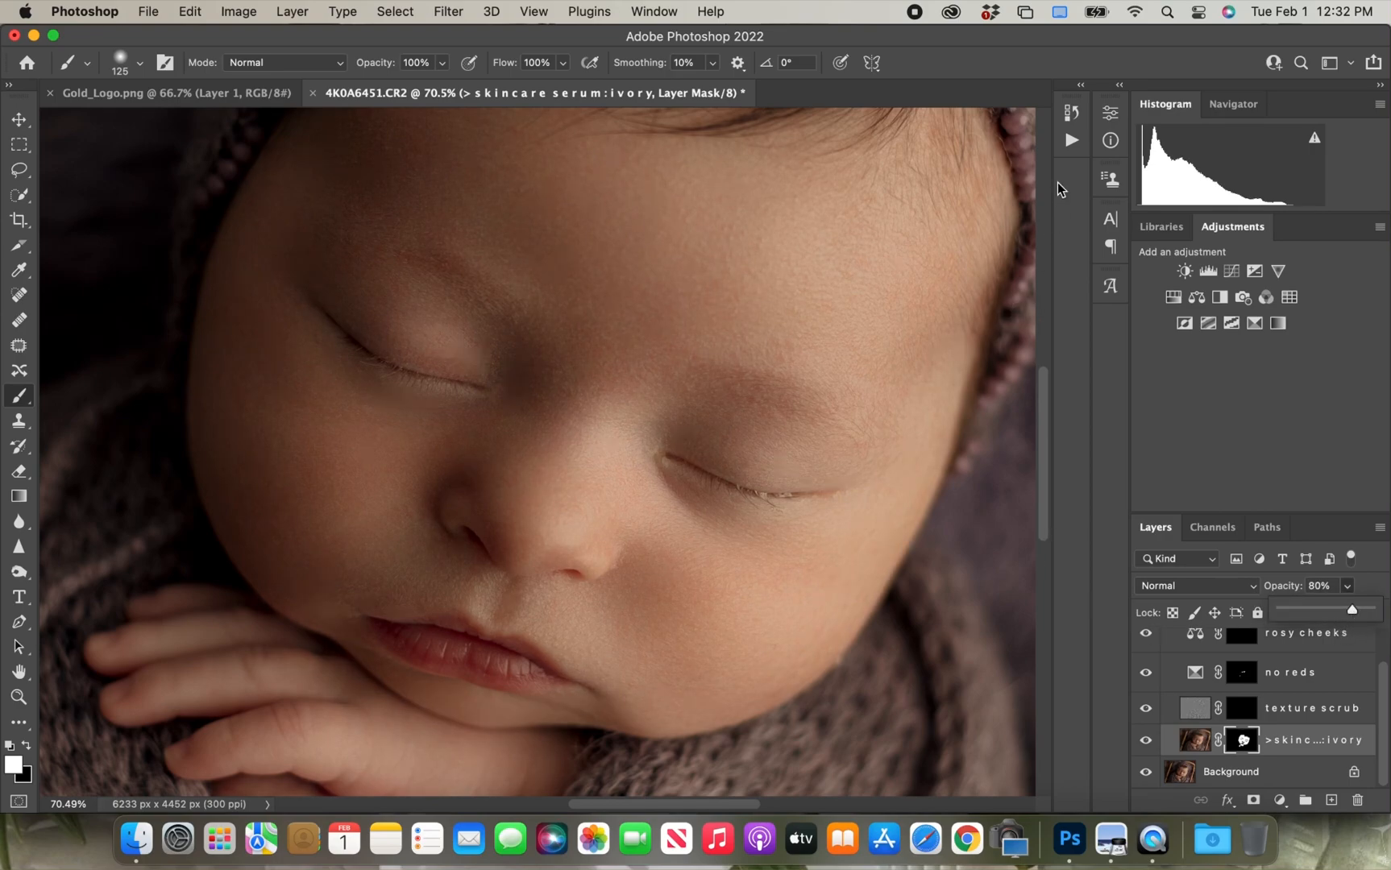
left_click(908, 106)
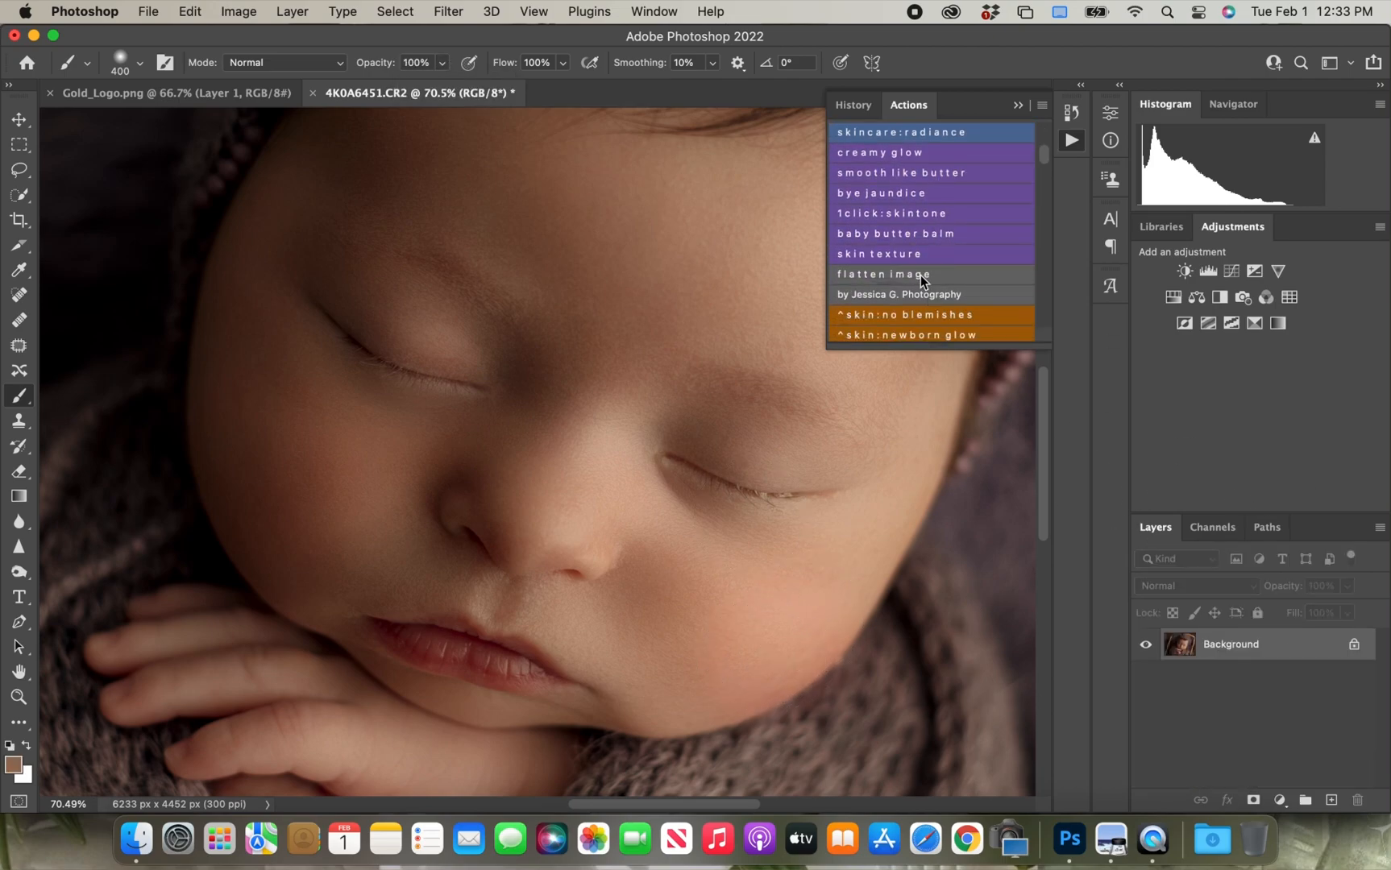
mouse_move(923, 260)
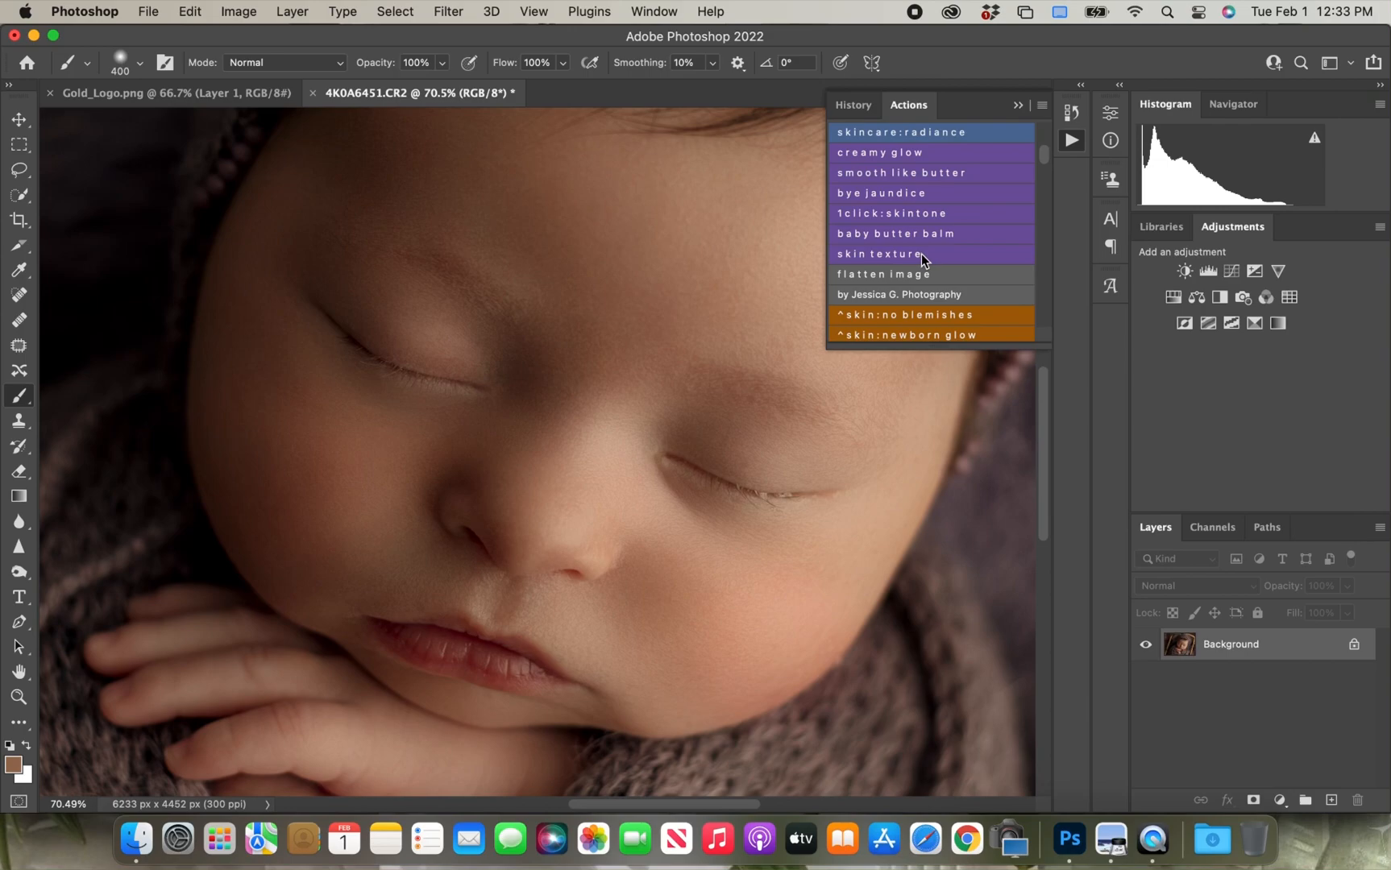
- Scroll to the eye pop, pretty lashes and scrumptious lips actions and pick pretty lashes
scroll("down", 3)
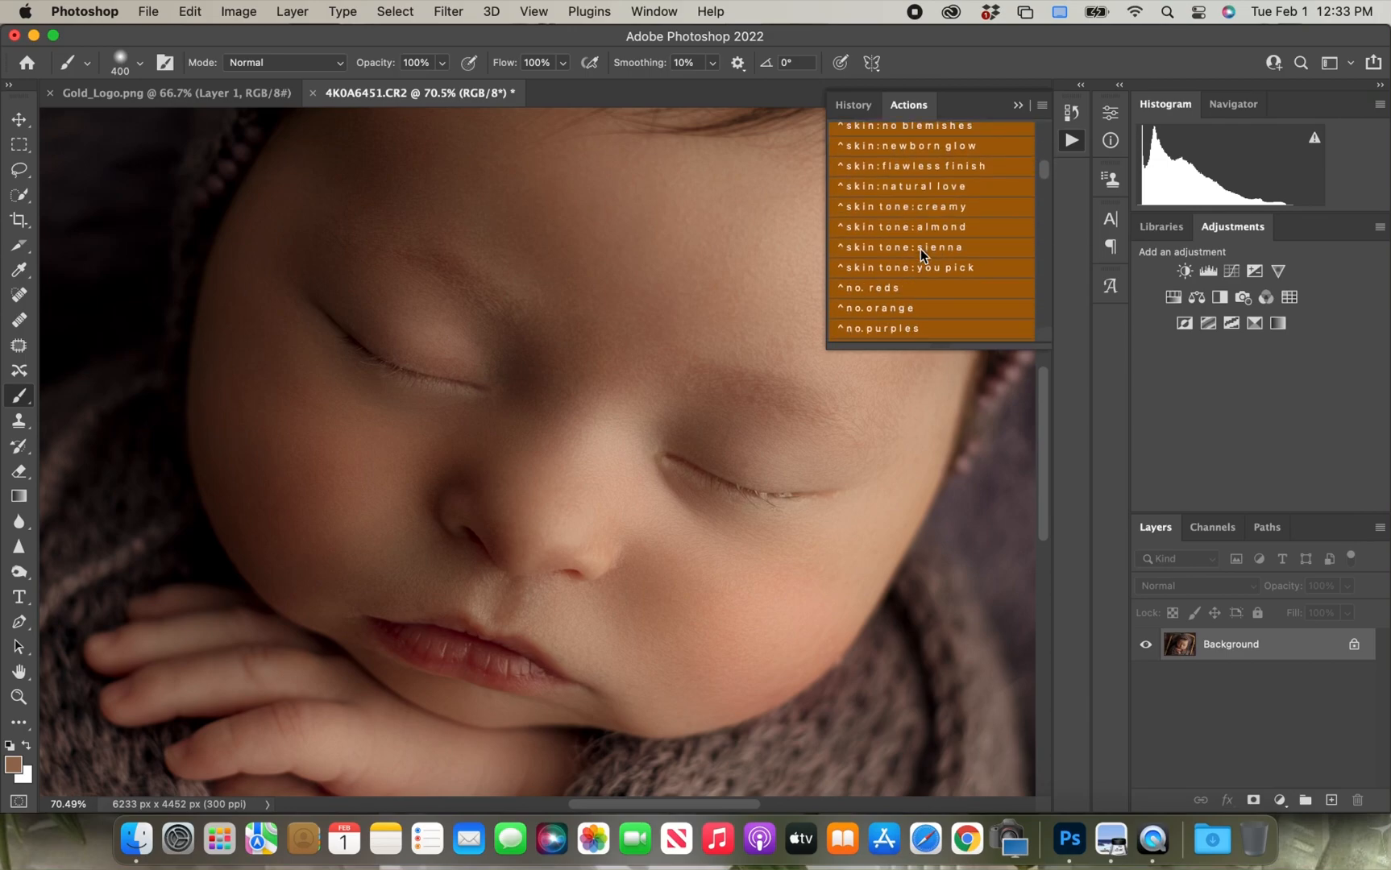
scroll("down", 3)
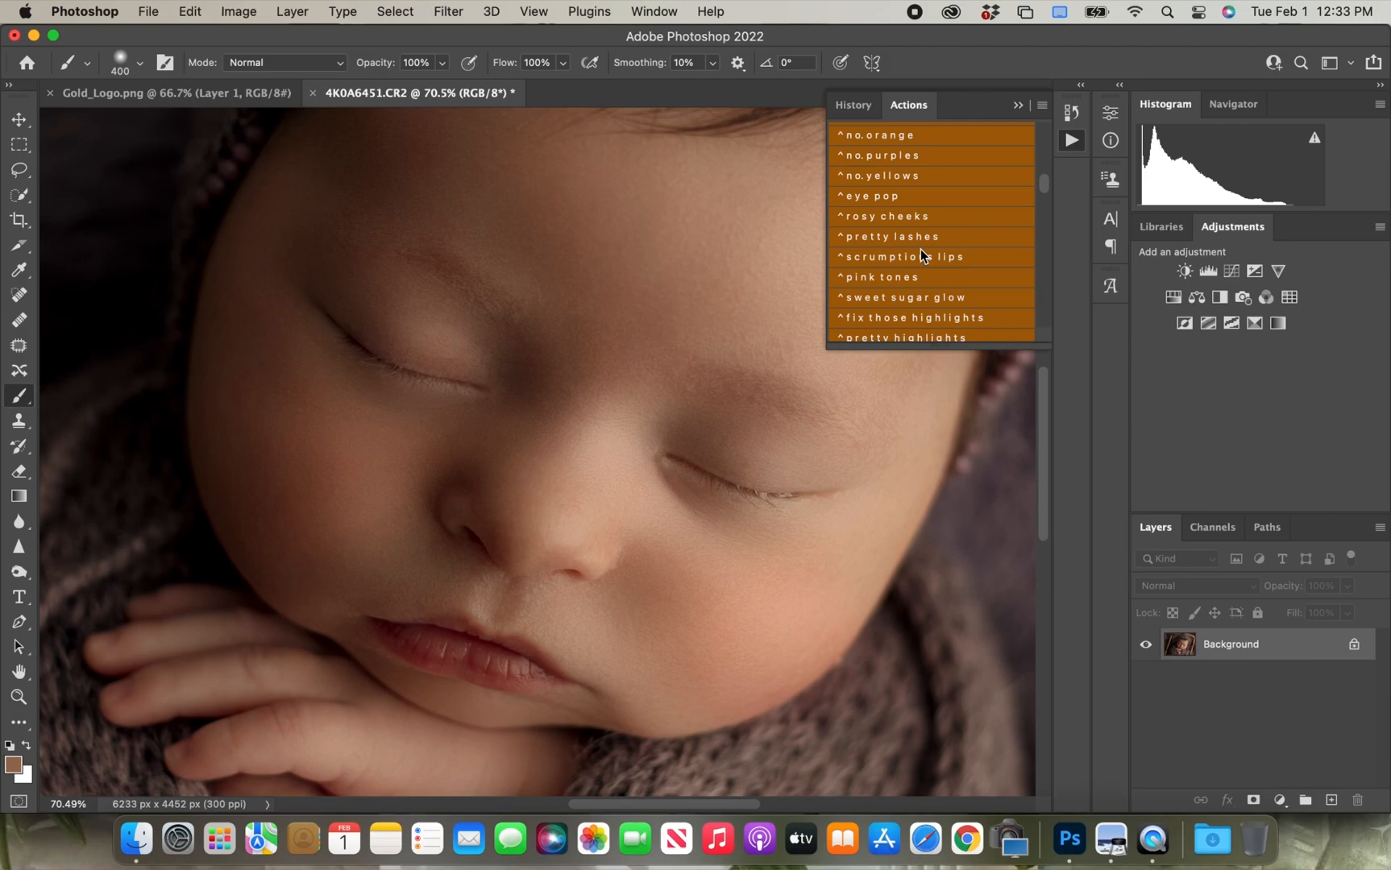
mouse_move(639, 266)
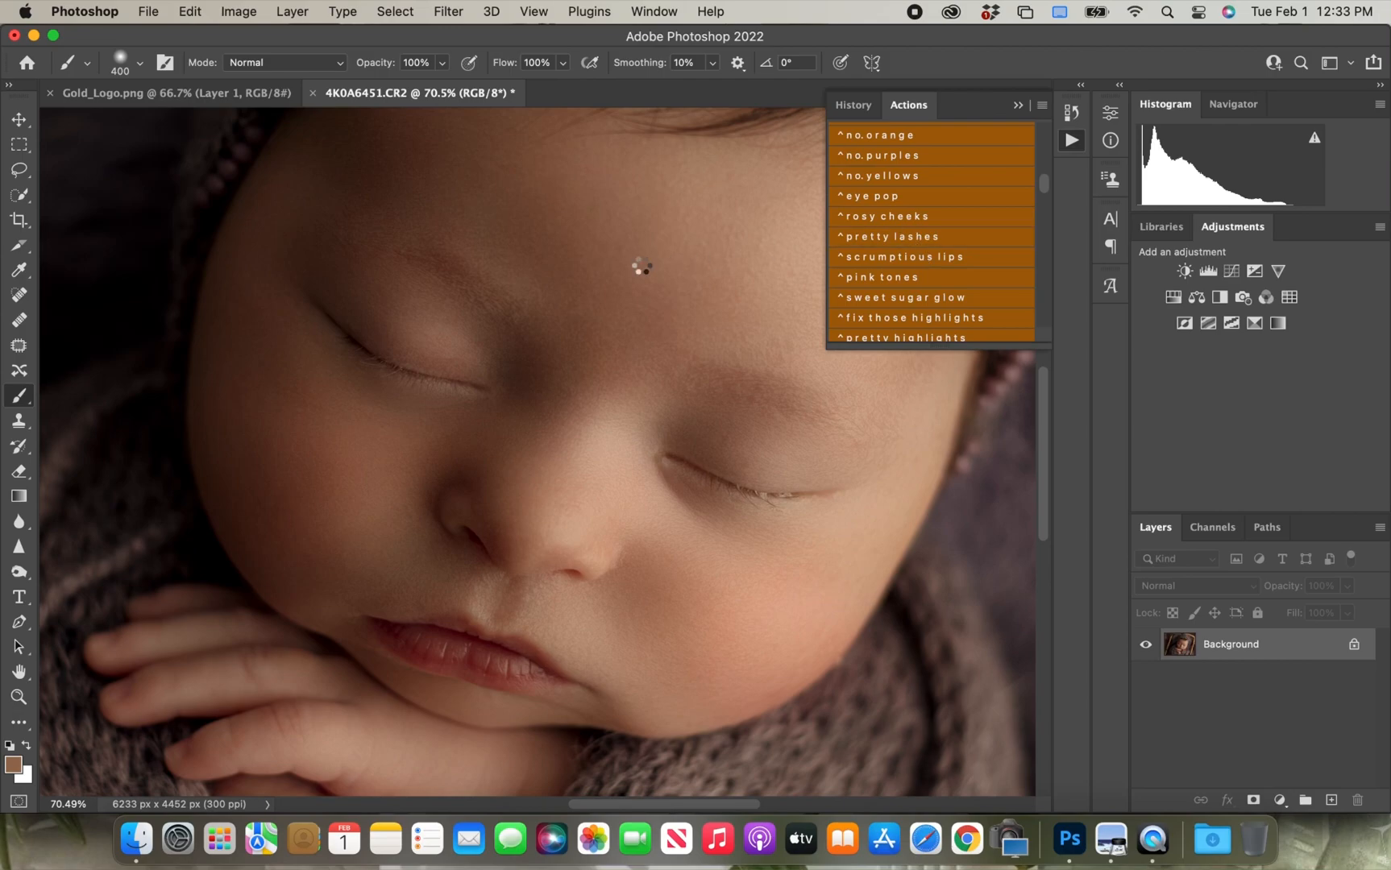
mouse_move(429, 364)
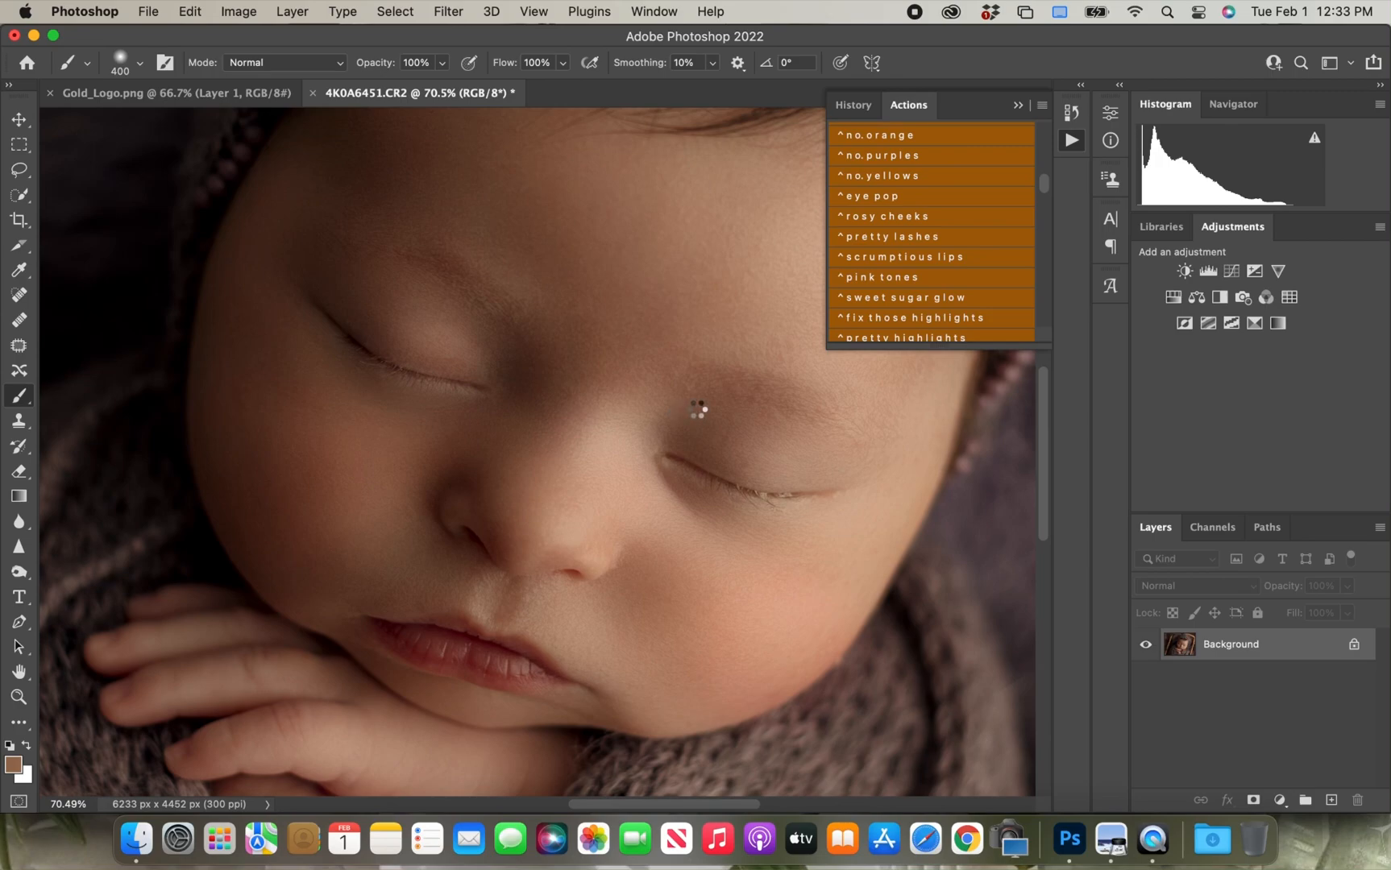
left_click(892, 236)
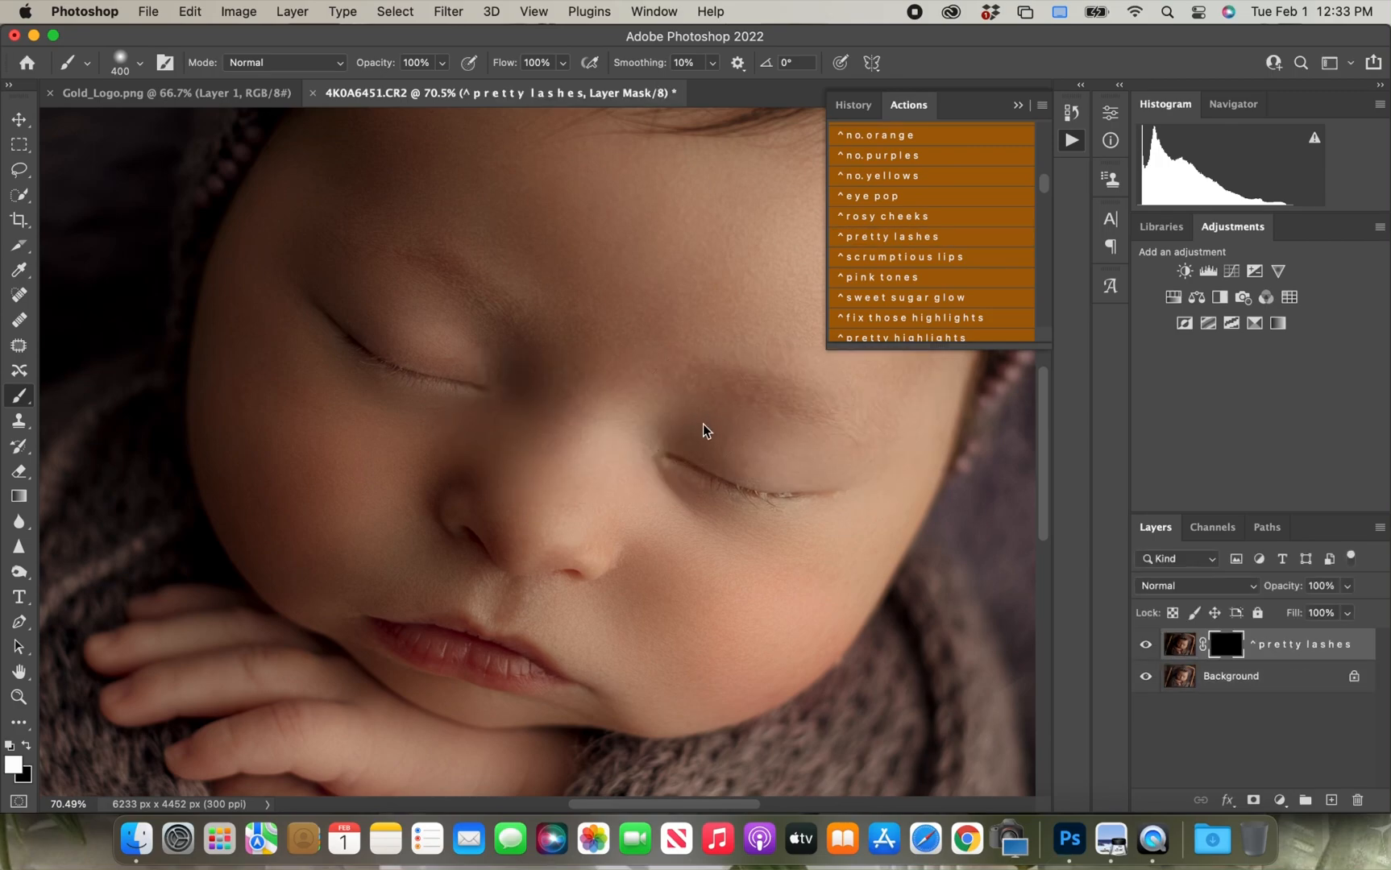
mouse_move(696, 479)
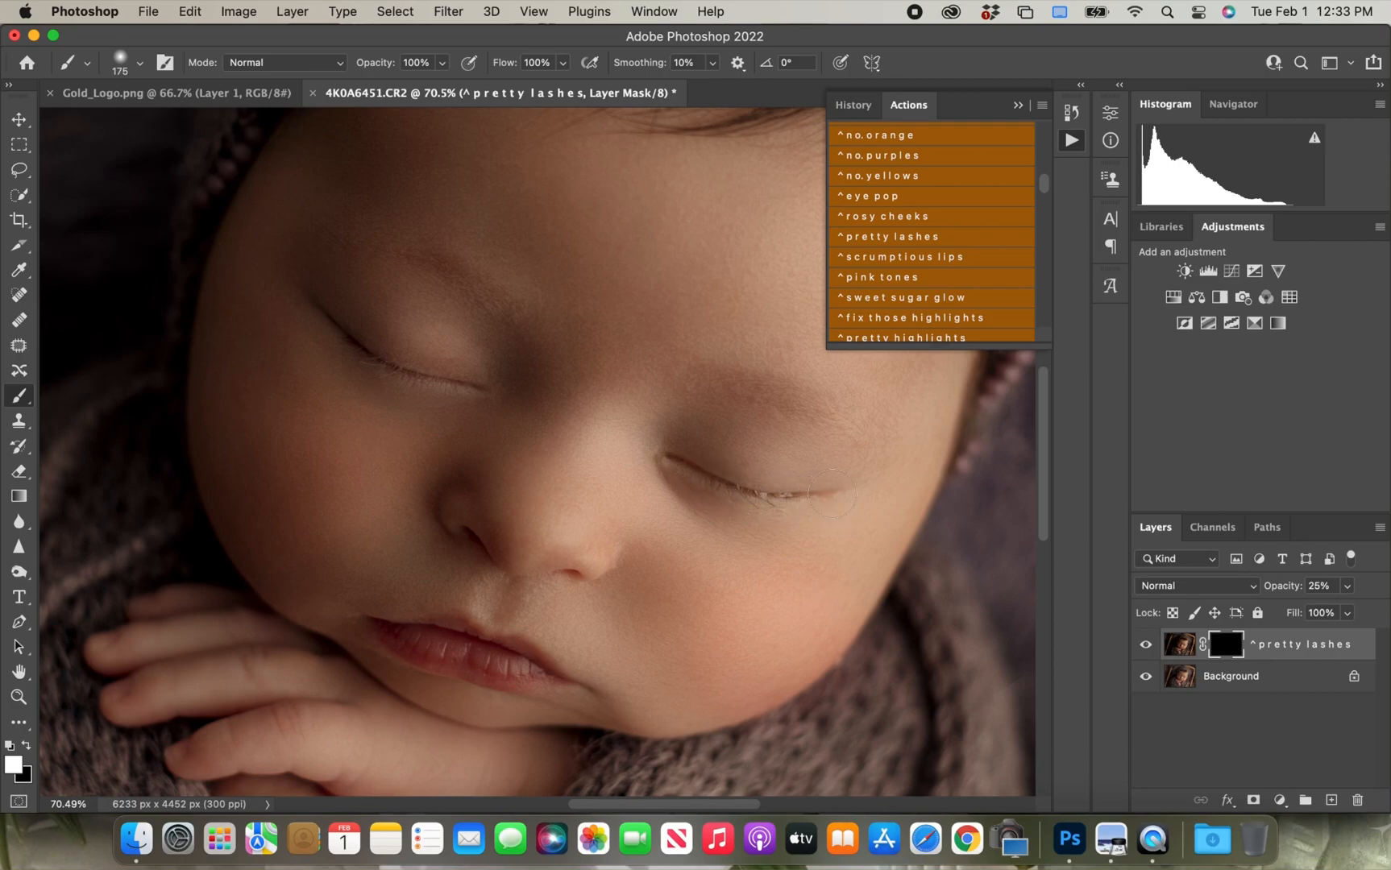
mouse_move(441, 385)
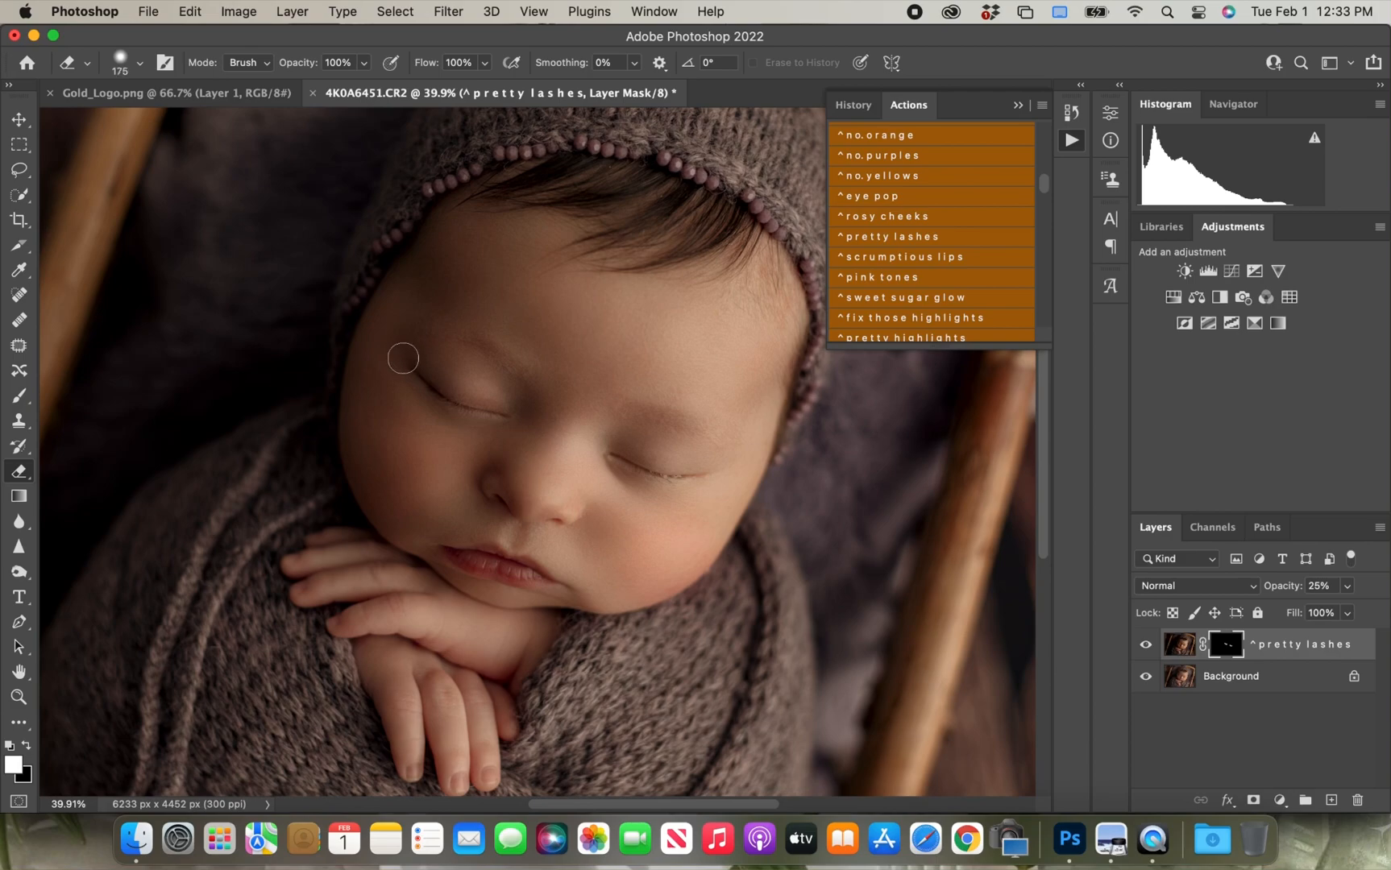
mouse_move(1171, 625)
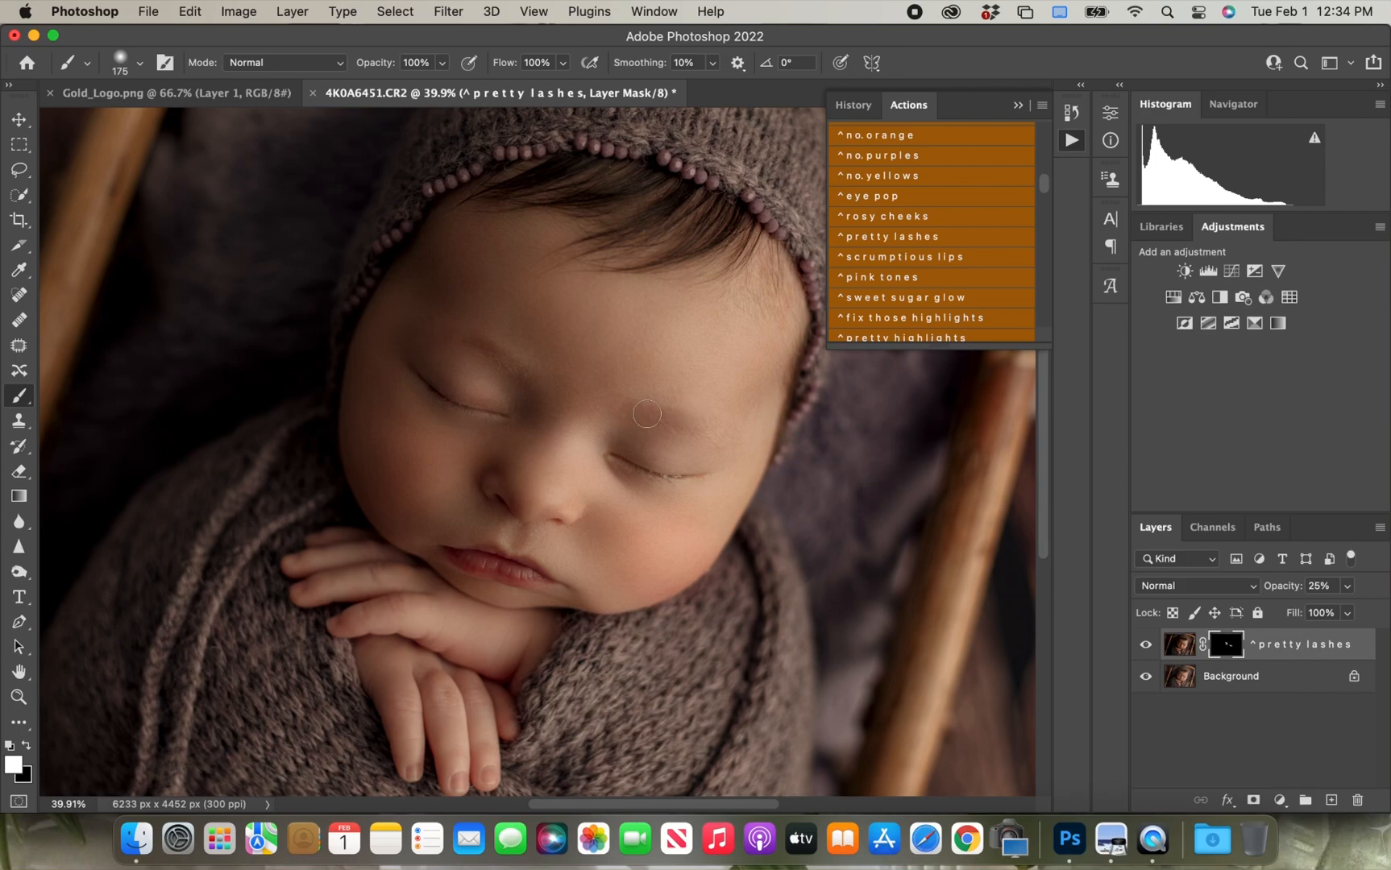
- Scroll further down the Actions panel
scroll("down", 3)
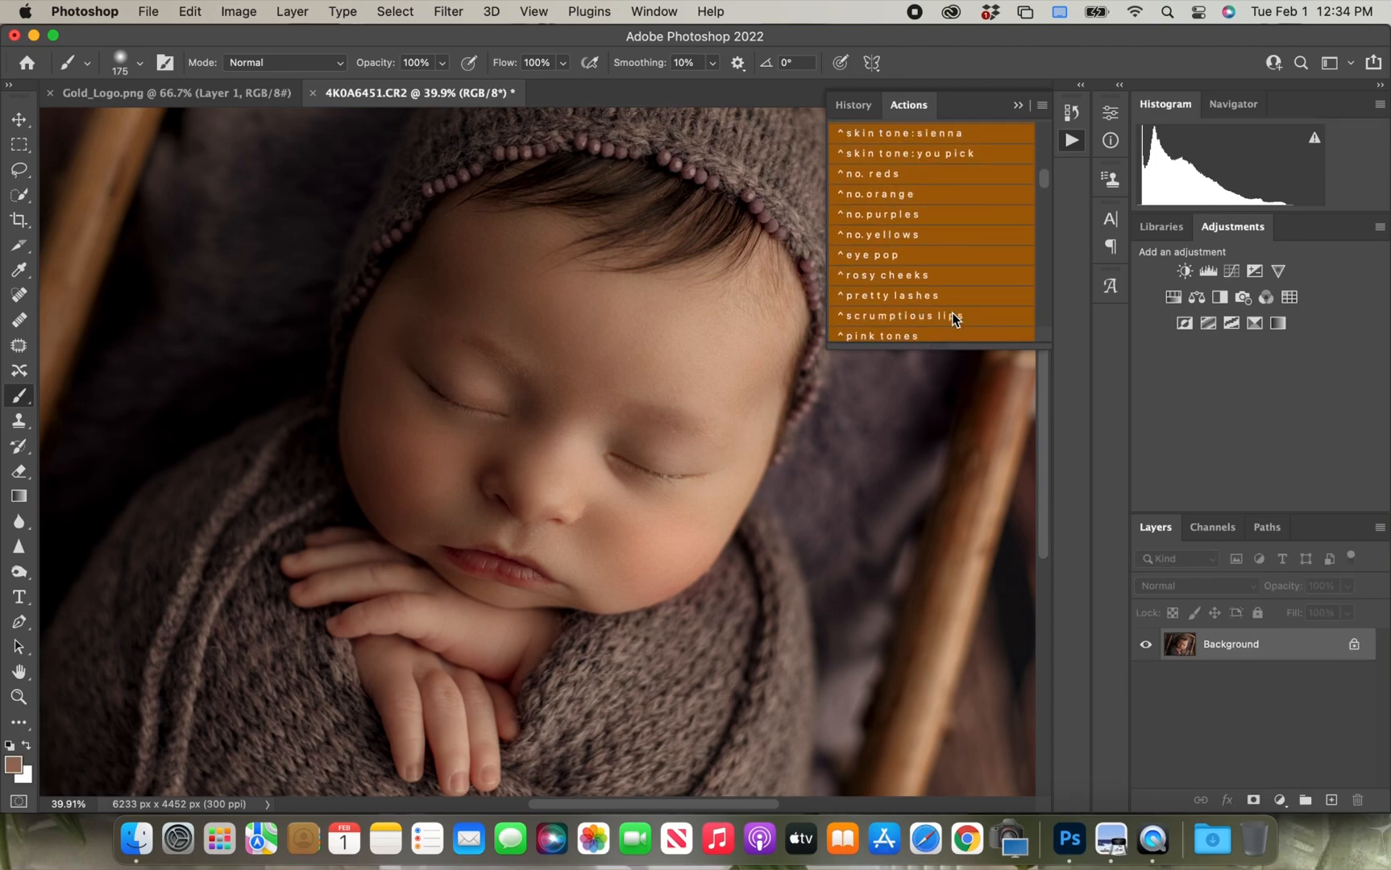
- Run the scrumptious lips action for the 50% lip enhancement
scroll("down", 3)
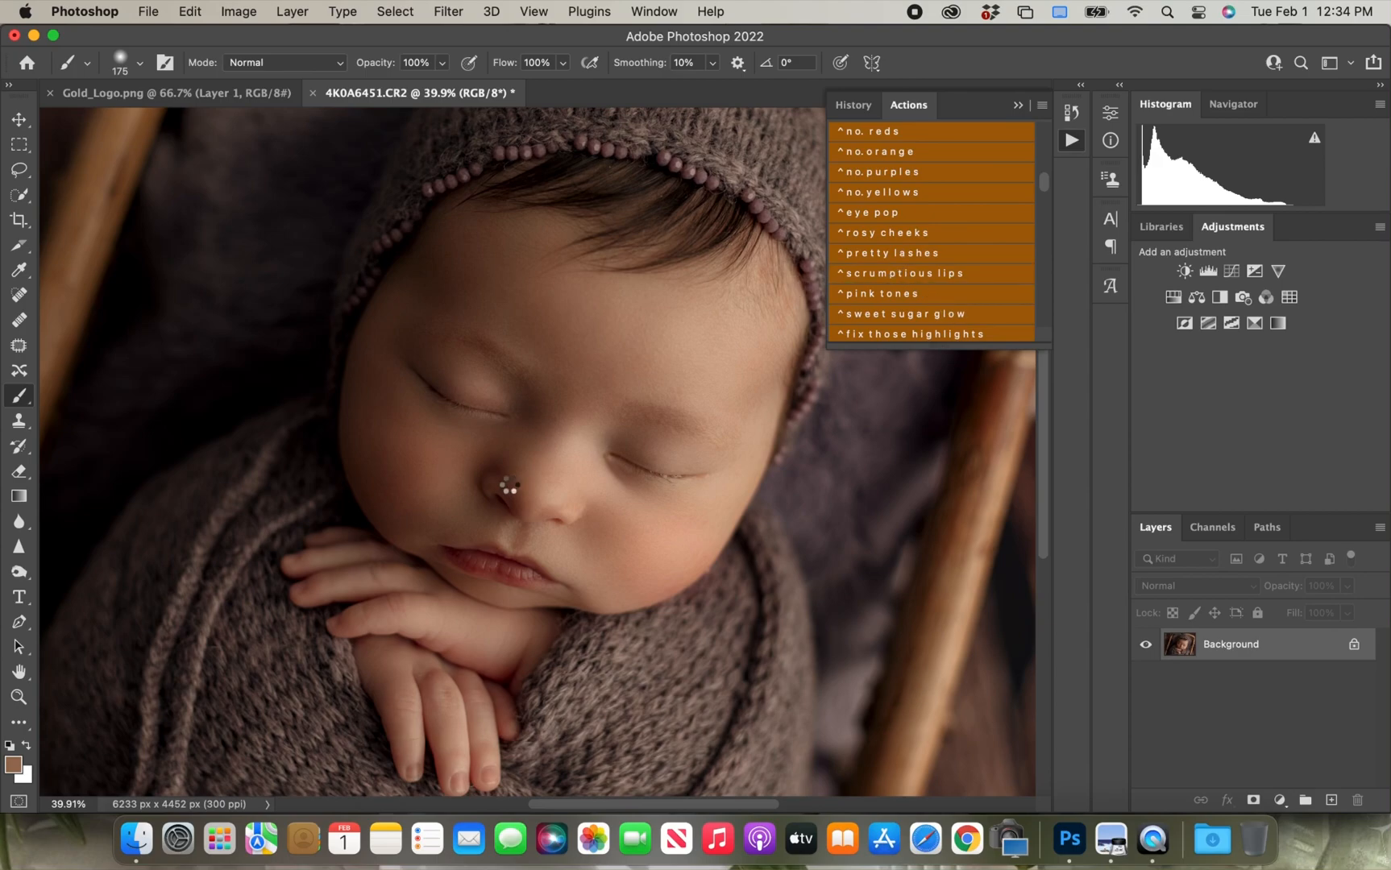
mouse_move(719, 568)
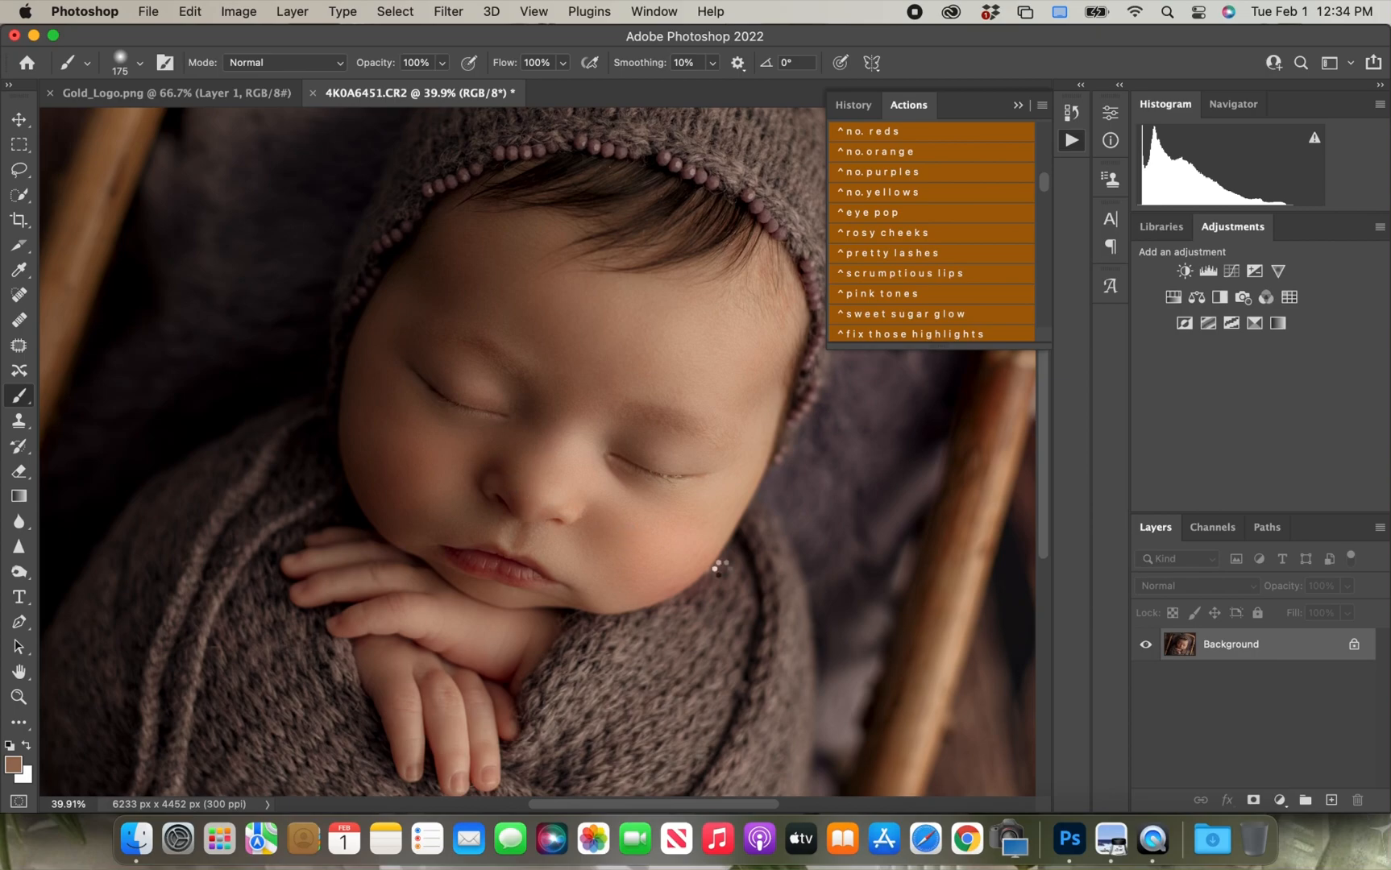
mouse_move(492, 178)
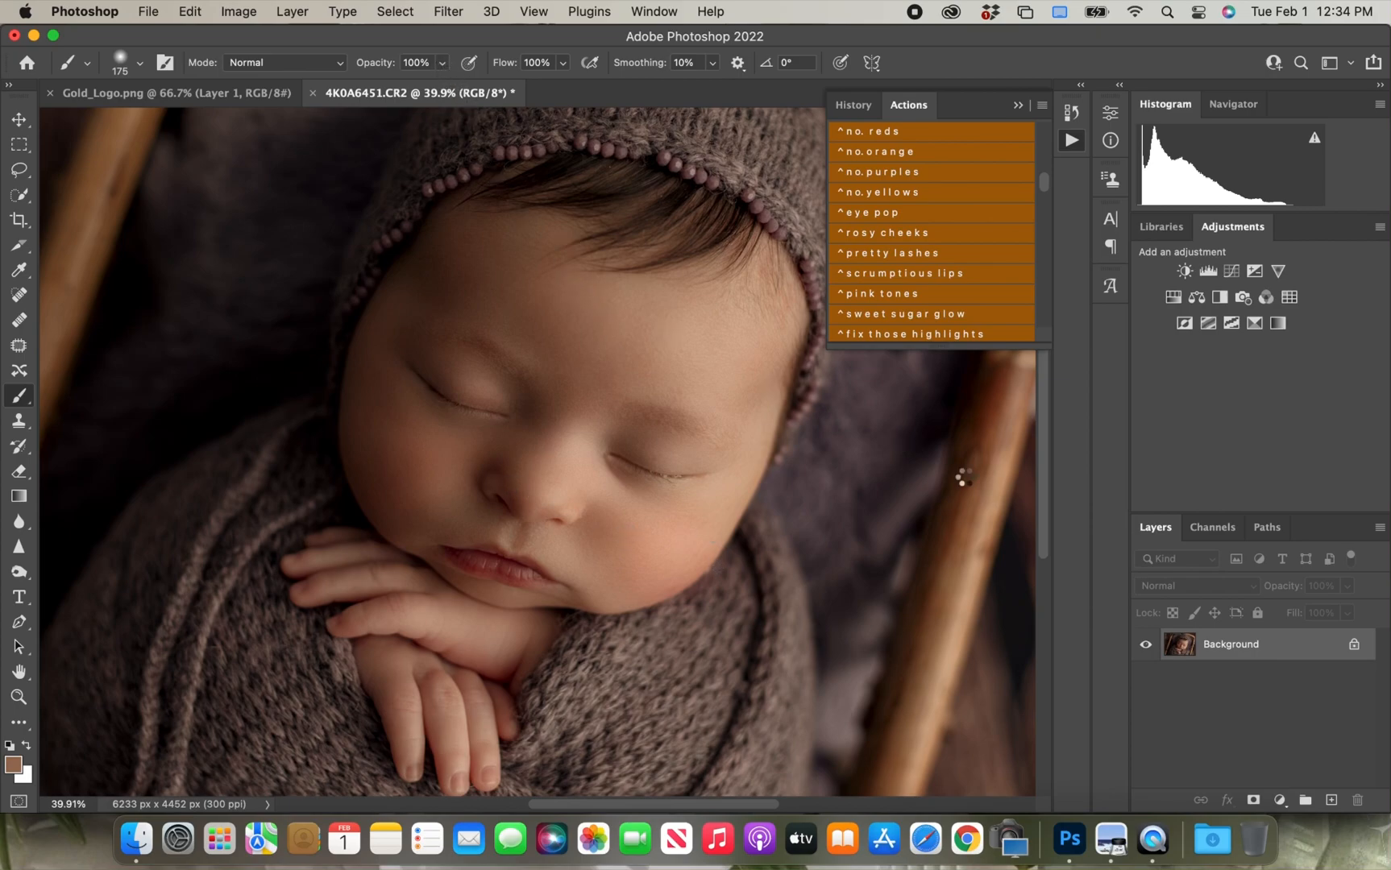
left_click(899, 273)
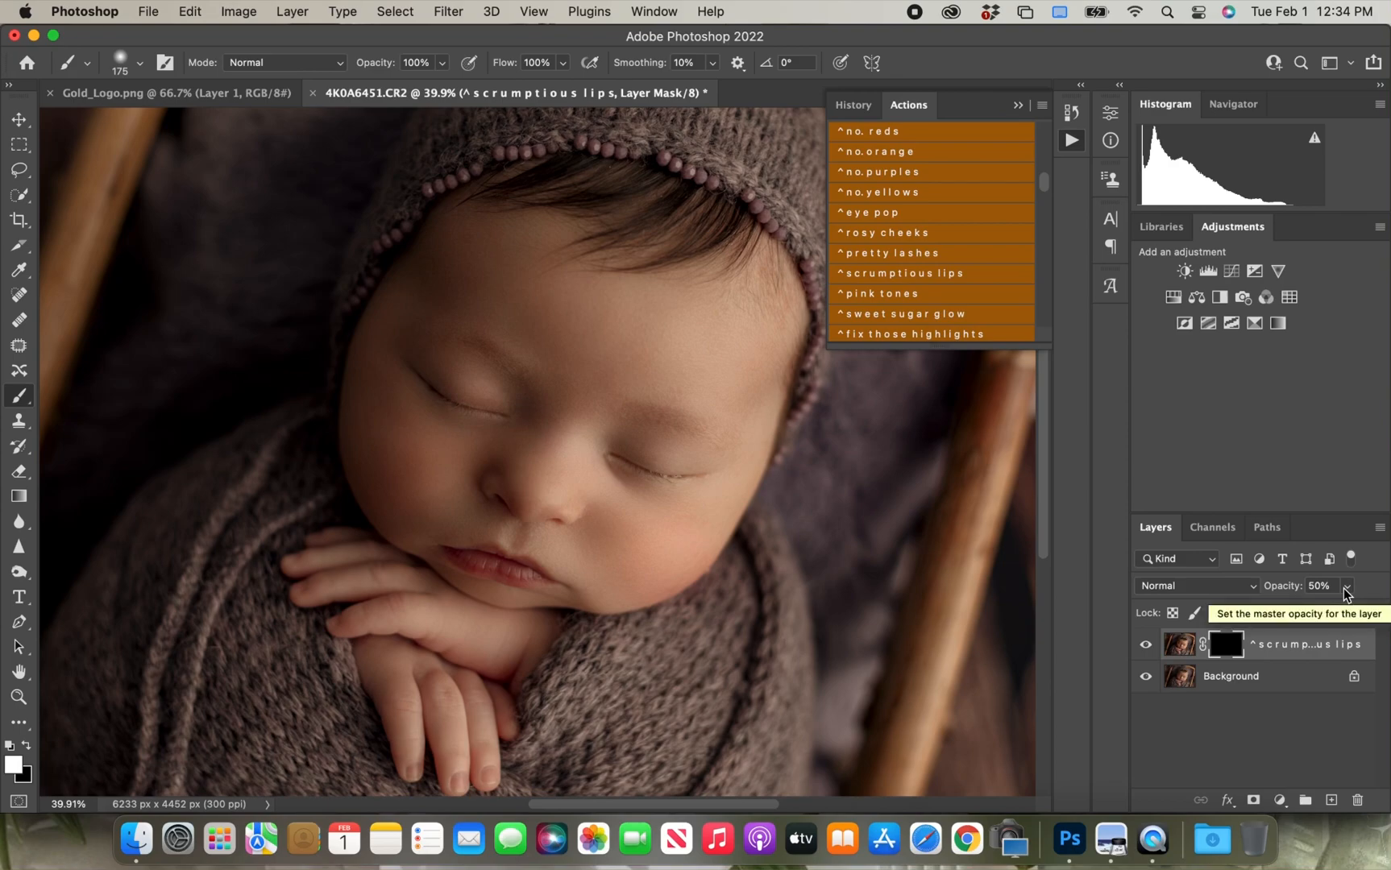
mouse_move(687, 465)
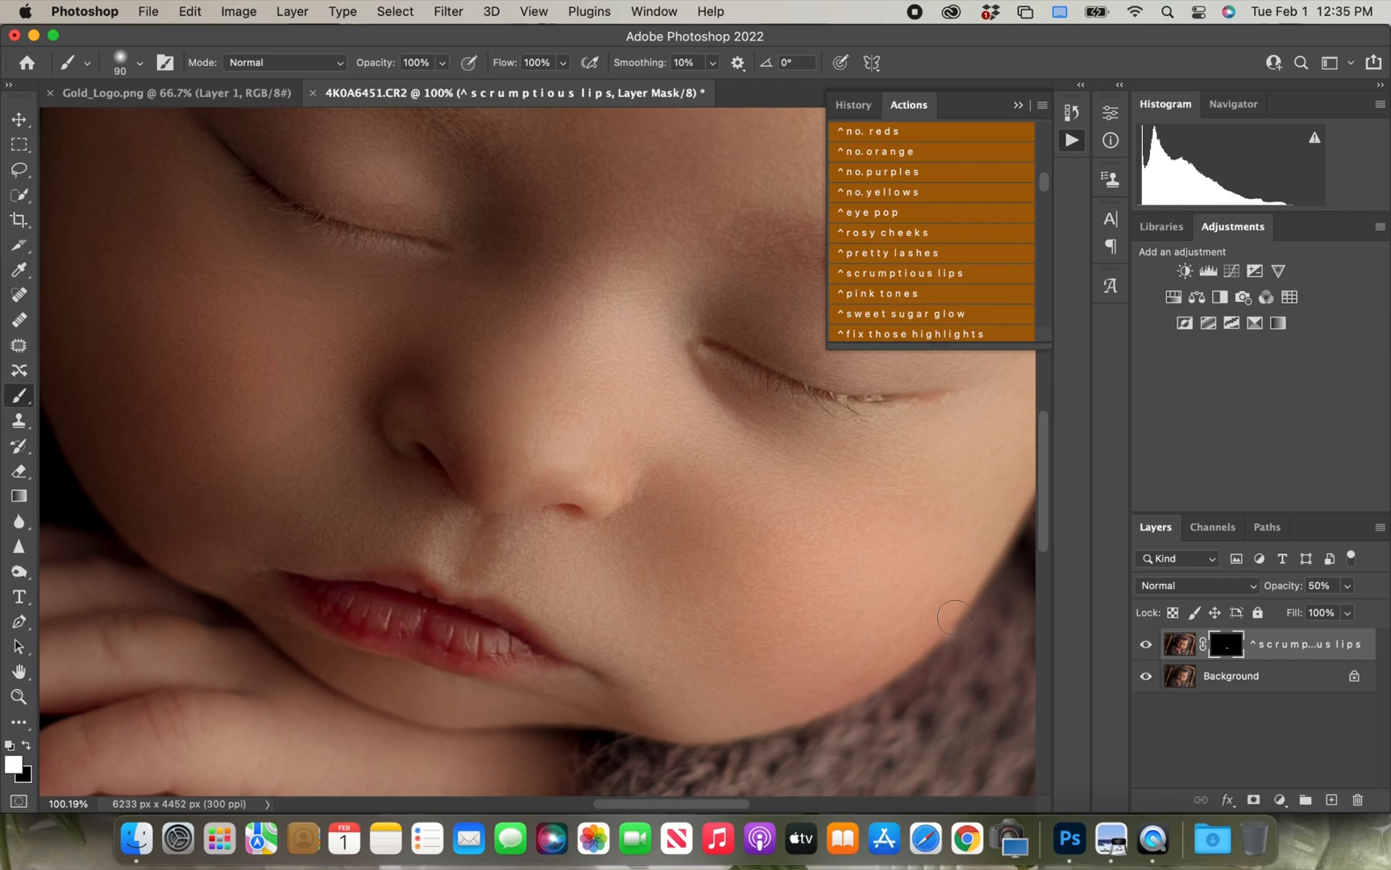
scroll("down", 3)
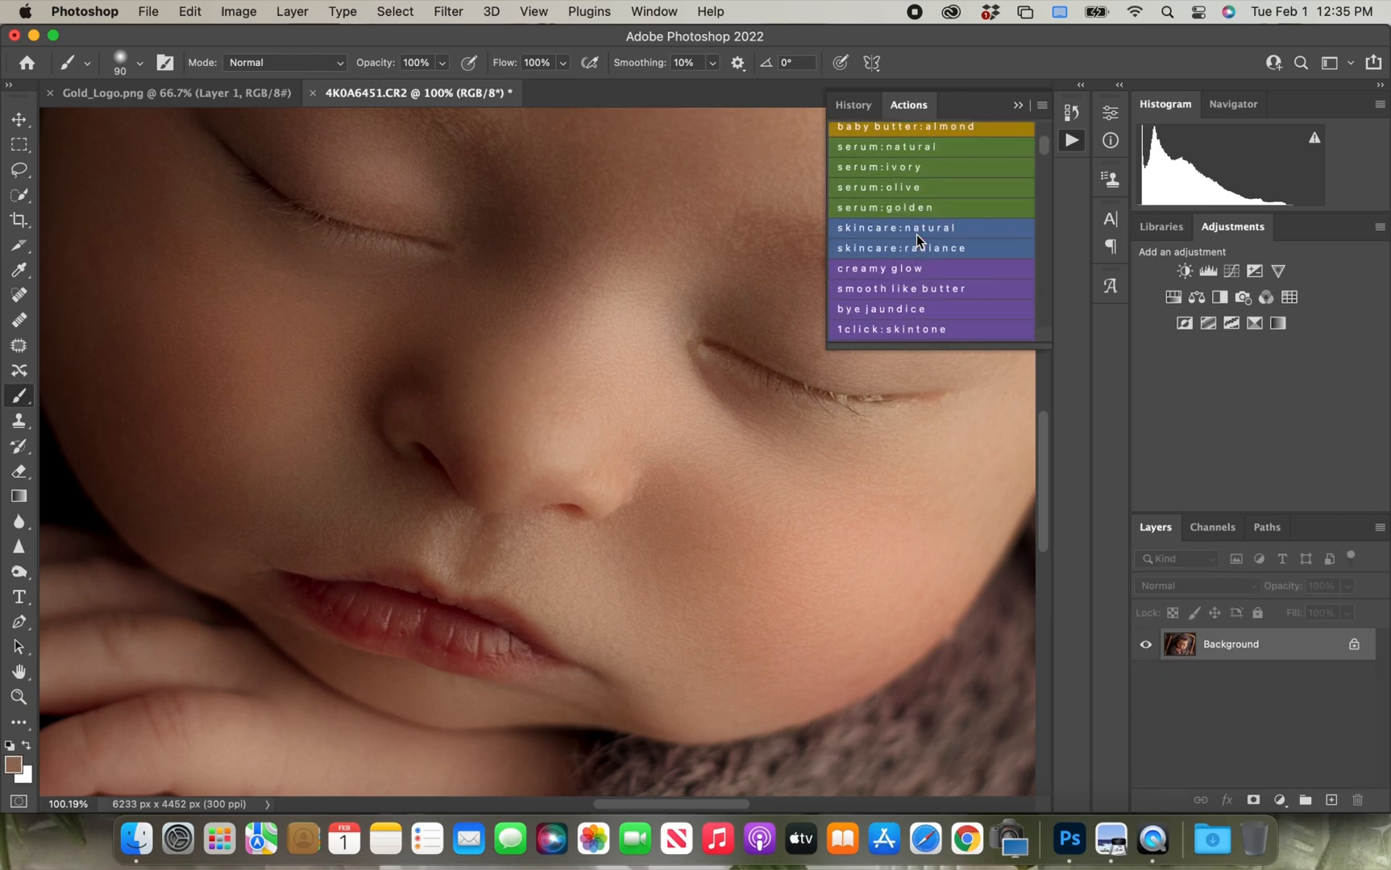
- Apply the skin texture action and set its layer to 35% opacity
scroll("down", 3)
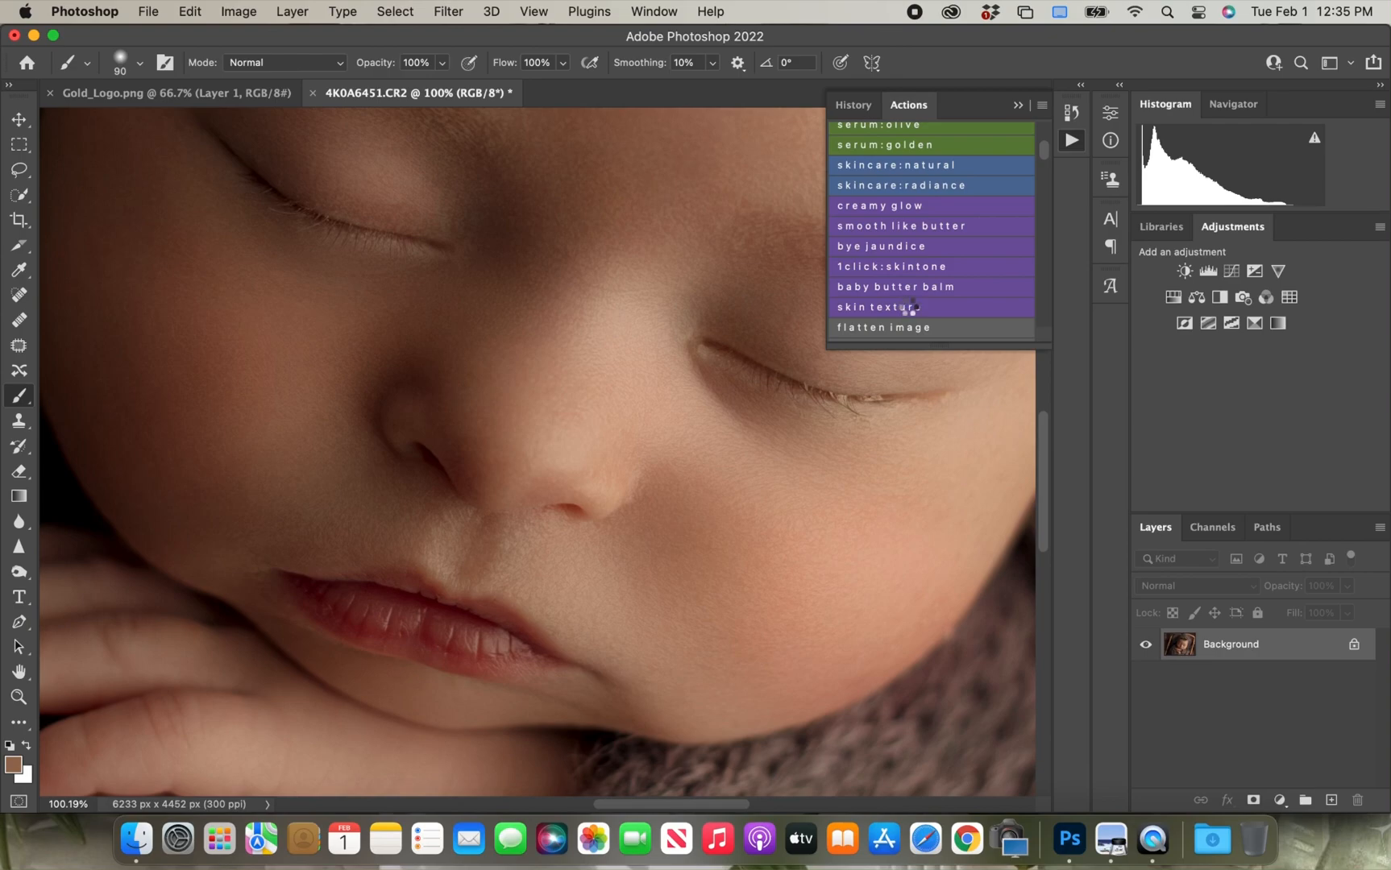
double_click(888, 308)
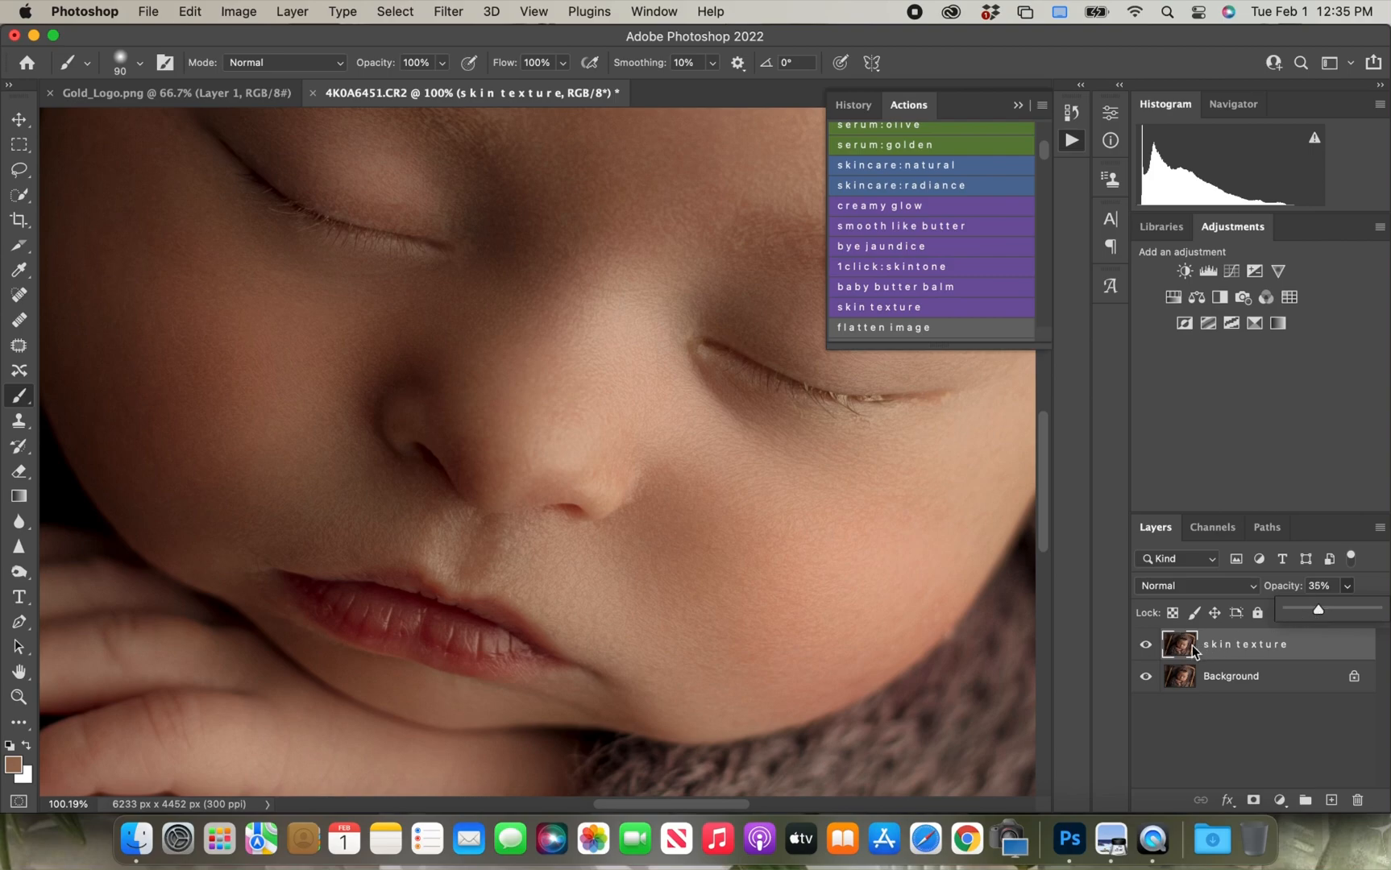
left_click(1145, 644)
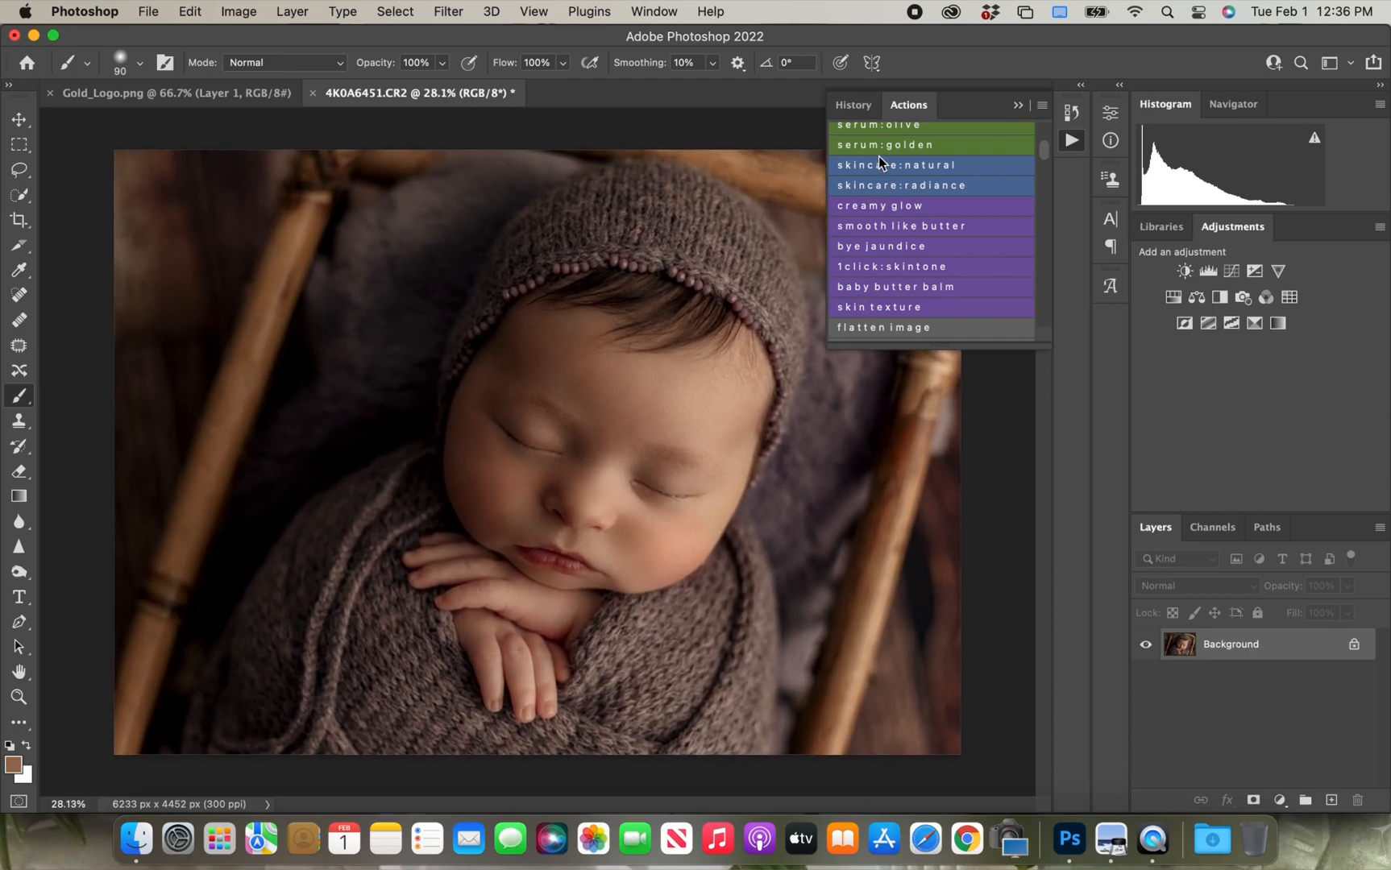
- Erase the plum haze mask over the baby and edges, compare, then merge into the background
left_click(852, 104)
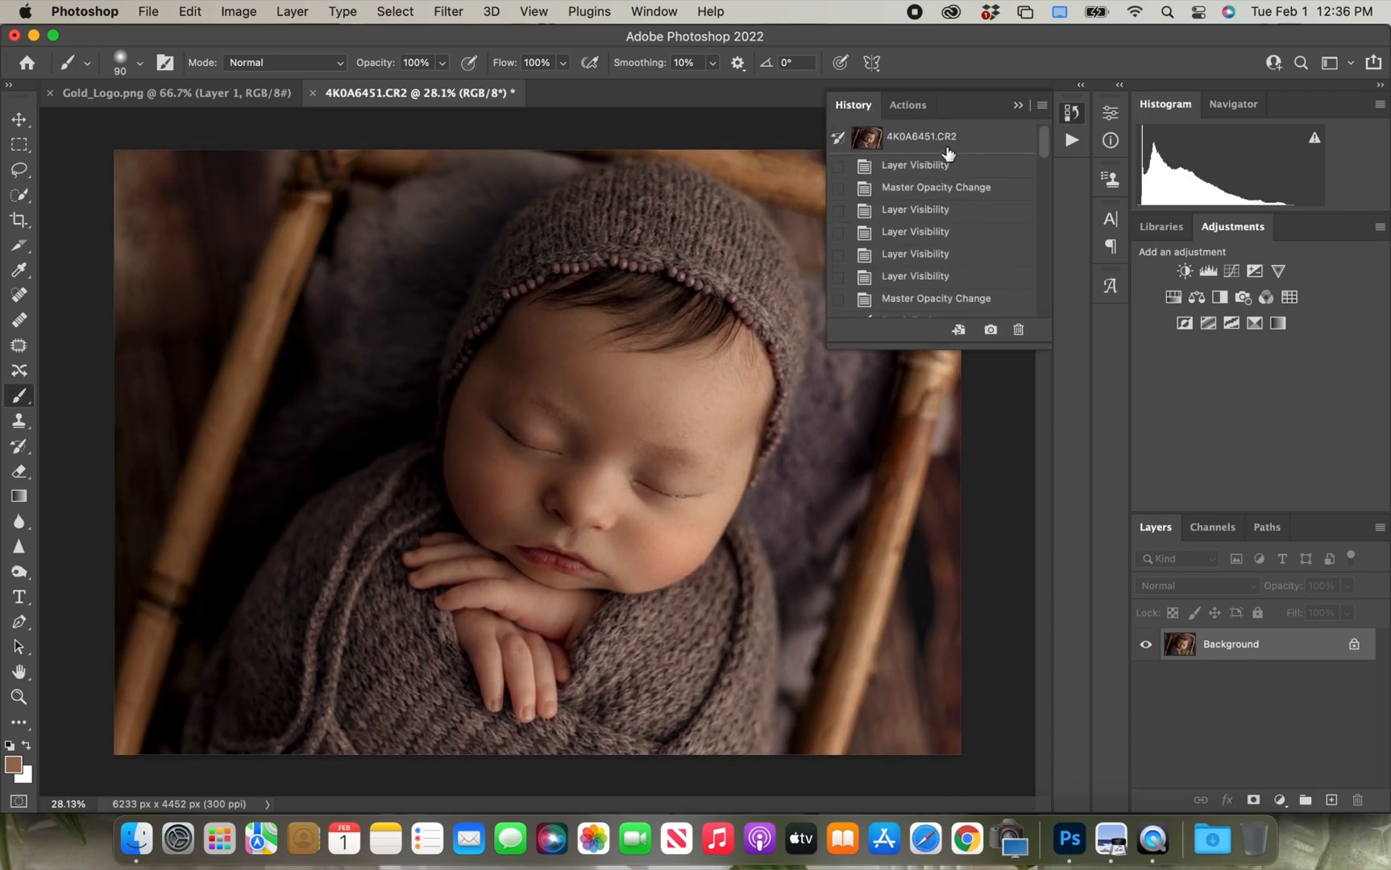
left_click(906, 105)
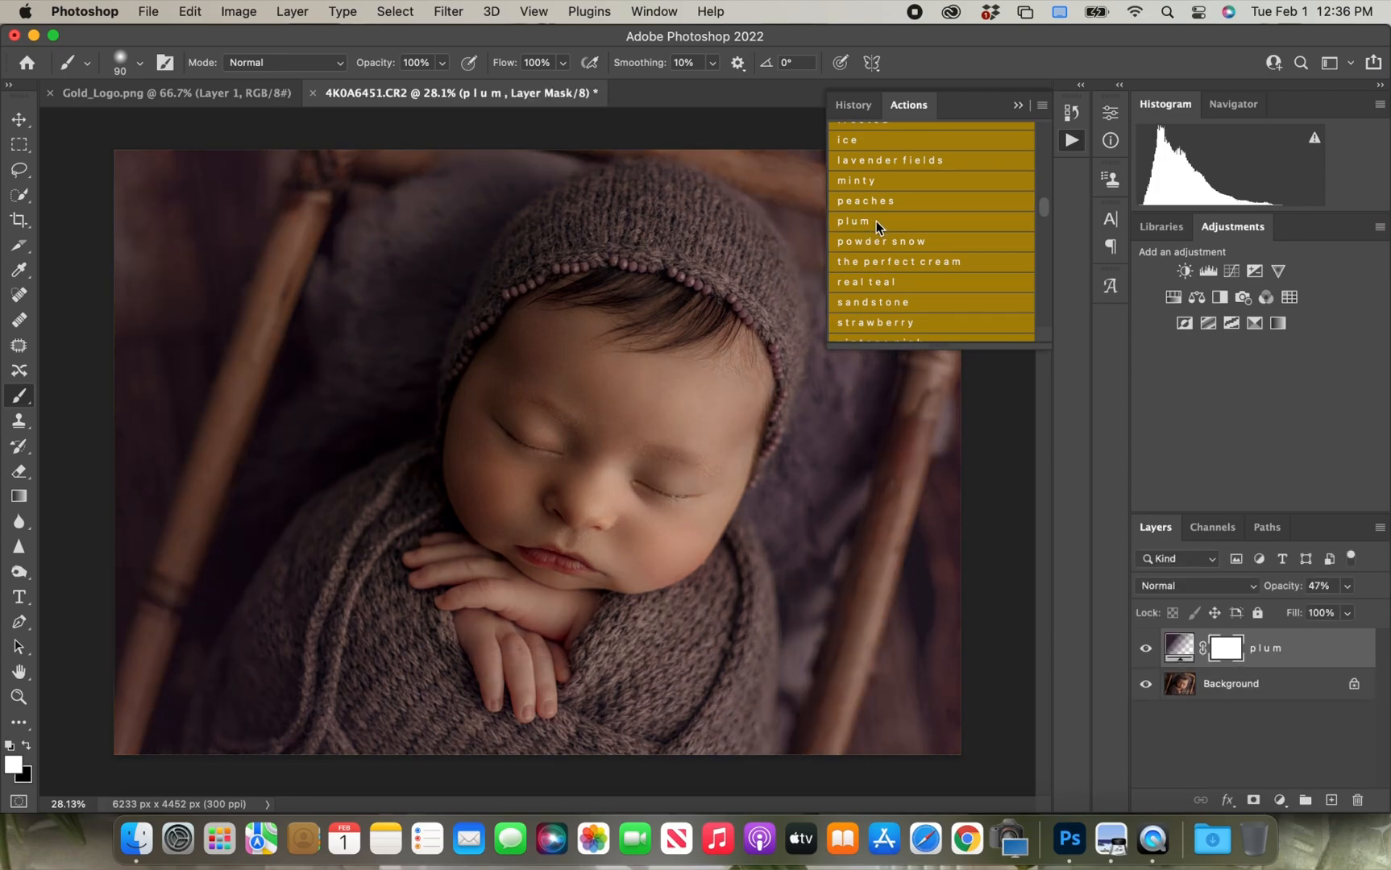
mouse_move(42, 419)
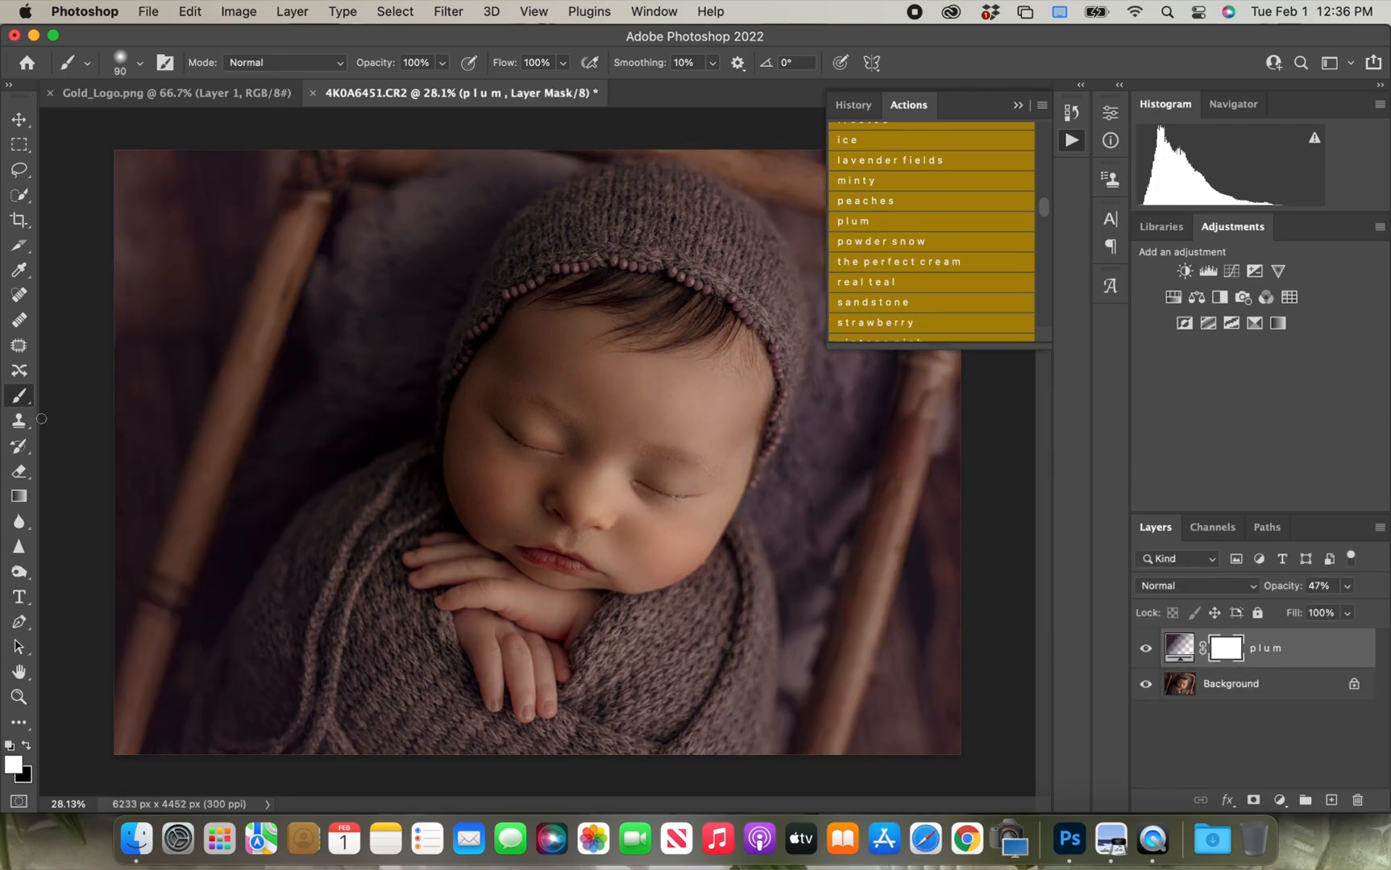
left_click(18, 472)
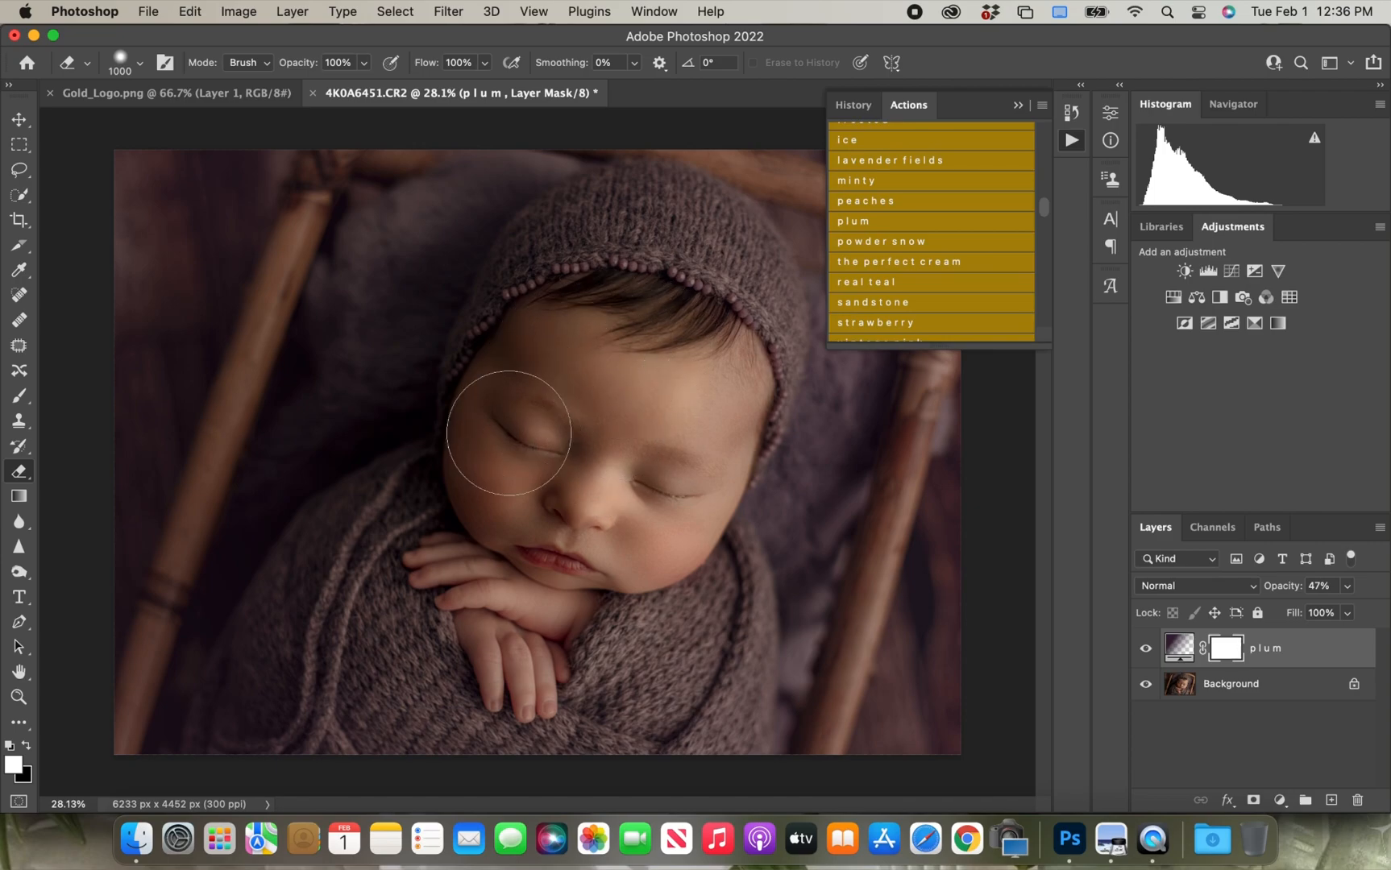
mouse_move(519, 630)
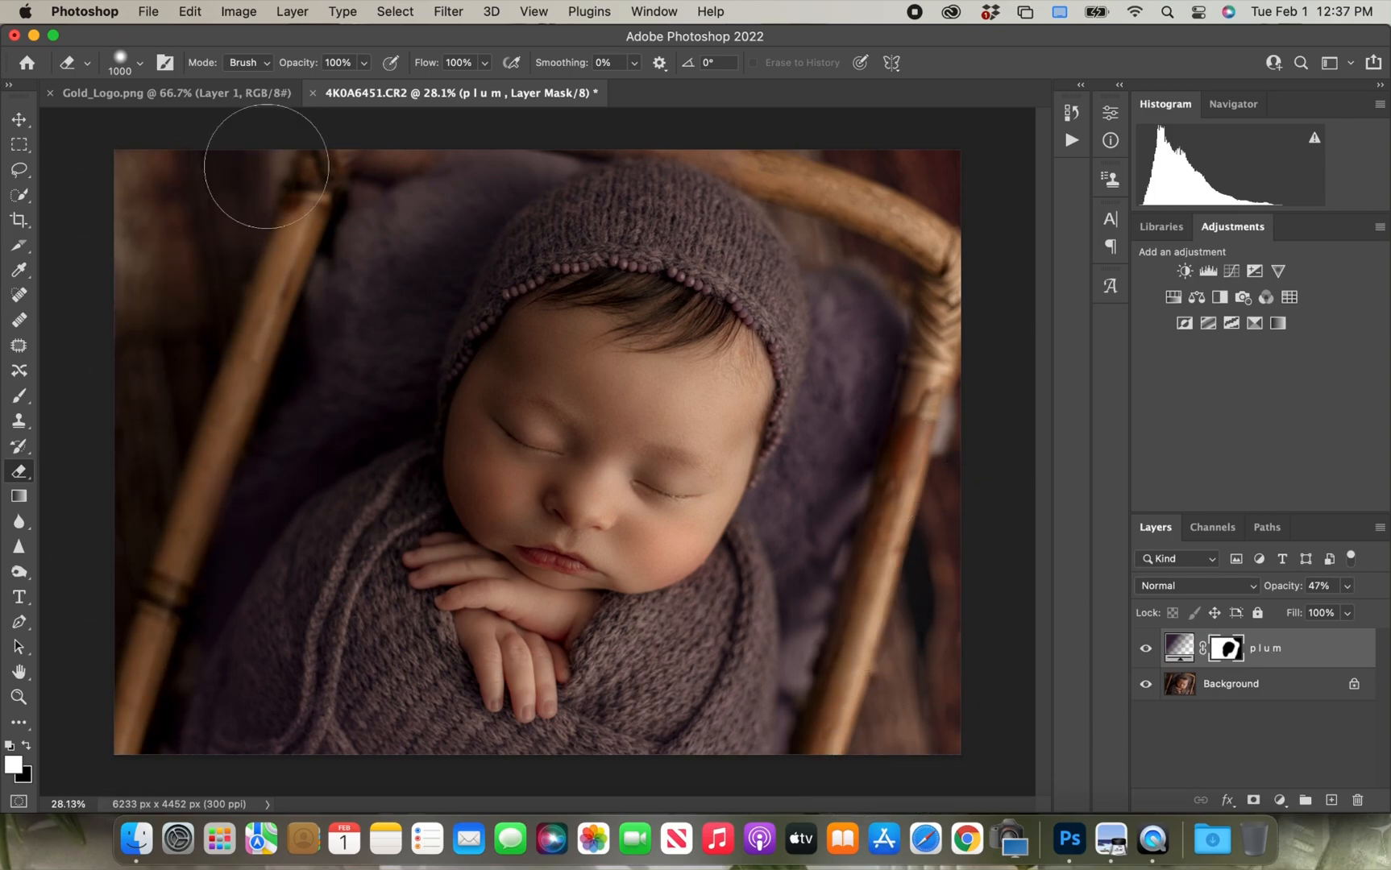
mouse_move(479, 581)
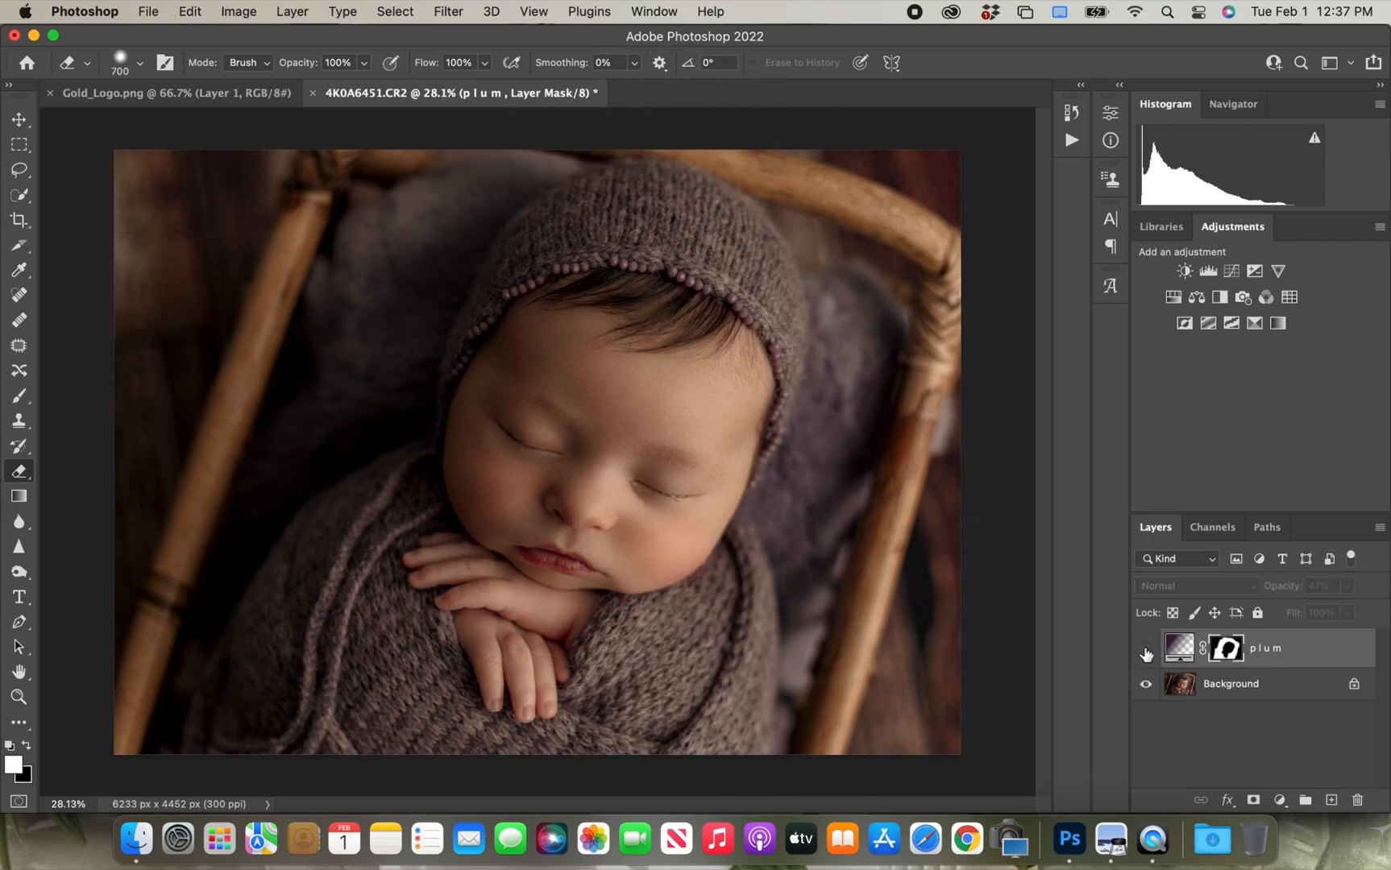
left_click(1145, 649)
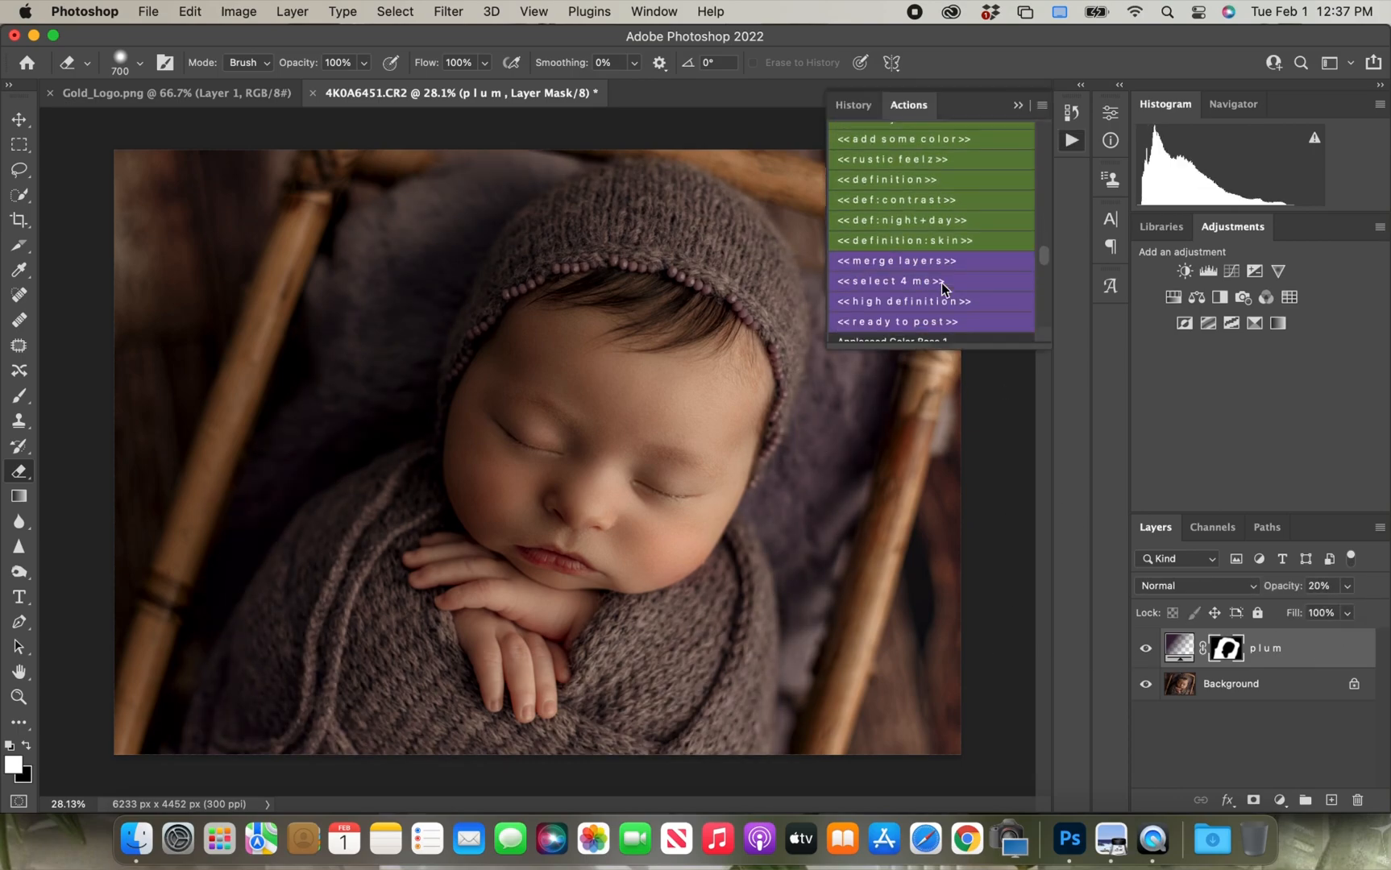
left_click(896, 261)
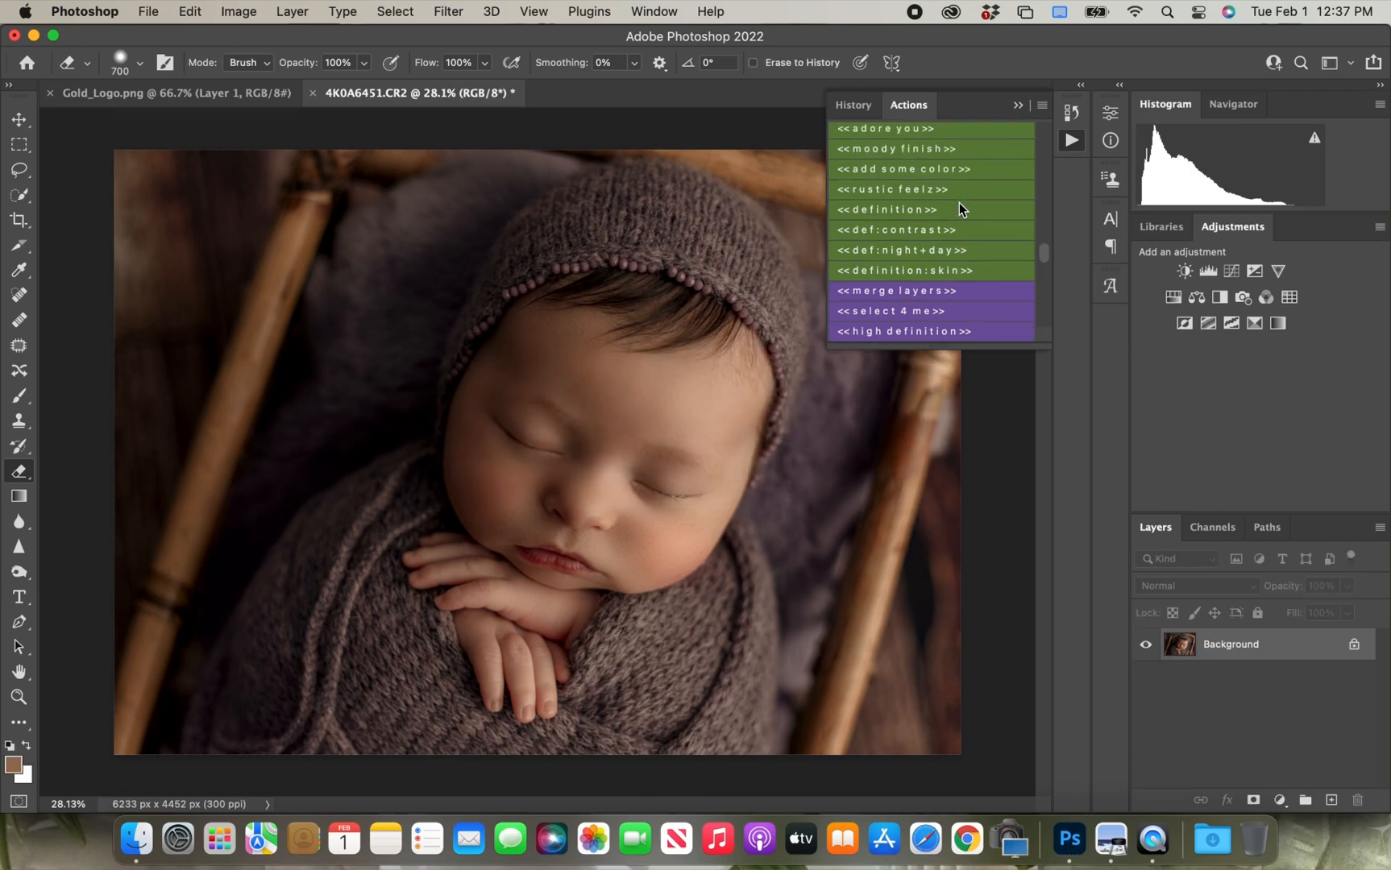
- Run the 'your haze: bg' action and sample a dark wood-brown from the crib
scroll("up", 3)
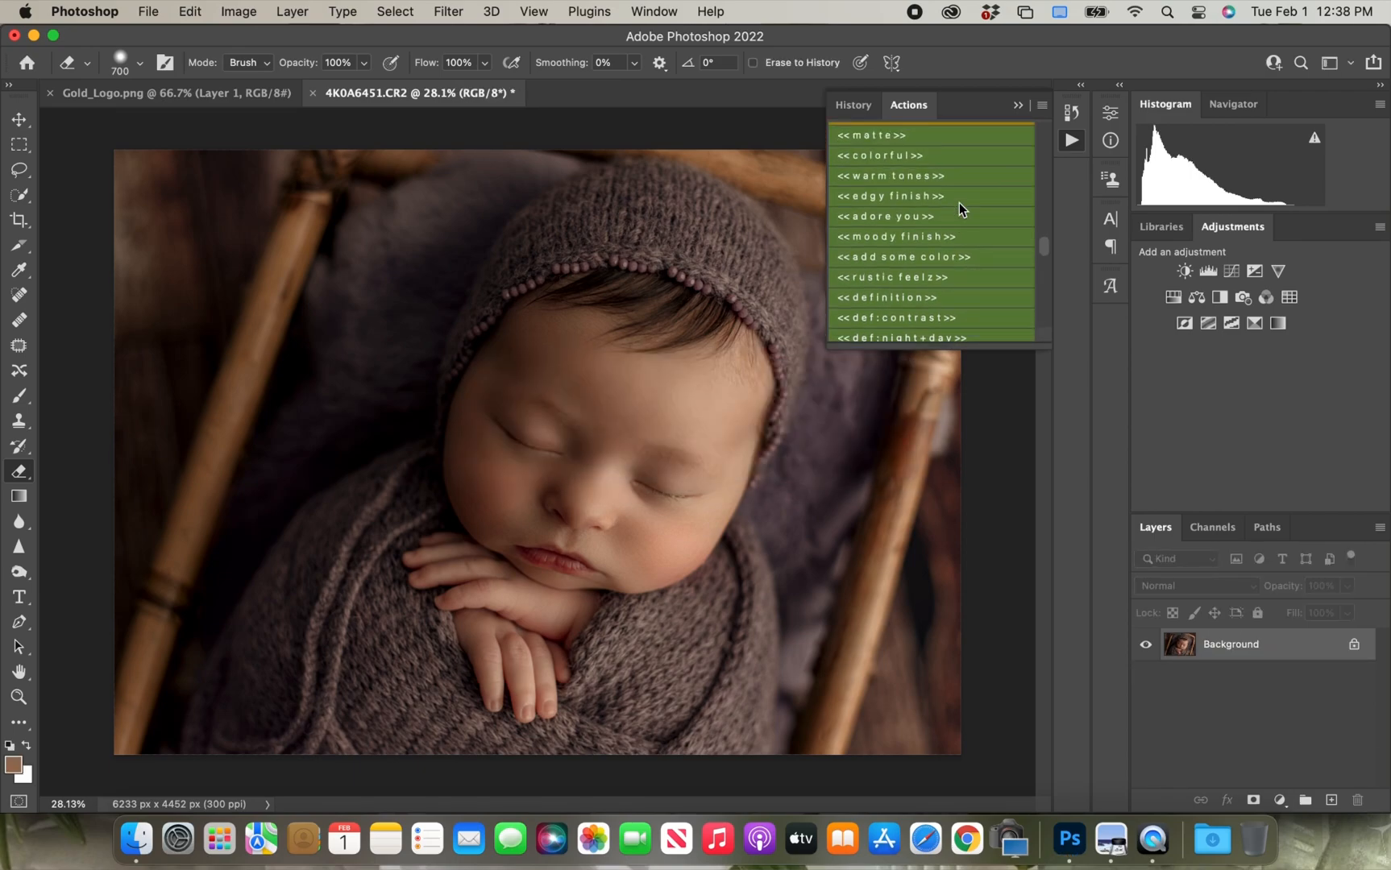
scroll("up", 3)
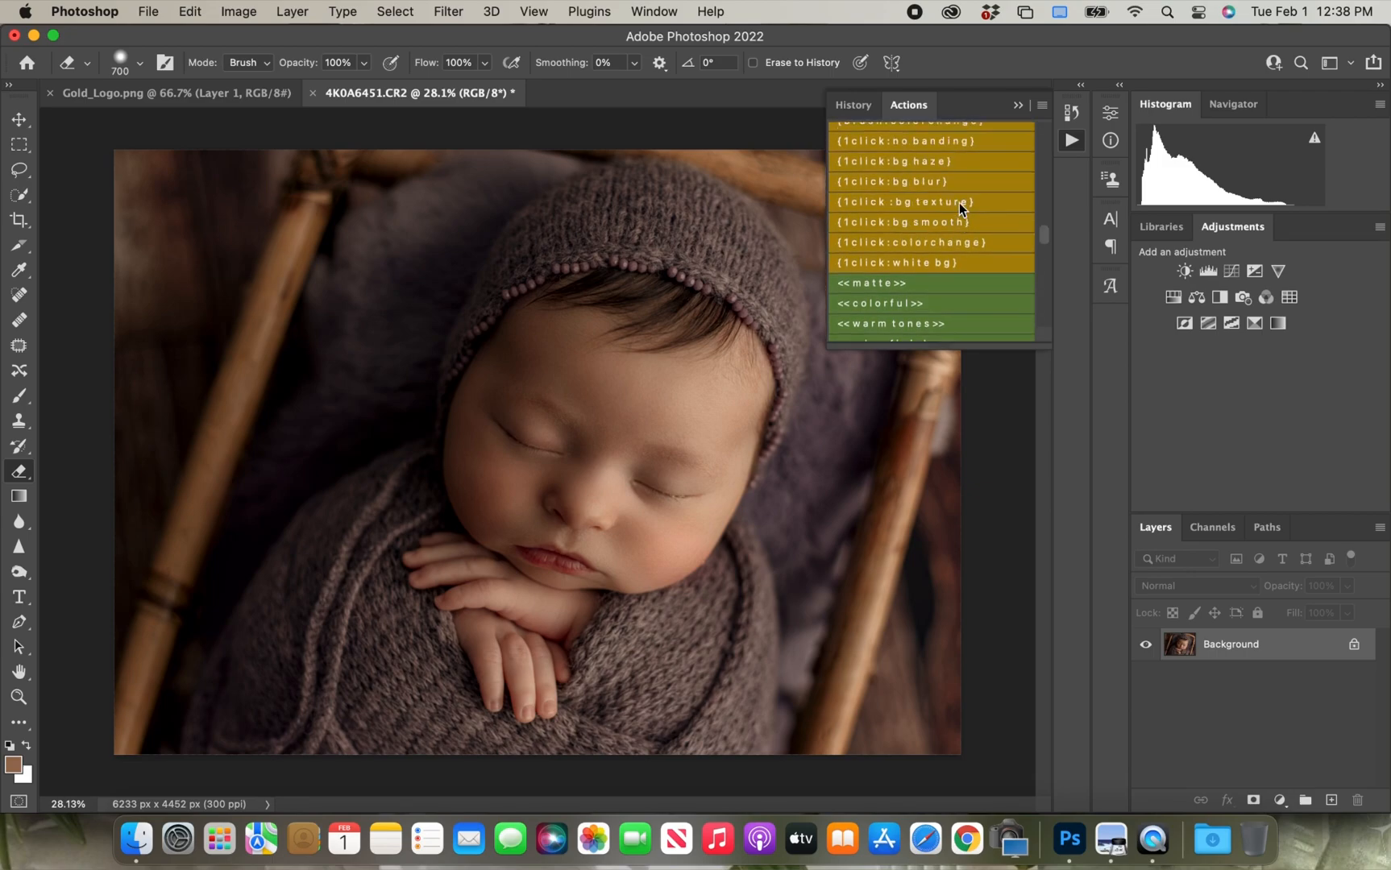
scroll("up", 3)
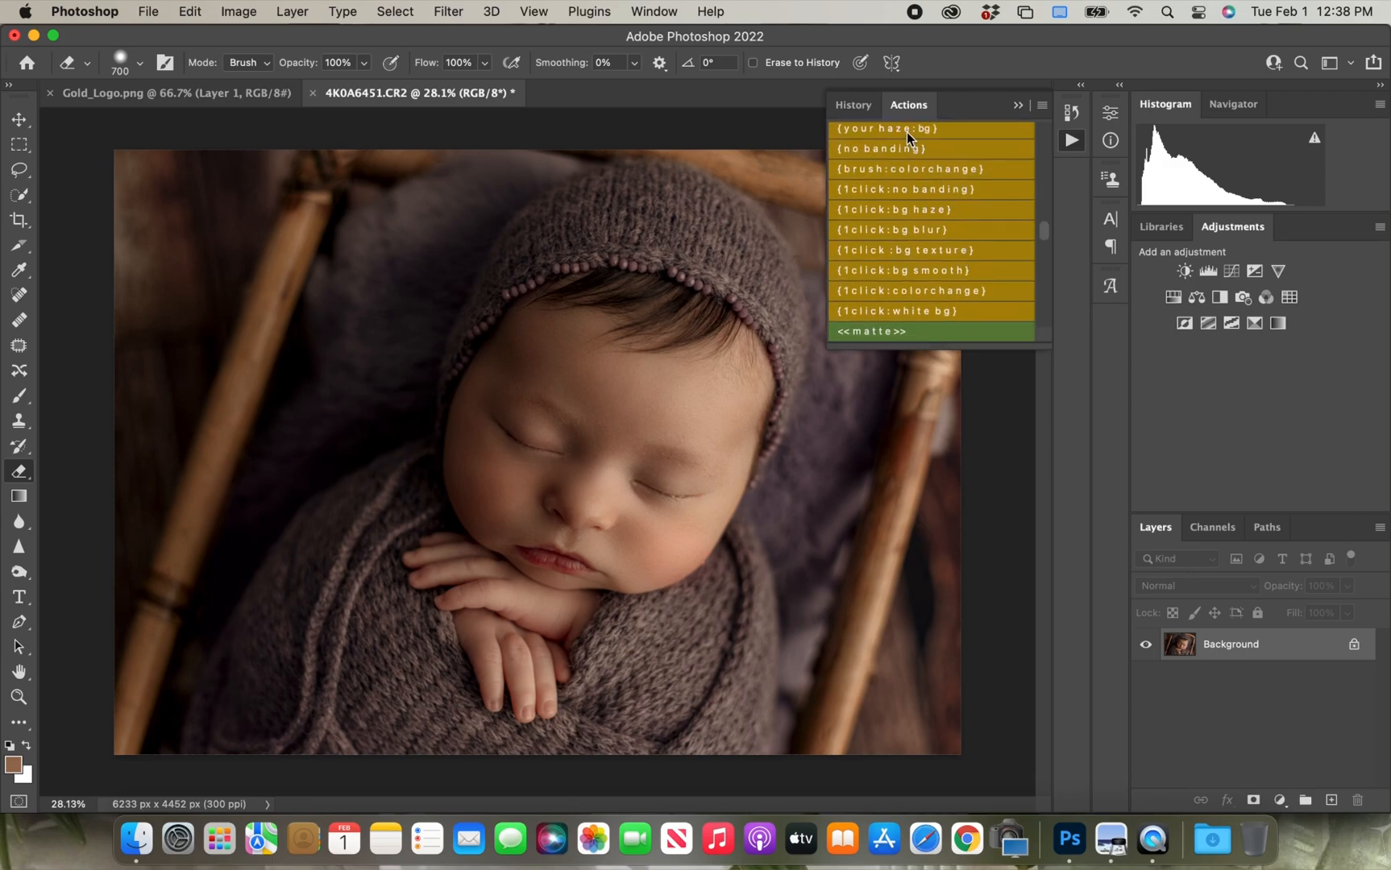
scroll("up", 3)
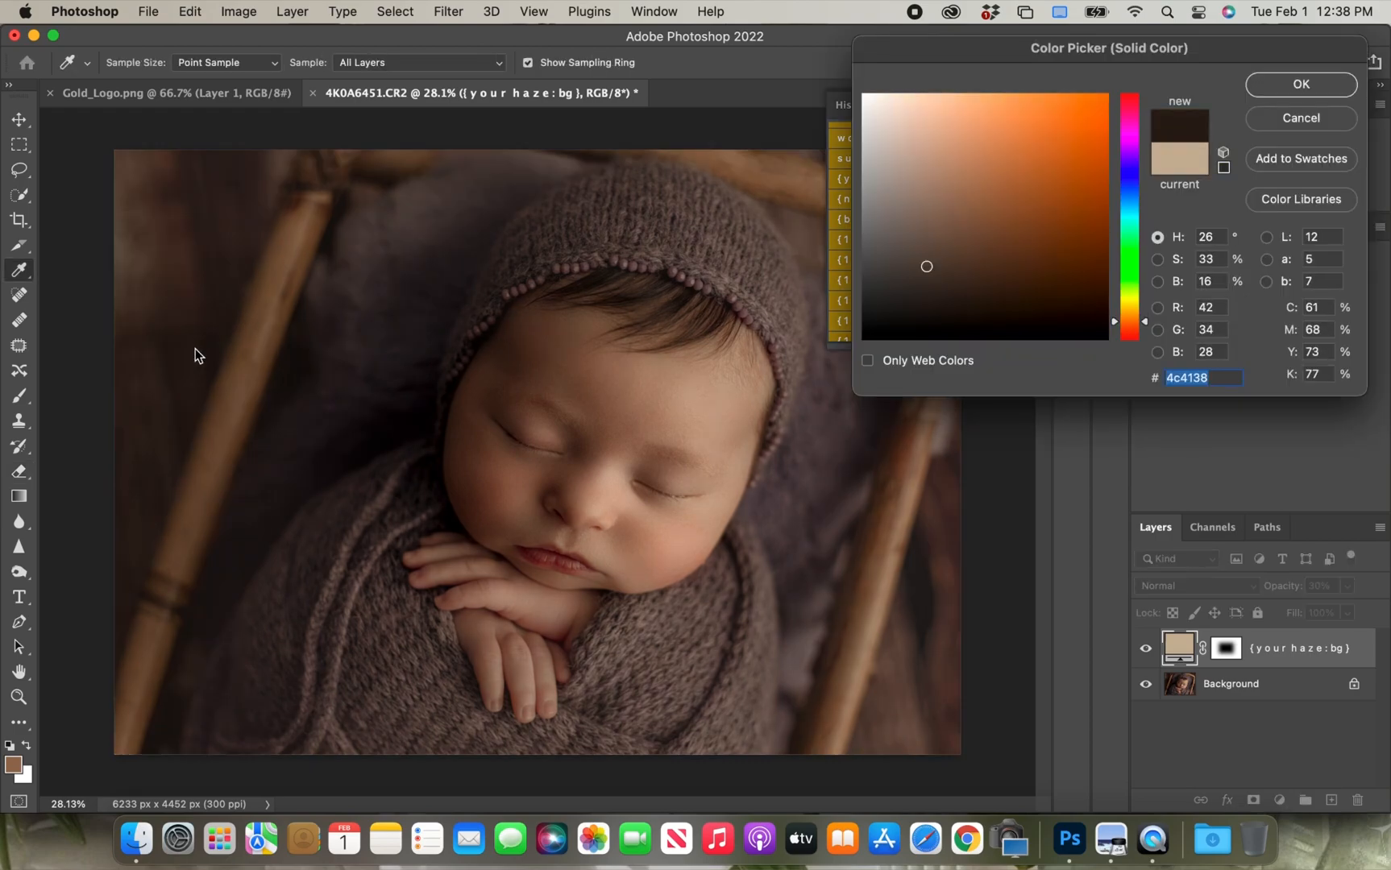
left_click(966, 314)
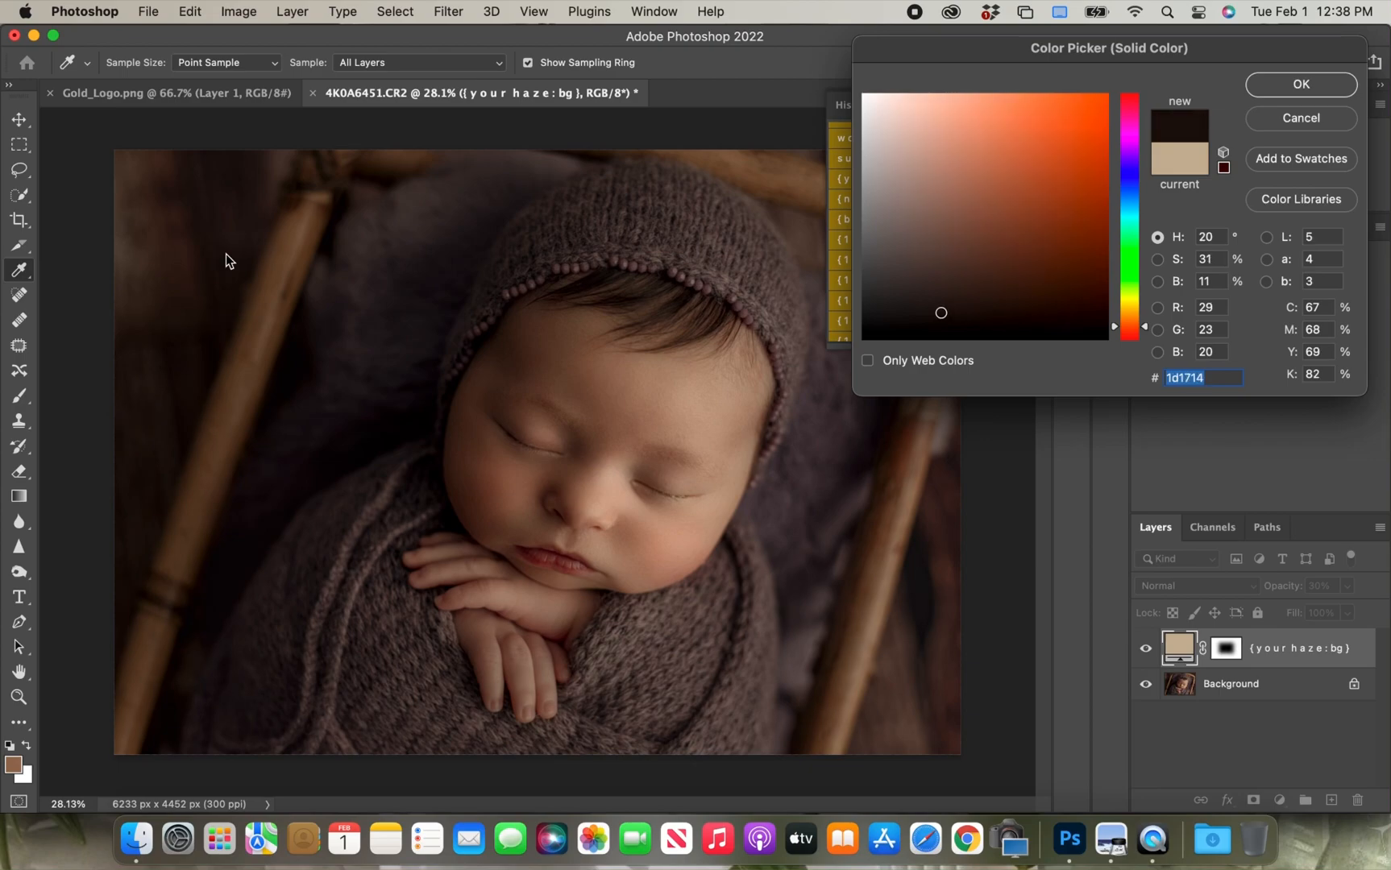
left_click(1068, 143)
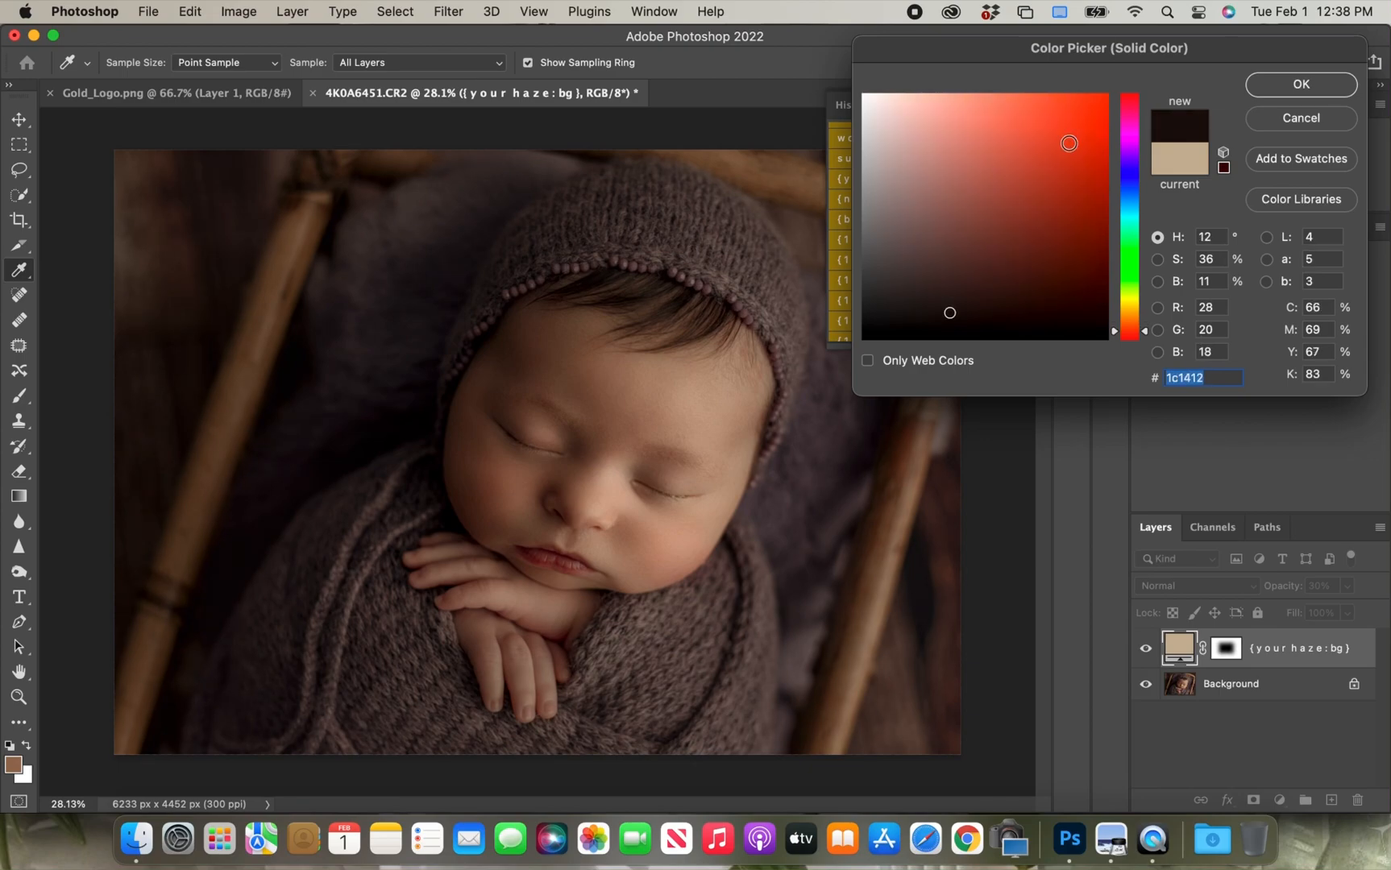
mouse_move(1113, 840)
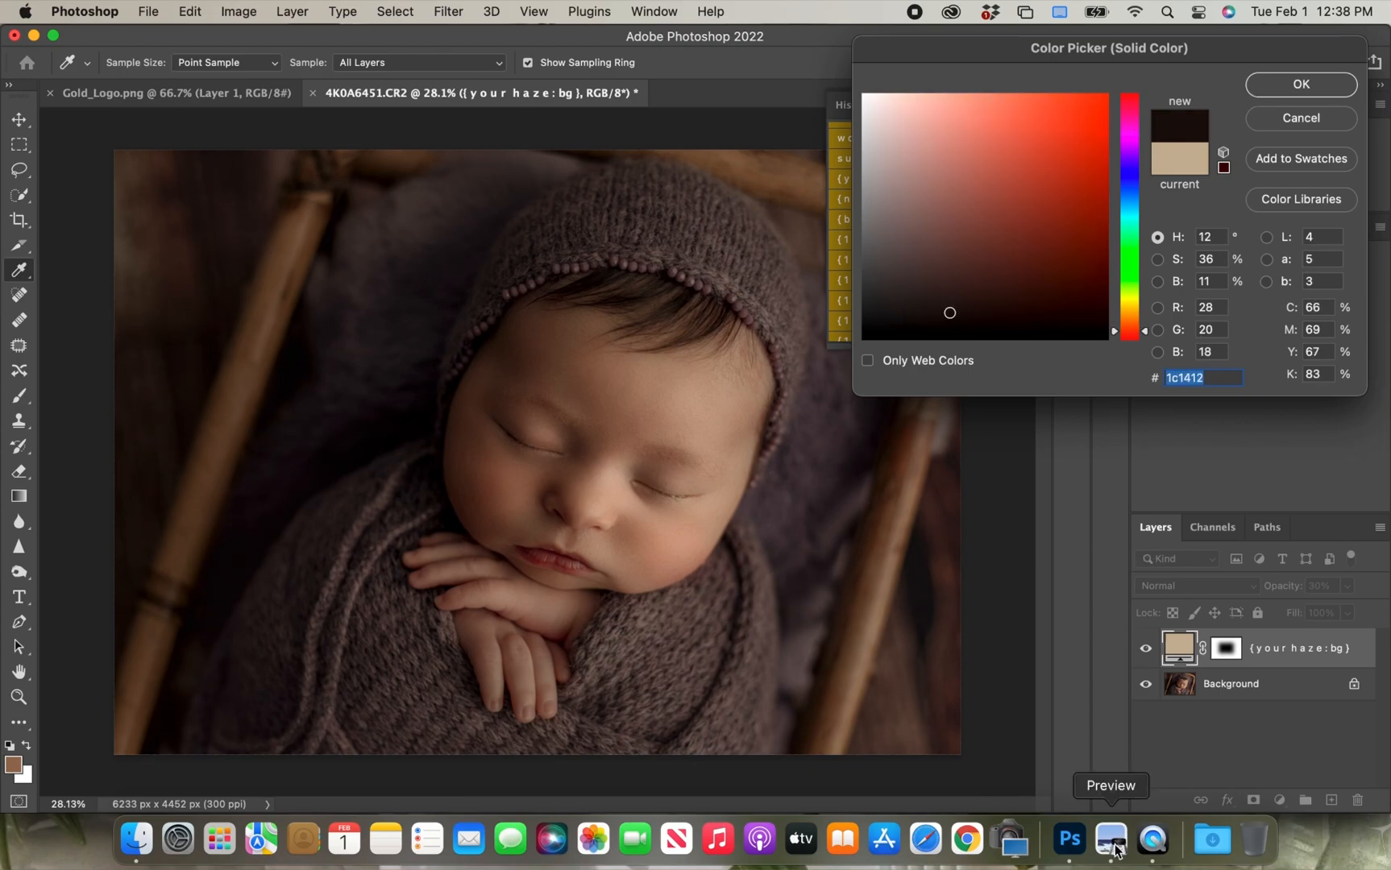
left_click(1110, 838)
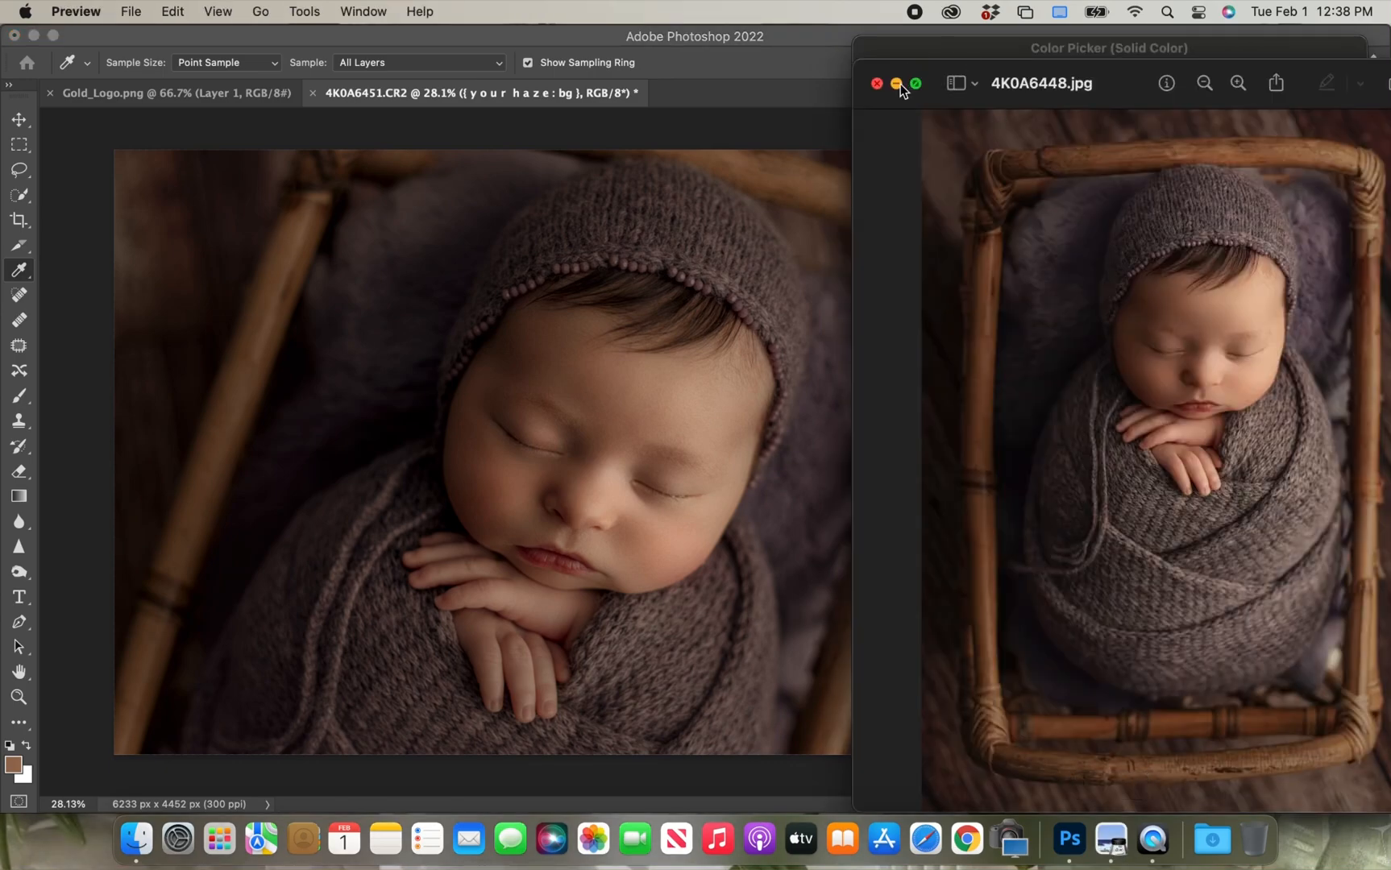
left_click(897, 85)
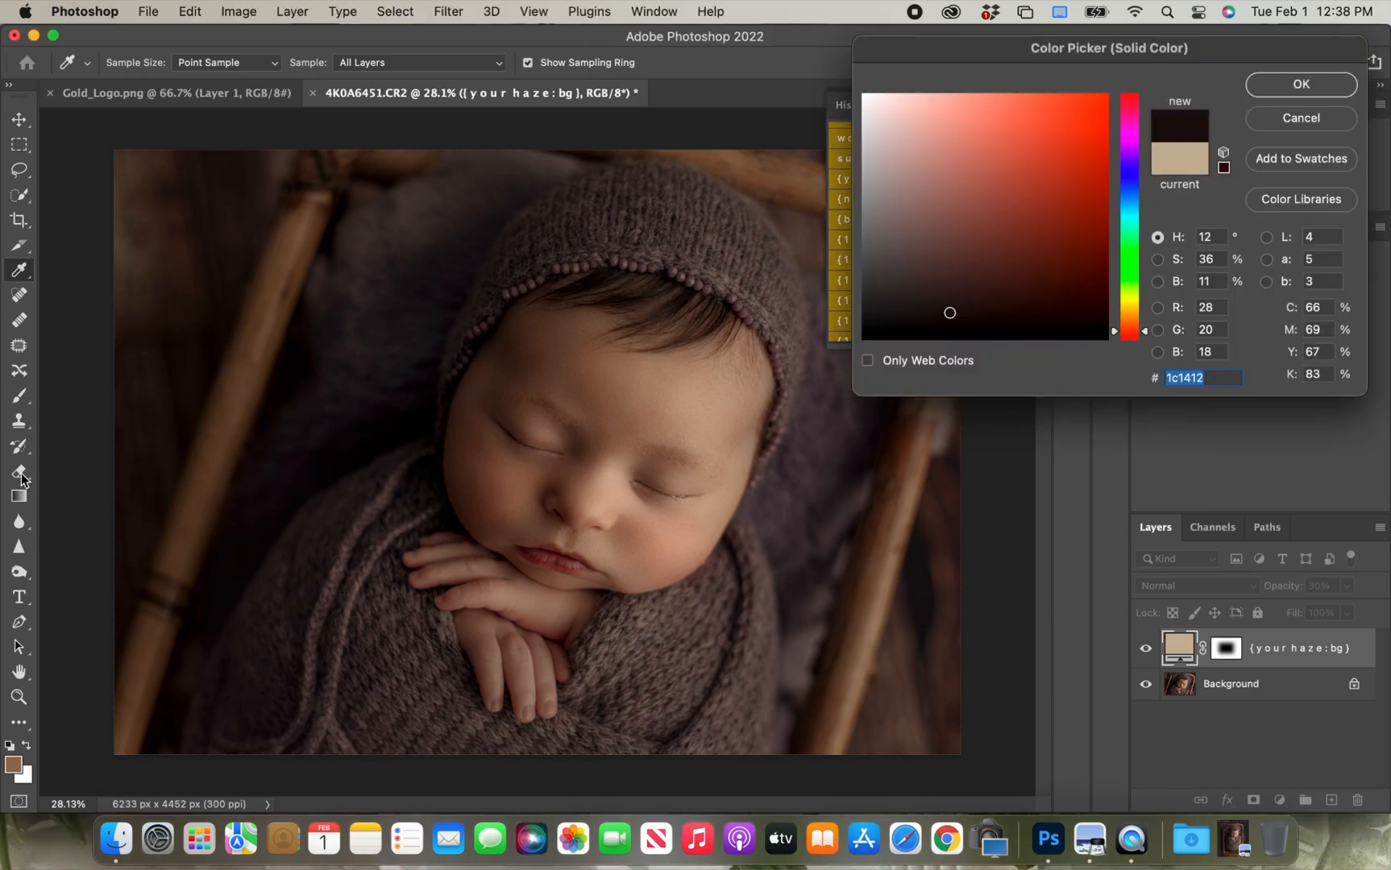
- Confirm the dark brown haze colour, choose the Eraser, and accept rasterizing the fill layer
left_click(1301, 85)
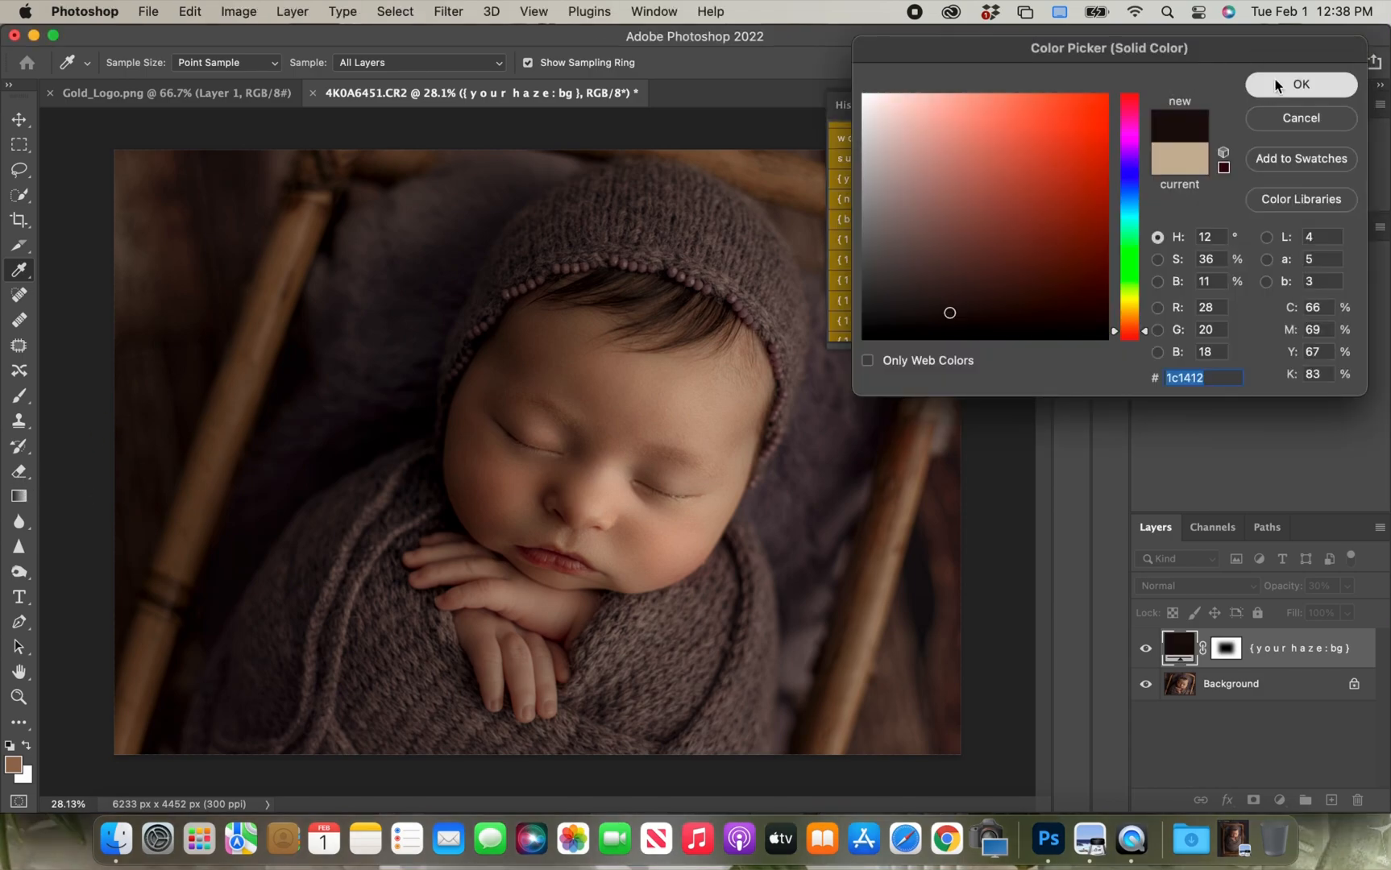
left_click(1301, 85)
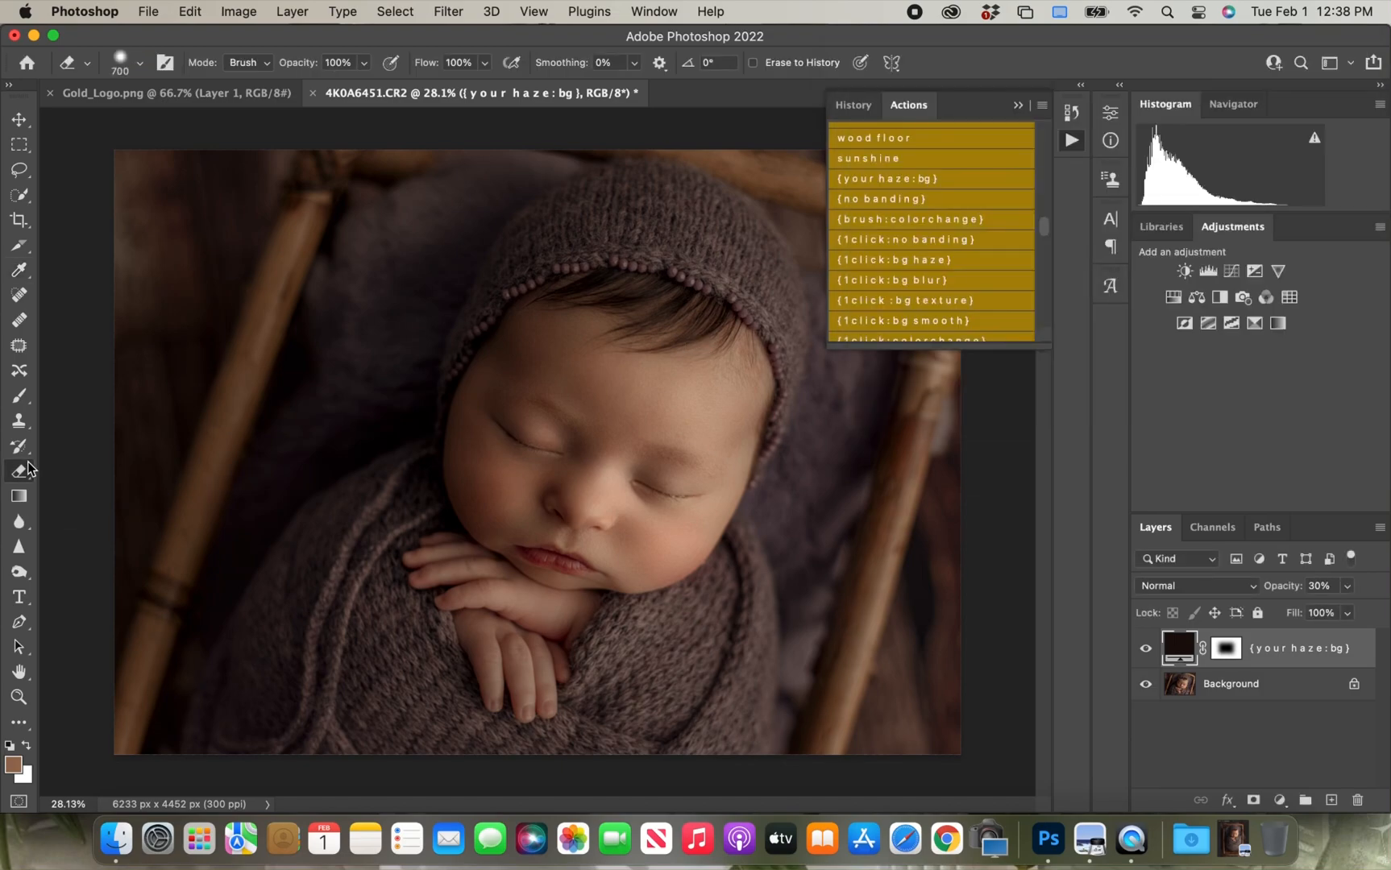
mouse_move(912, 559)
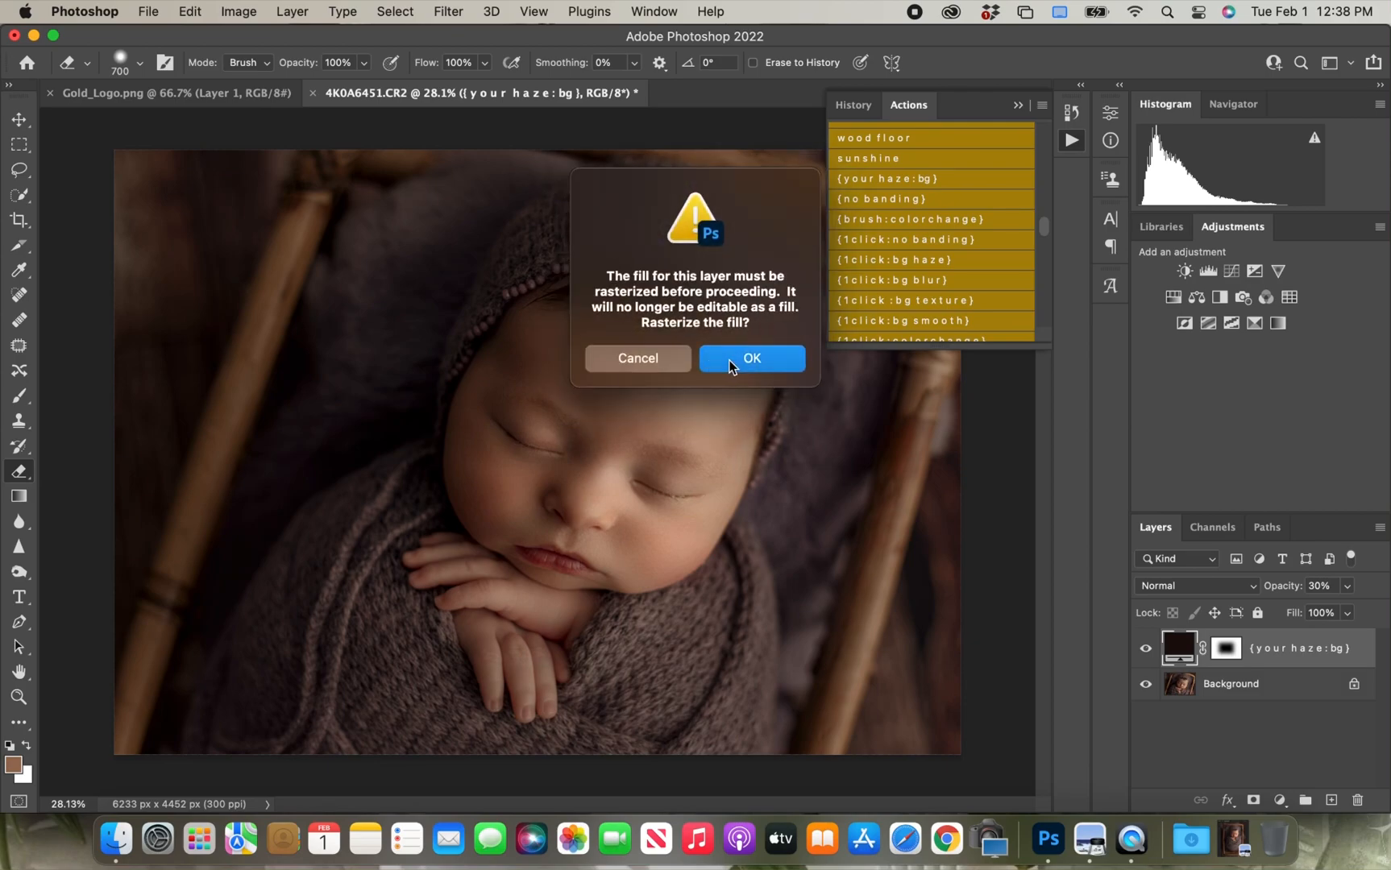
left_click(750, 358)
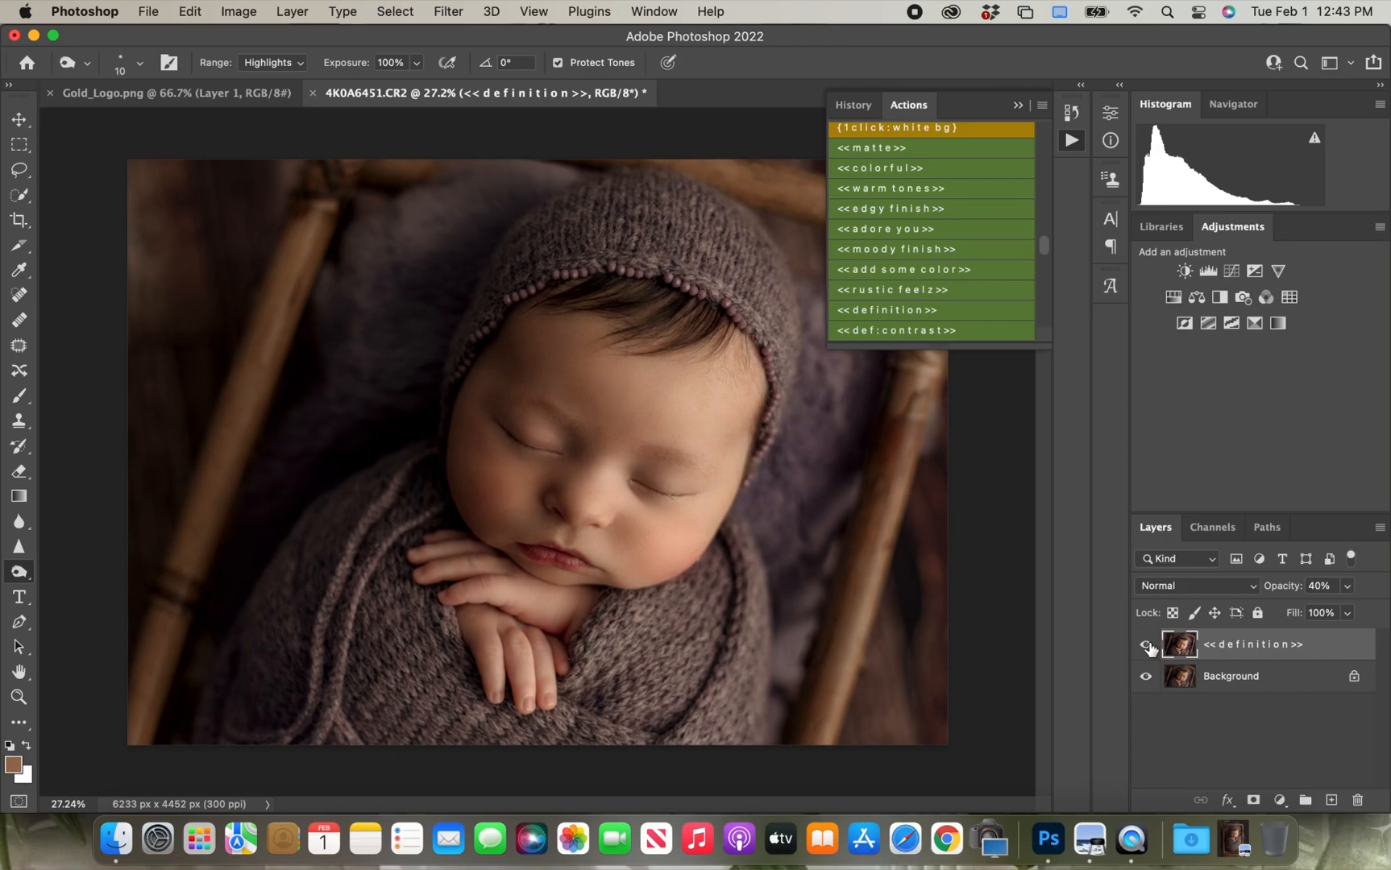
- Toggle the 40% definition layer to compare before and after
left_click(1145, 648)
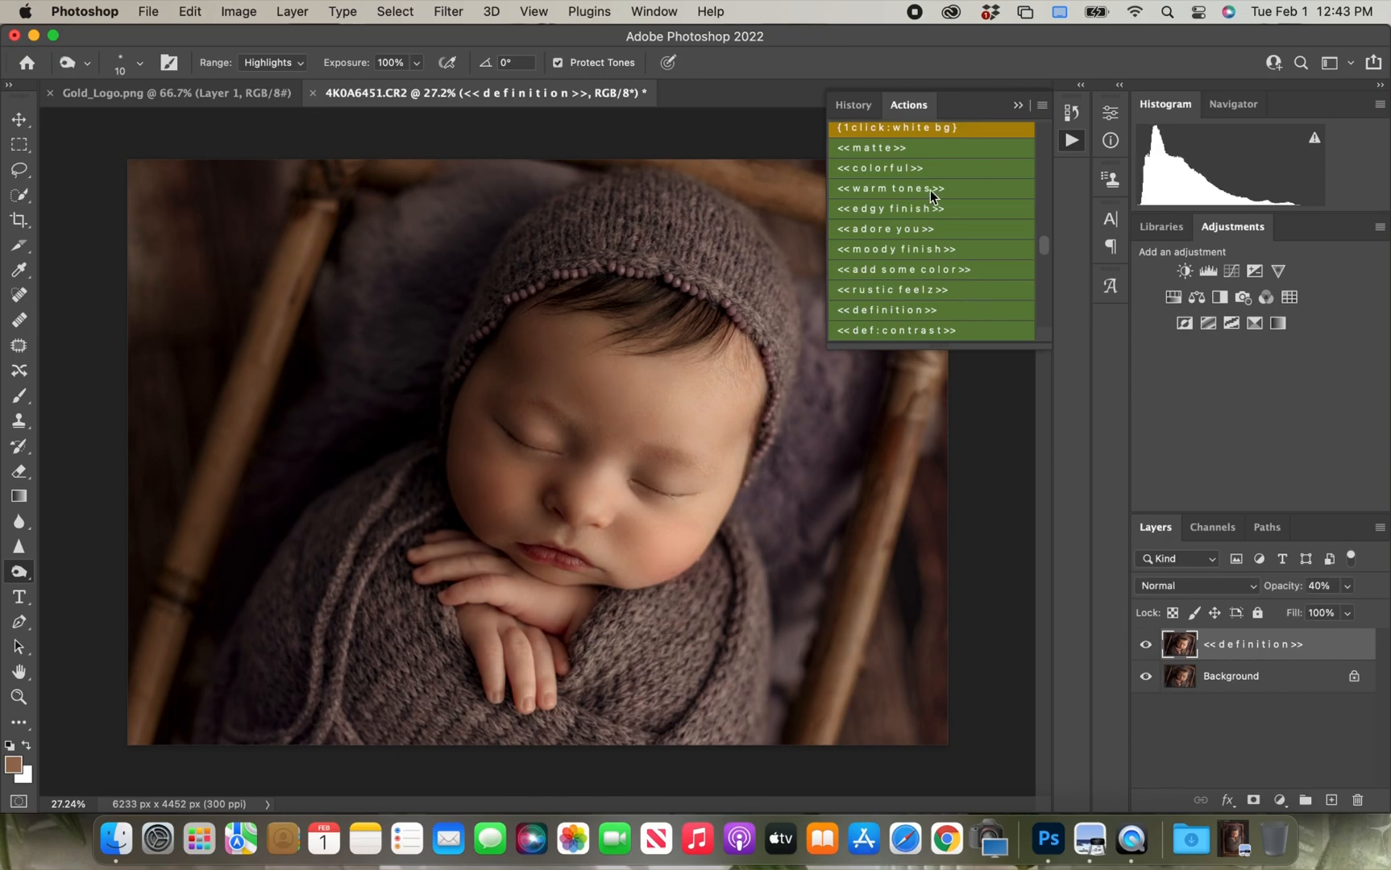
scroll("down", 3)
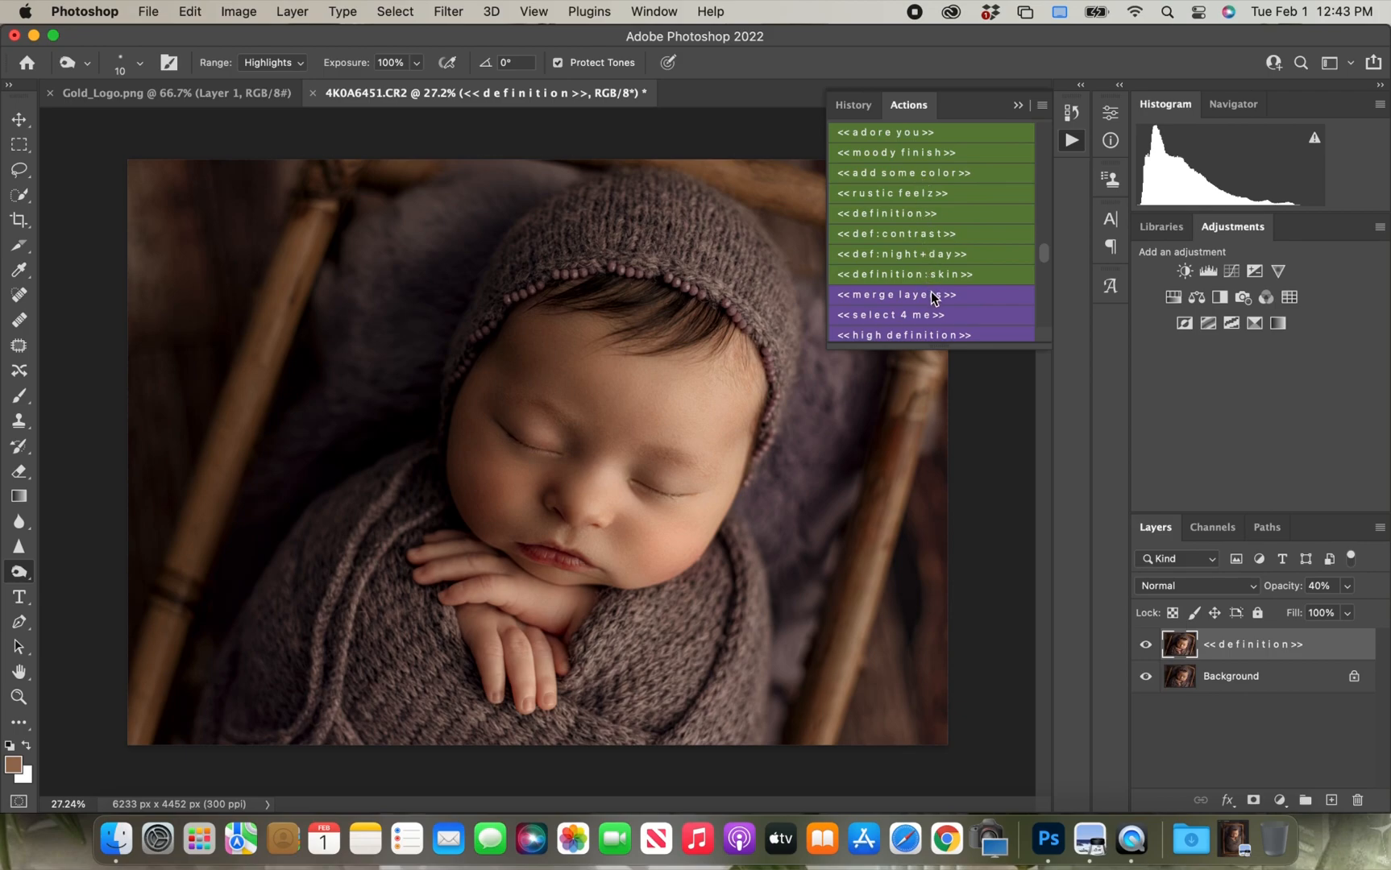
mouse_move(929, 295)
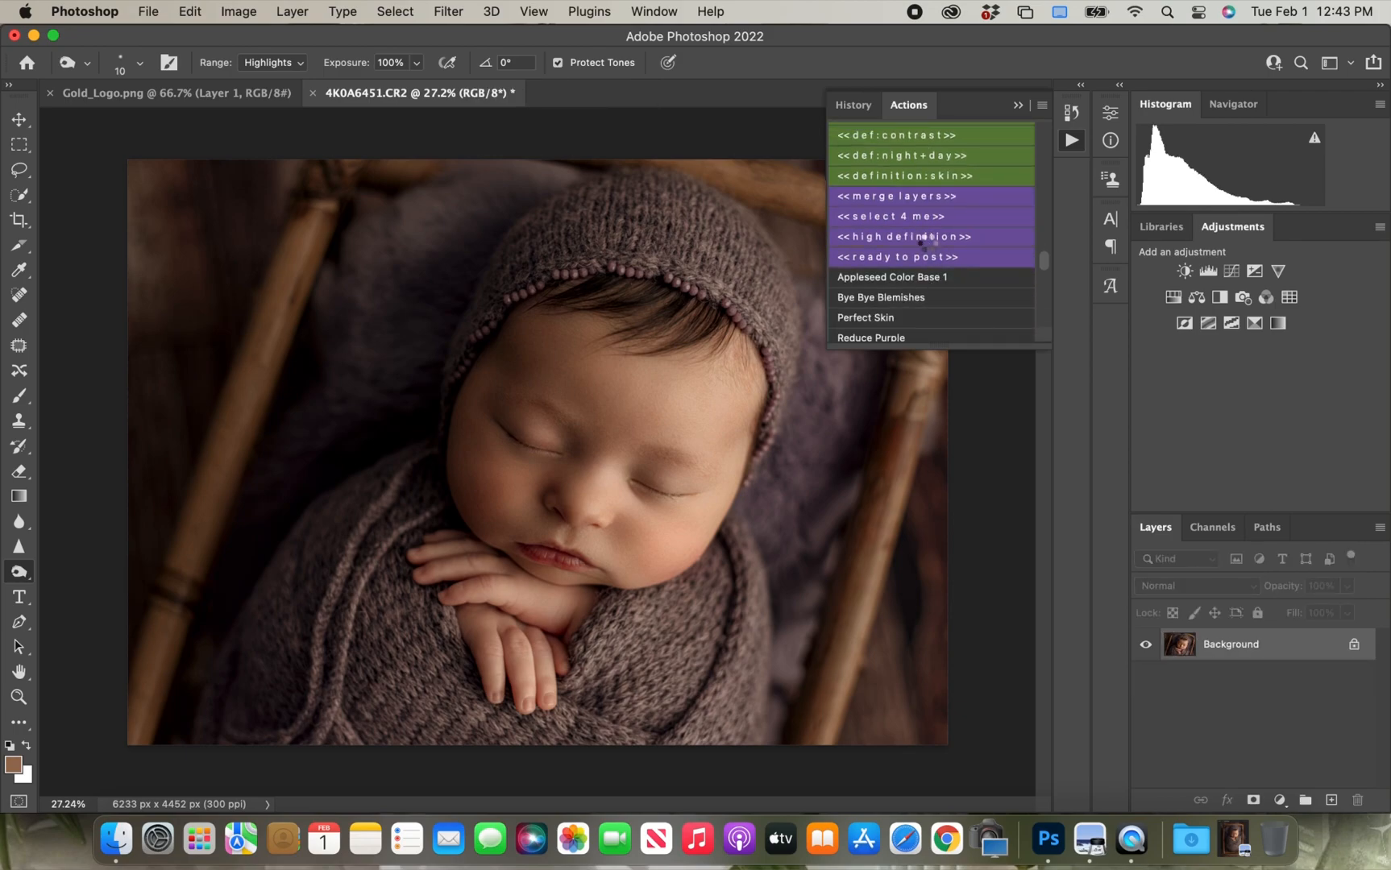
mouse_move(976, 271)
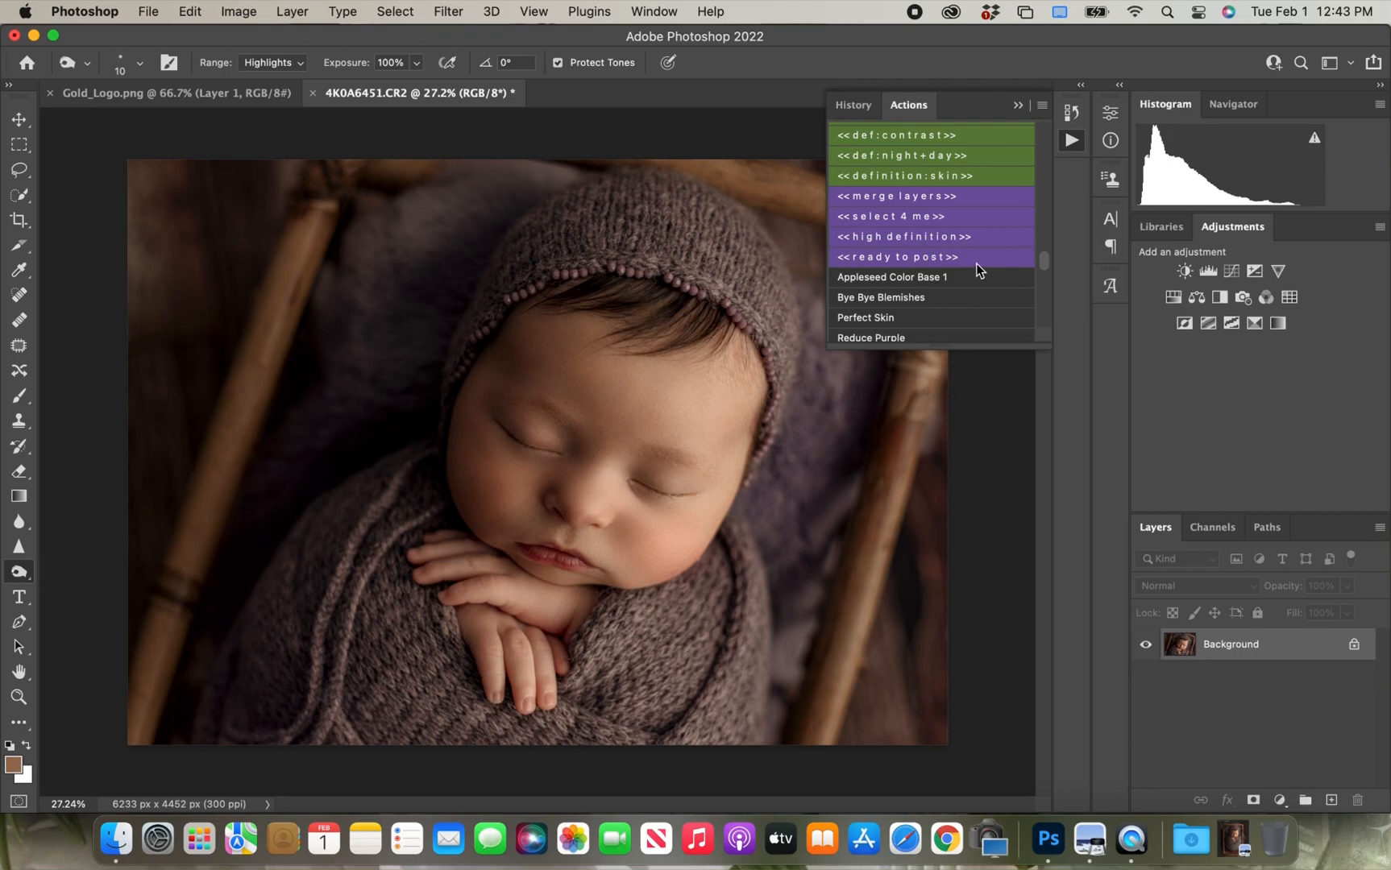
- Run the high definition action to add a Smart Sharpen layer
double_click(901, 237)
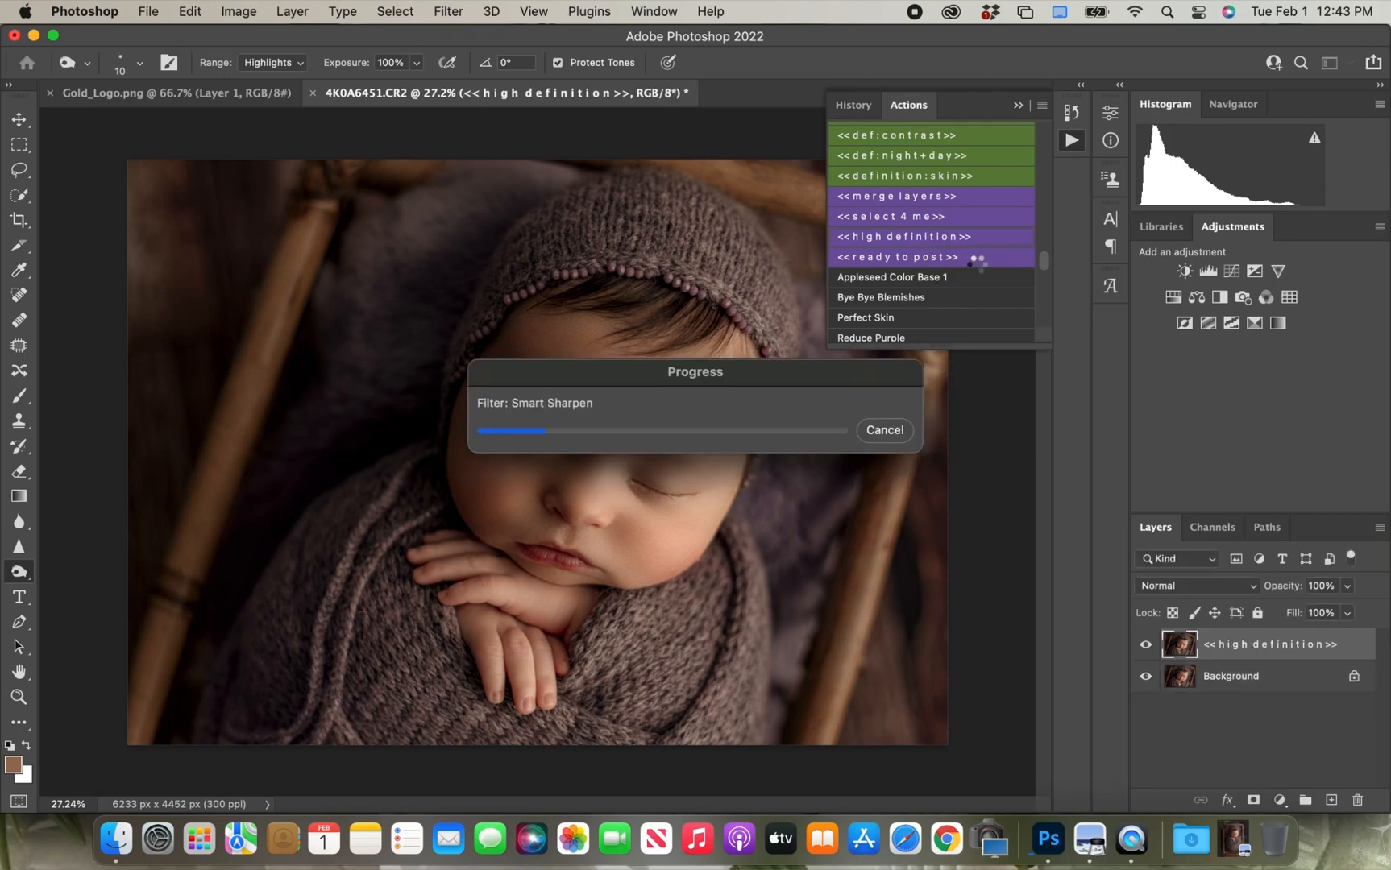